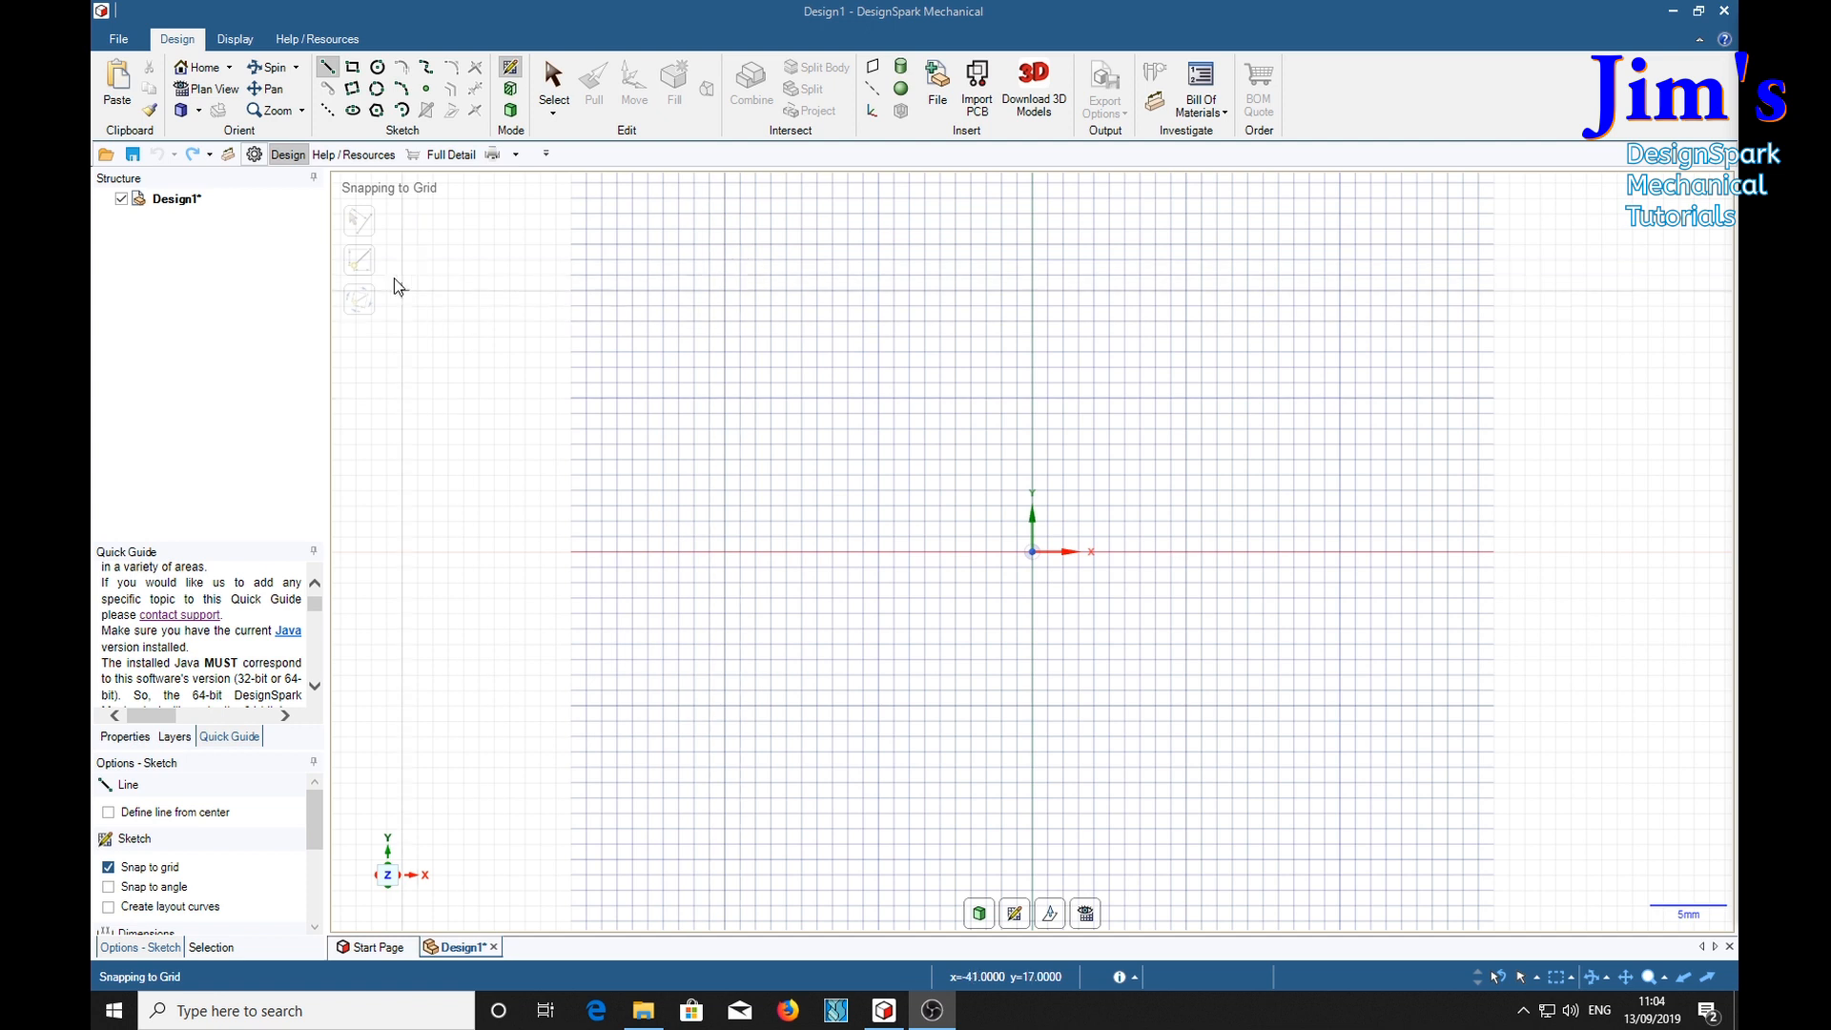
mouse_move(1236, 650)
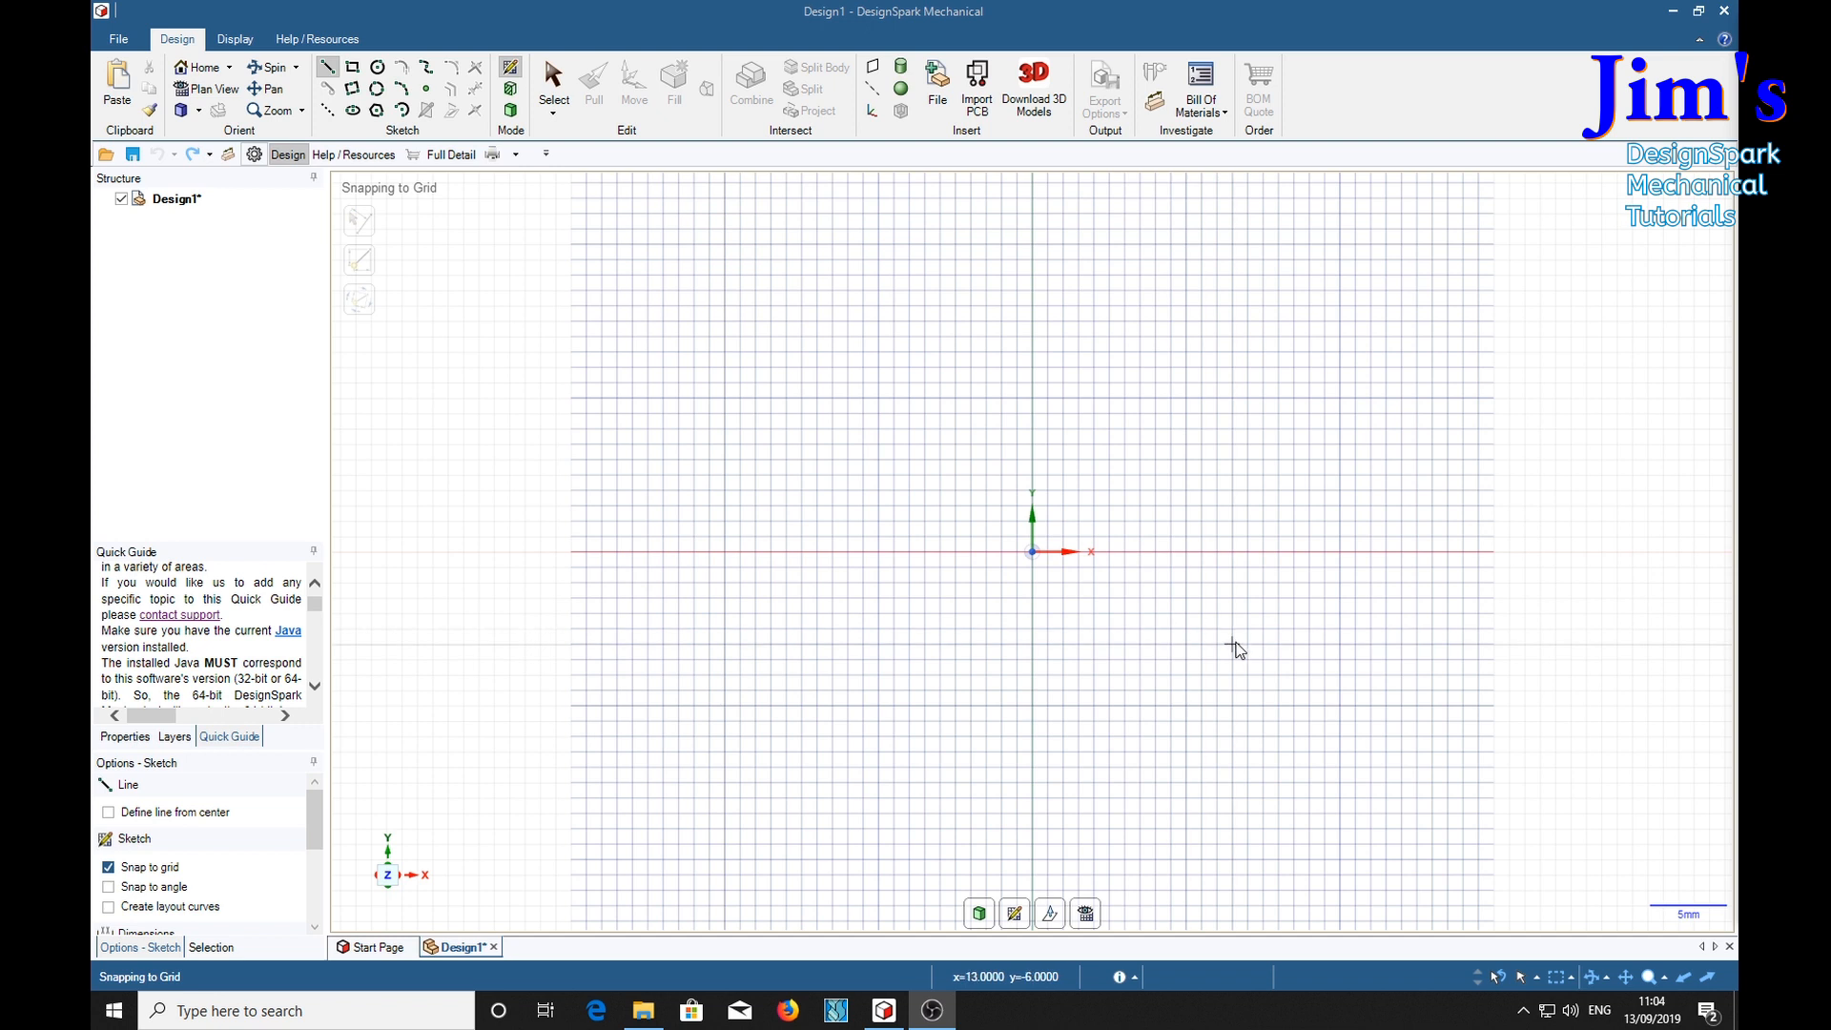
mouse_move(1172, 550)
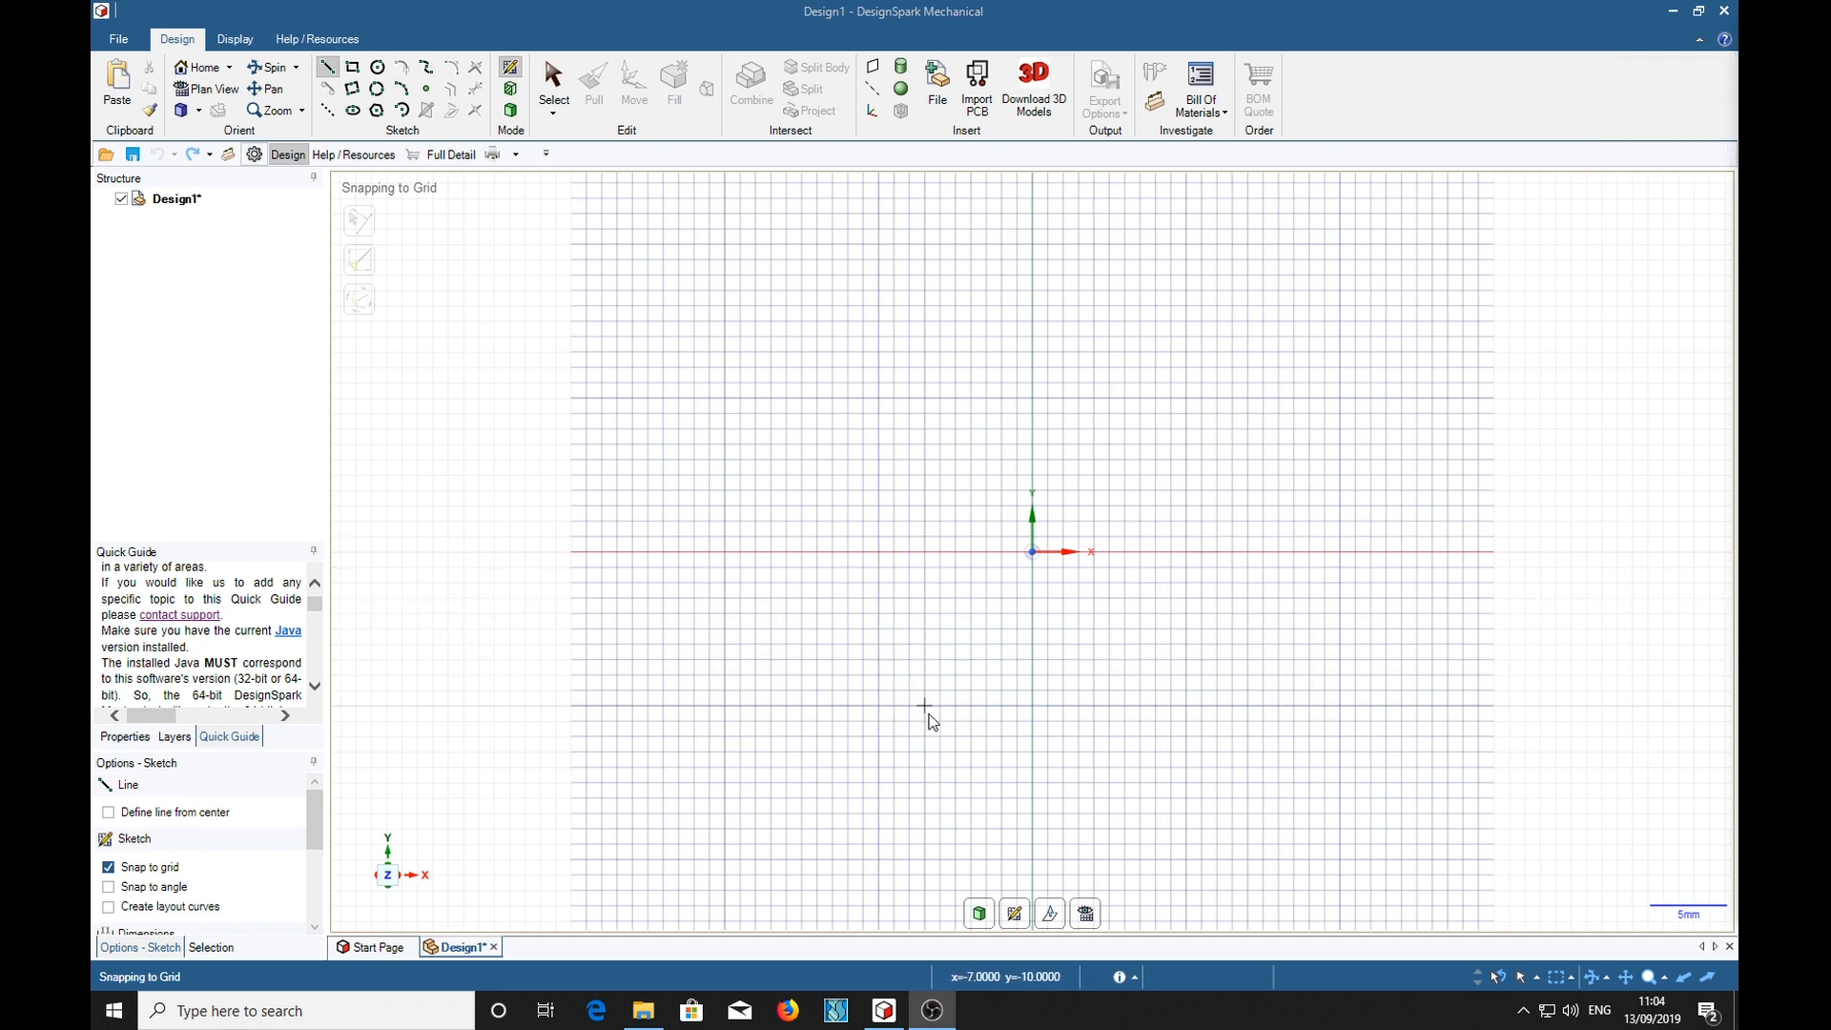
mouse_move(910, 430)
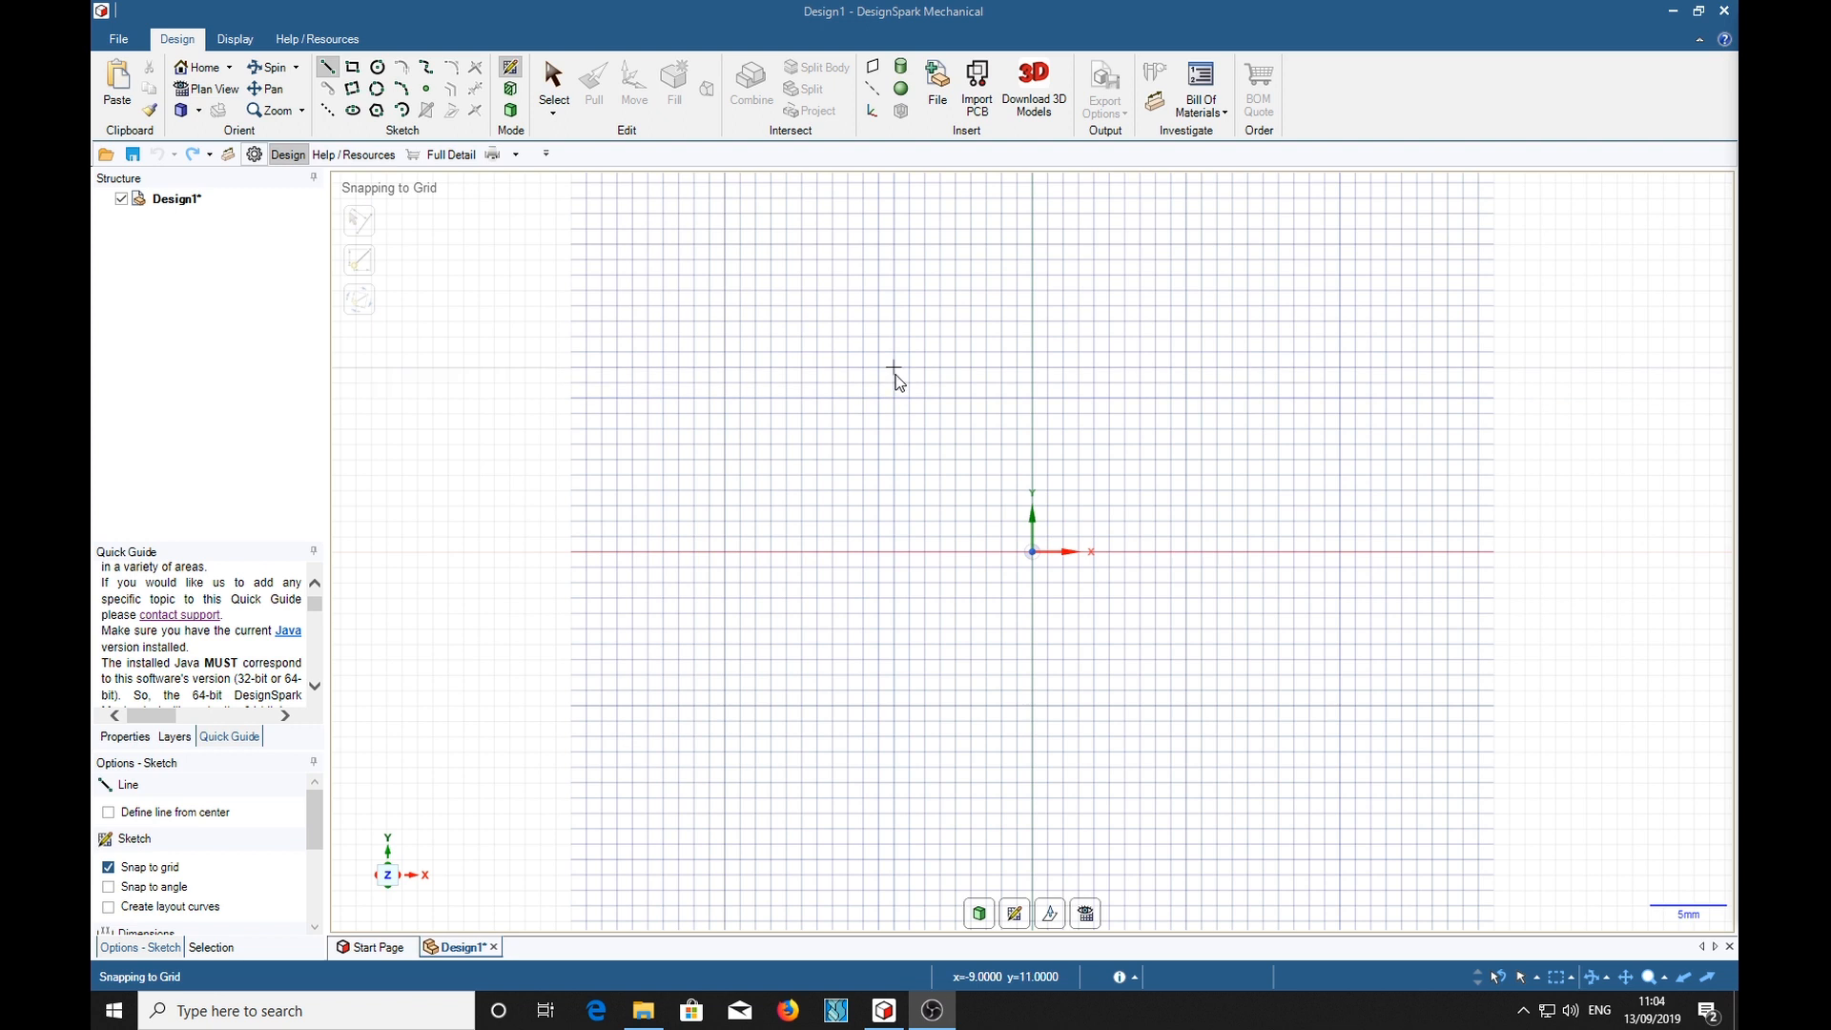
mouse_move(940, 322)
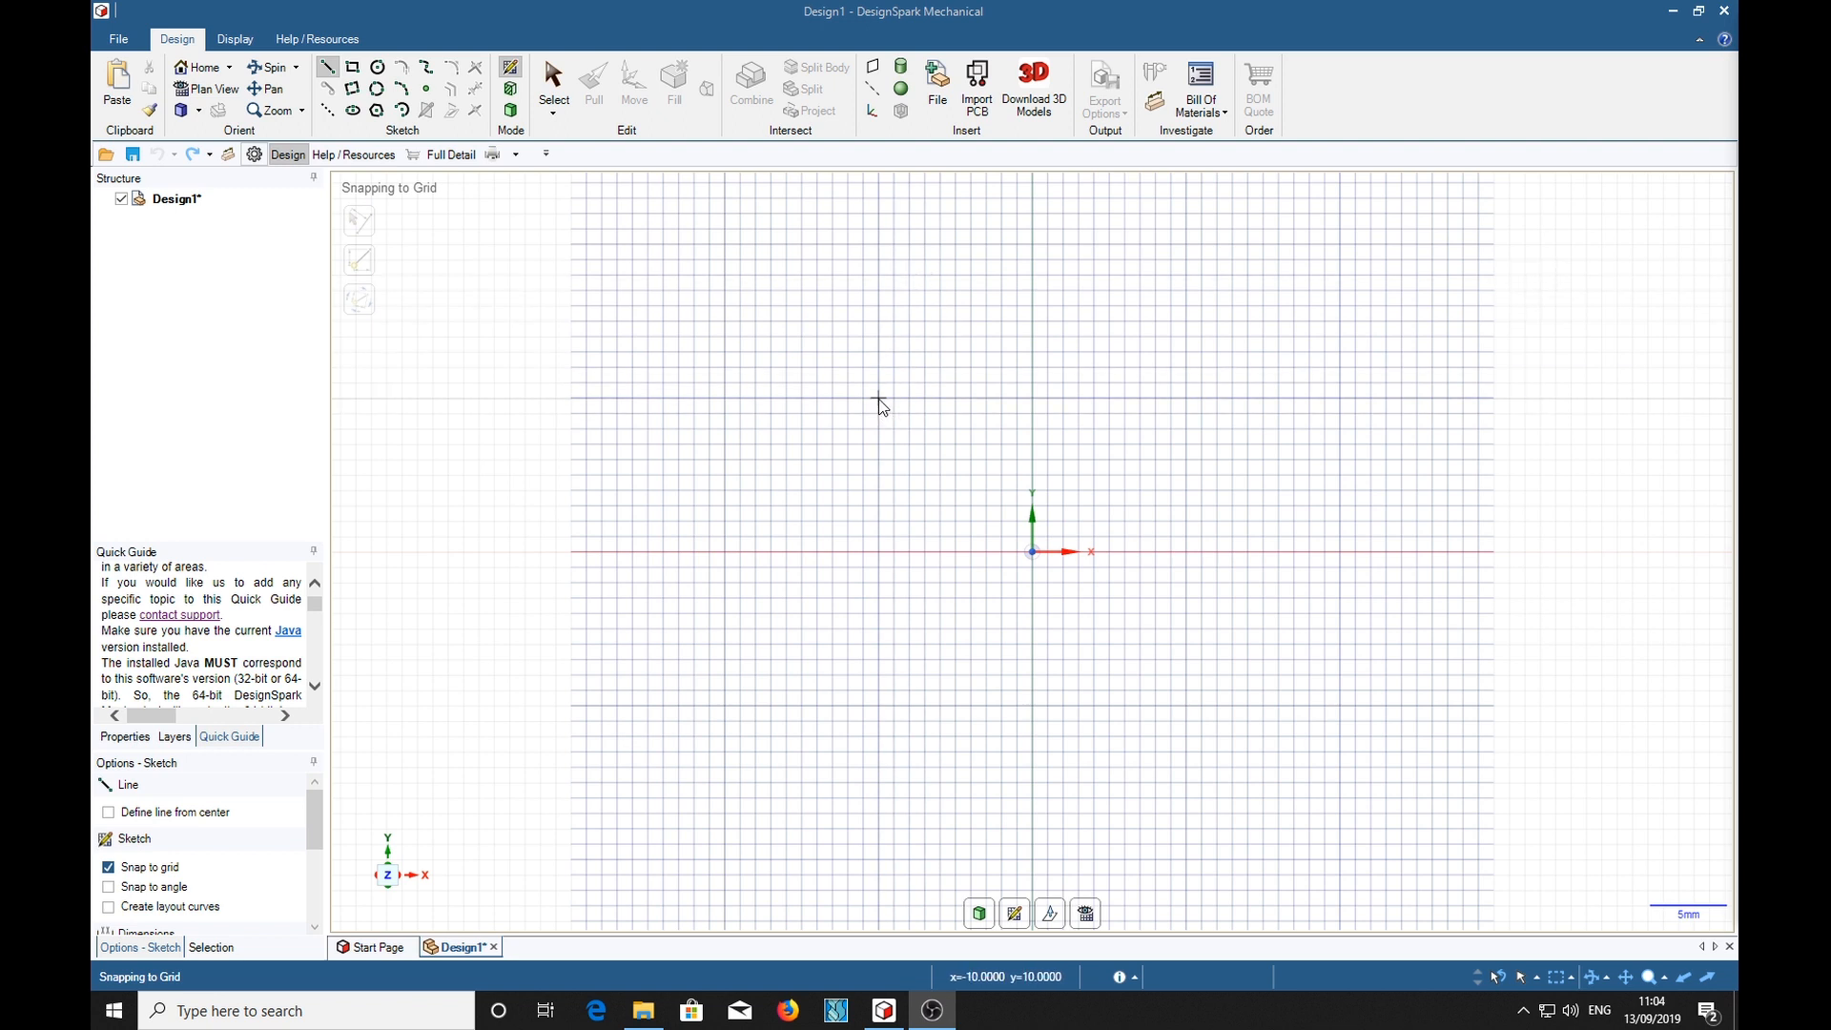
Step: Draw the closed cross outline with 5mm and 10mm grid-snapped line segments around the origin
drag(882, 404, 1074, 339)
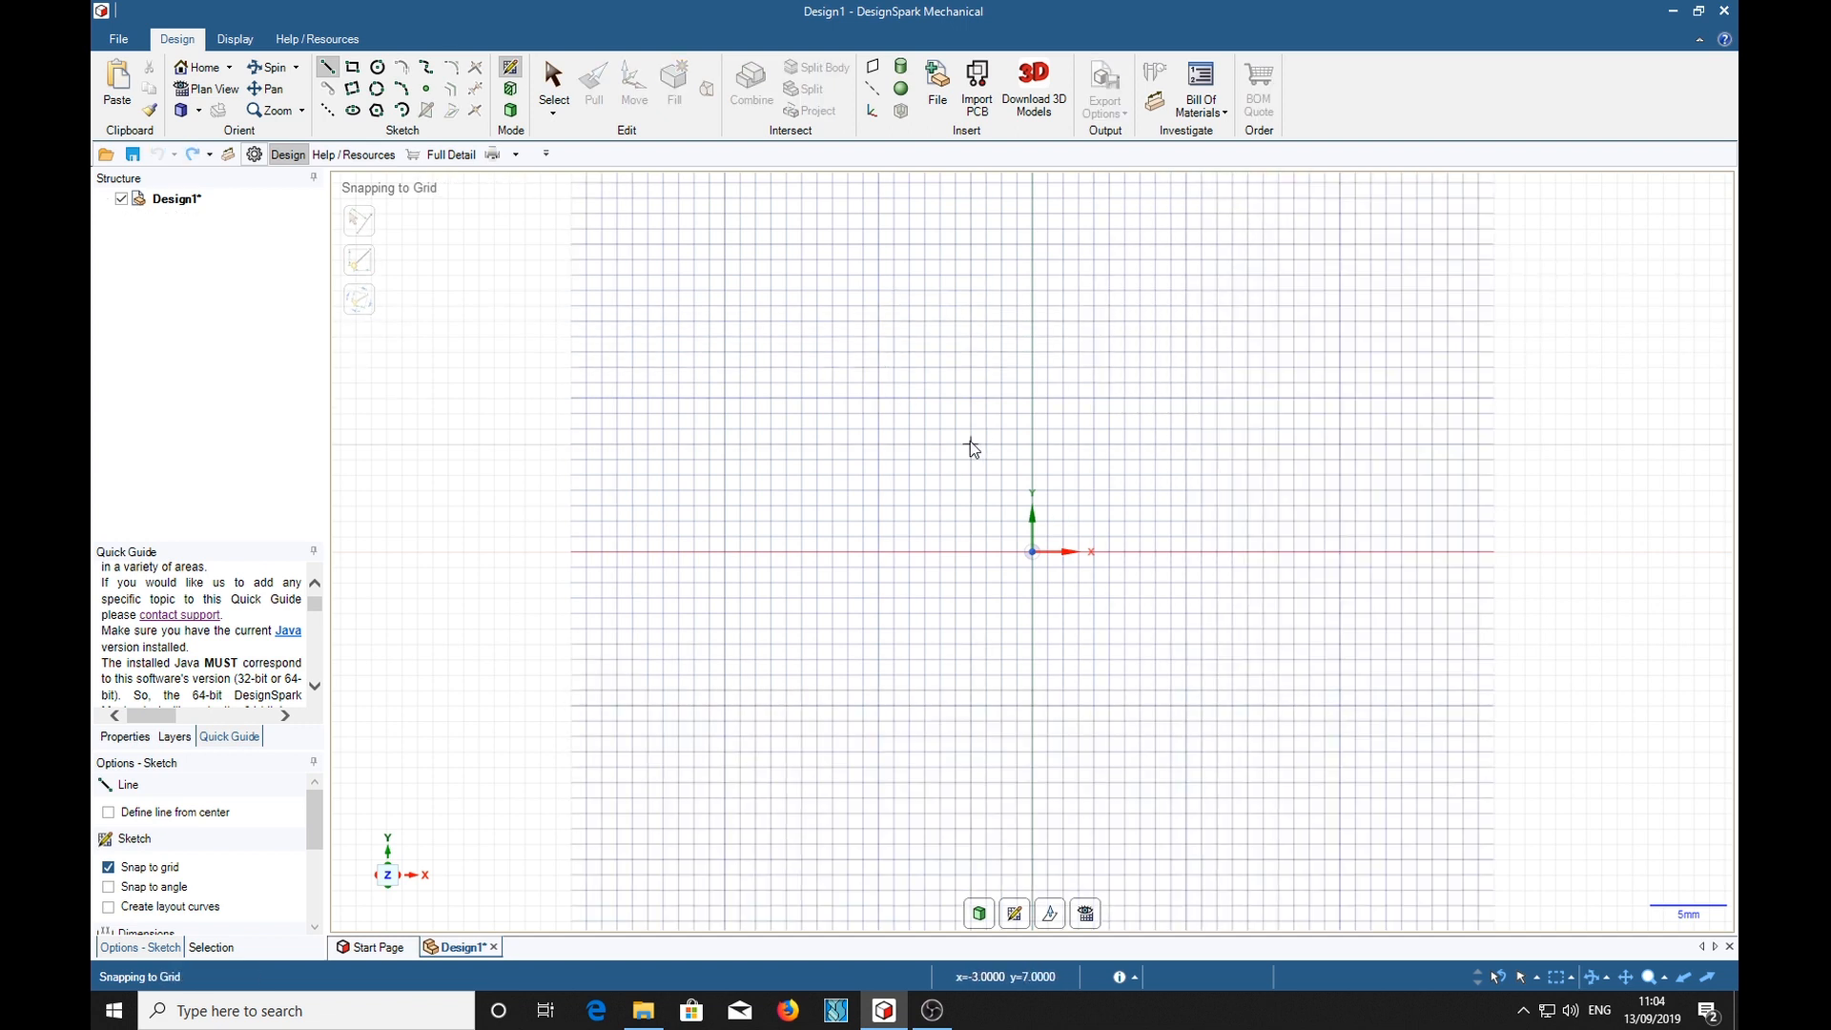
mouse_move(883, 405)
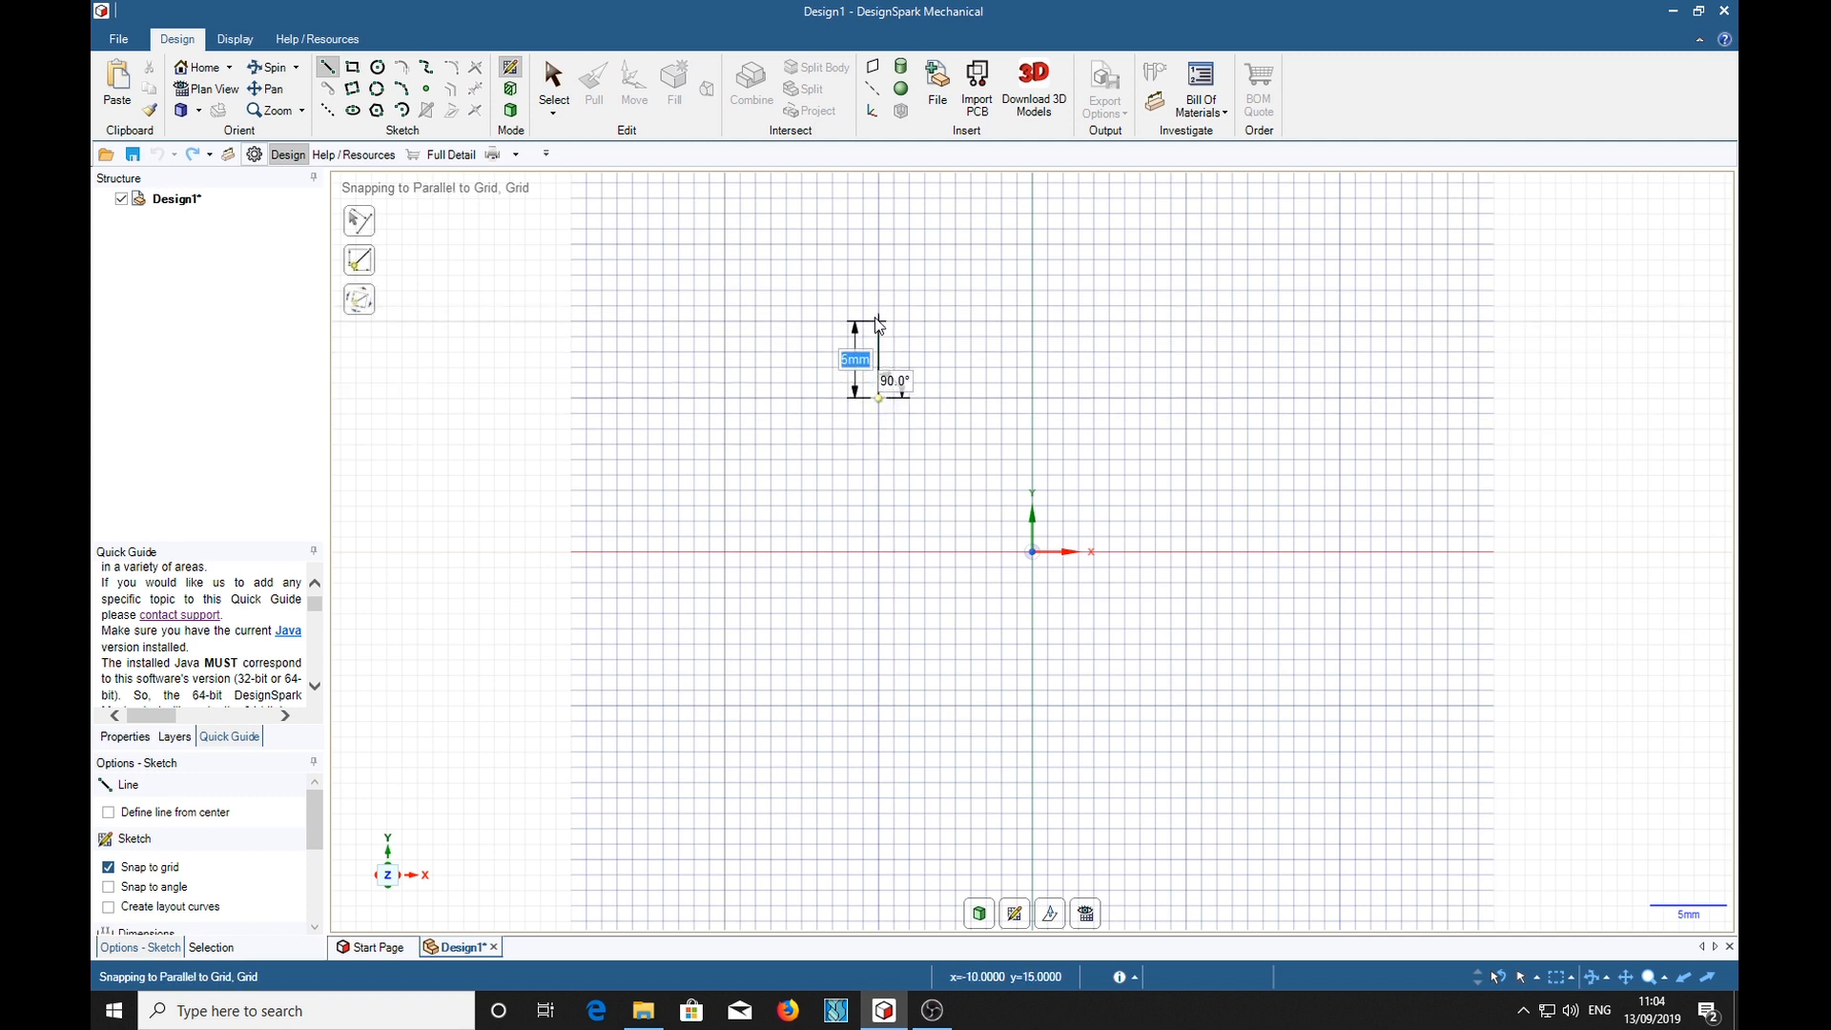
drag(878, 320, 1200, 300)
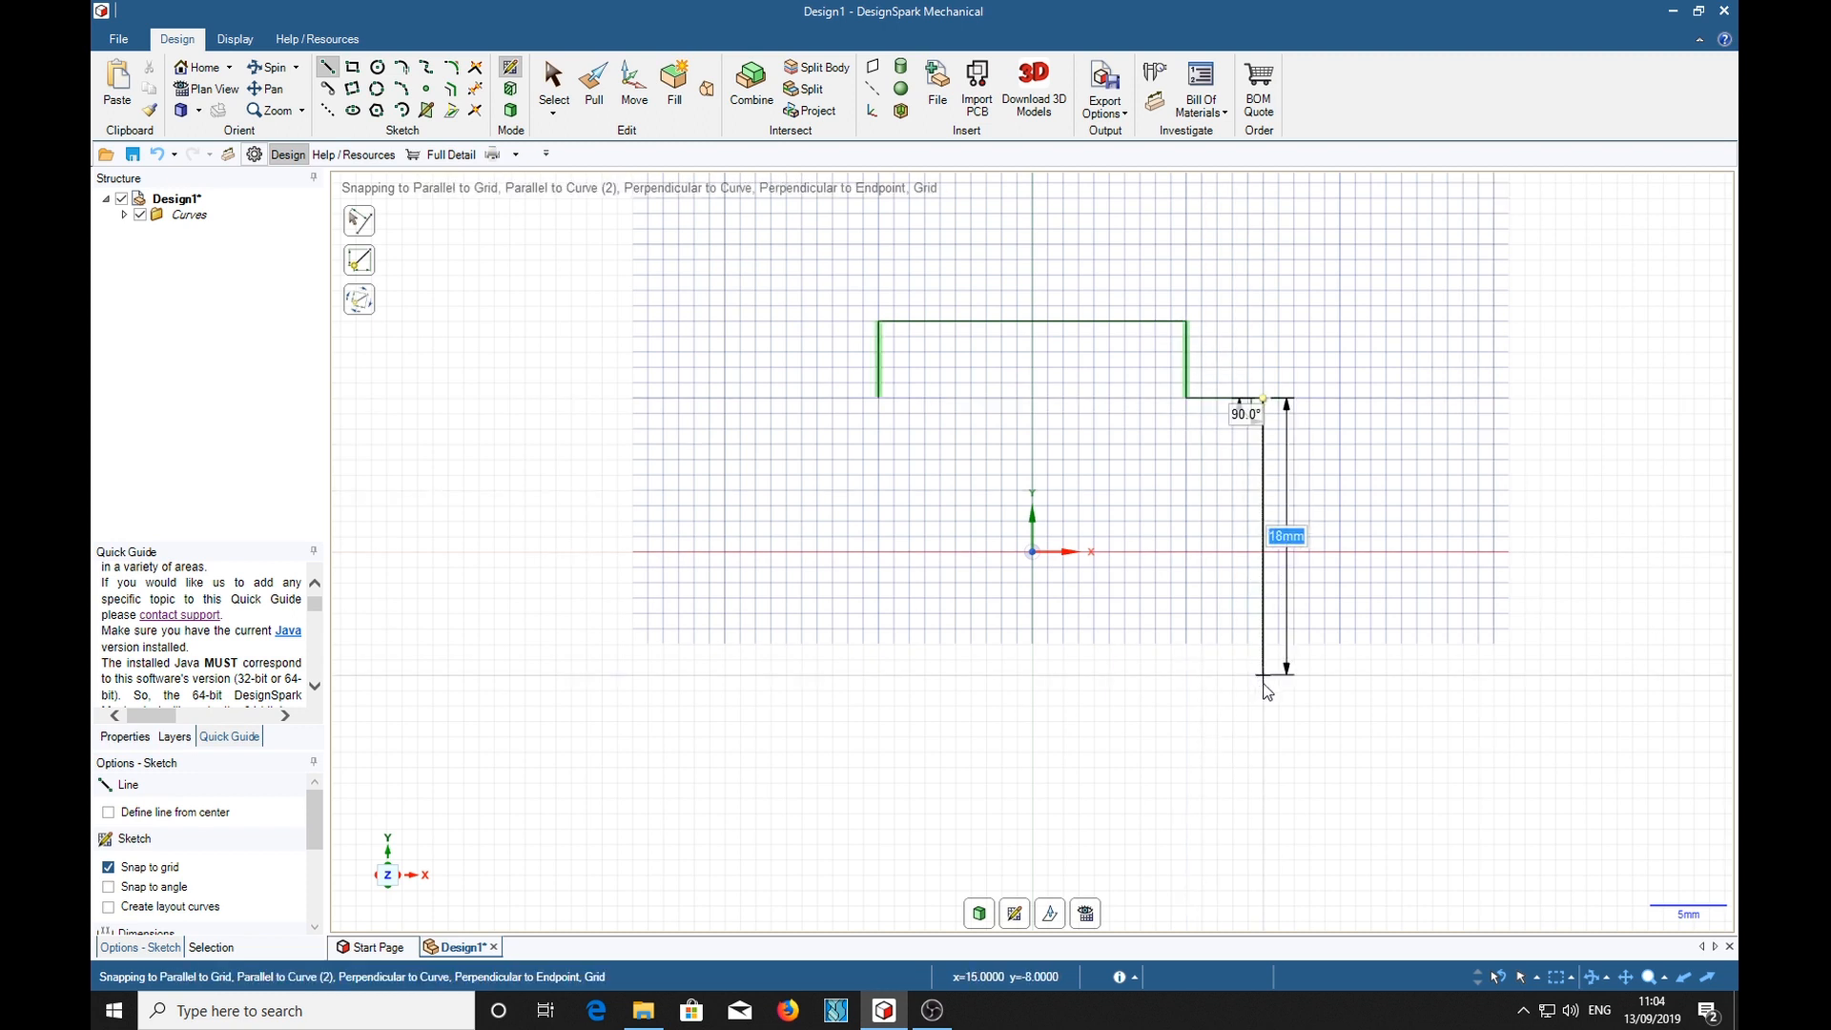
drag(1267, 668, 1270, 709)
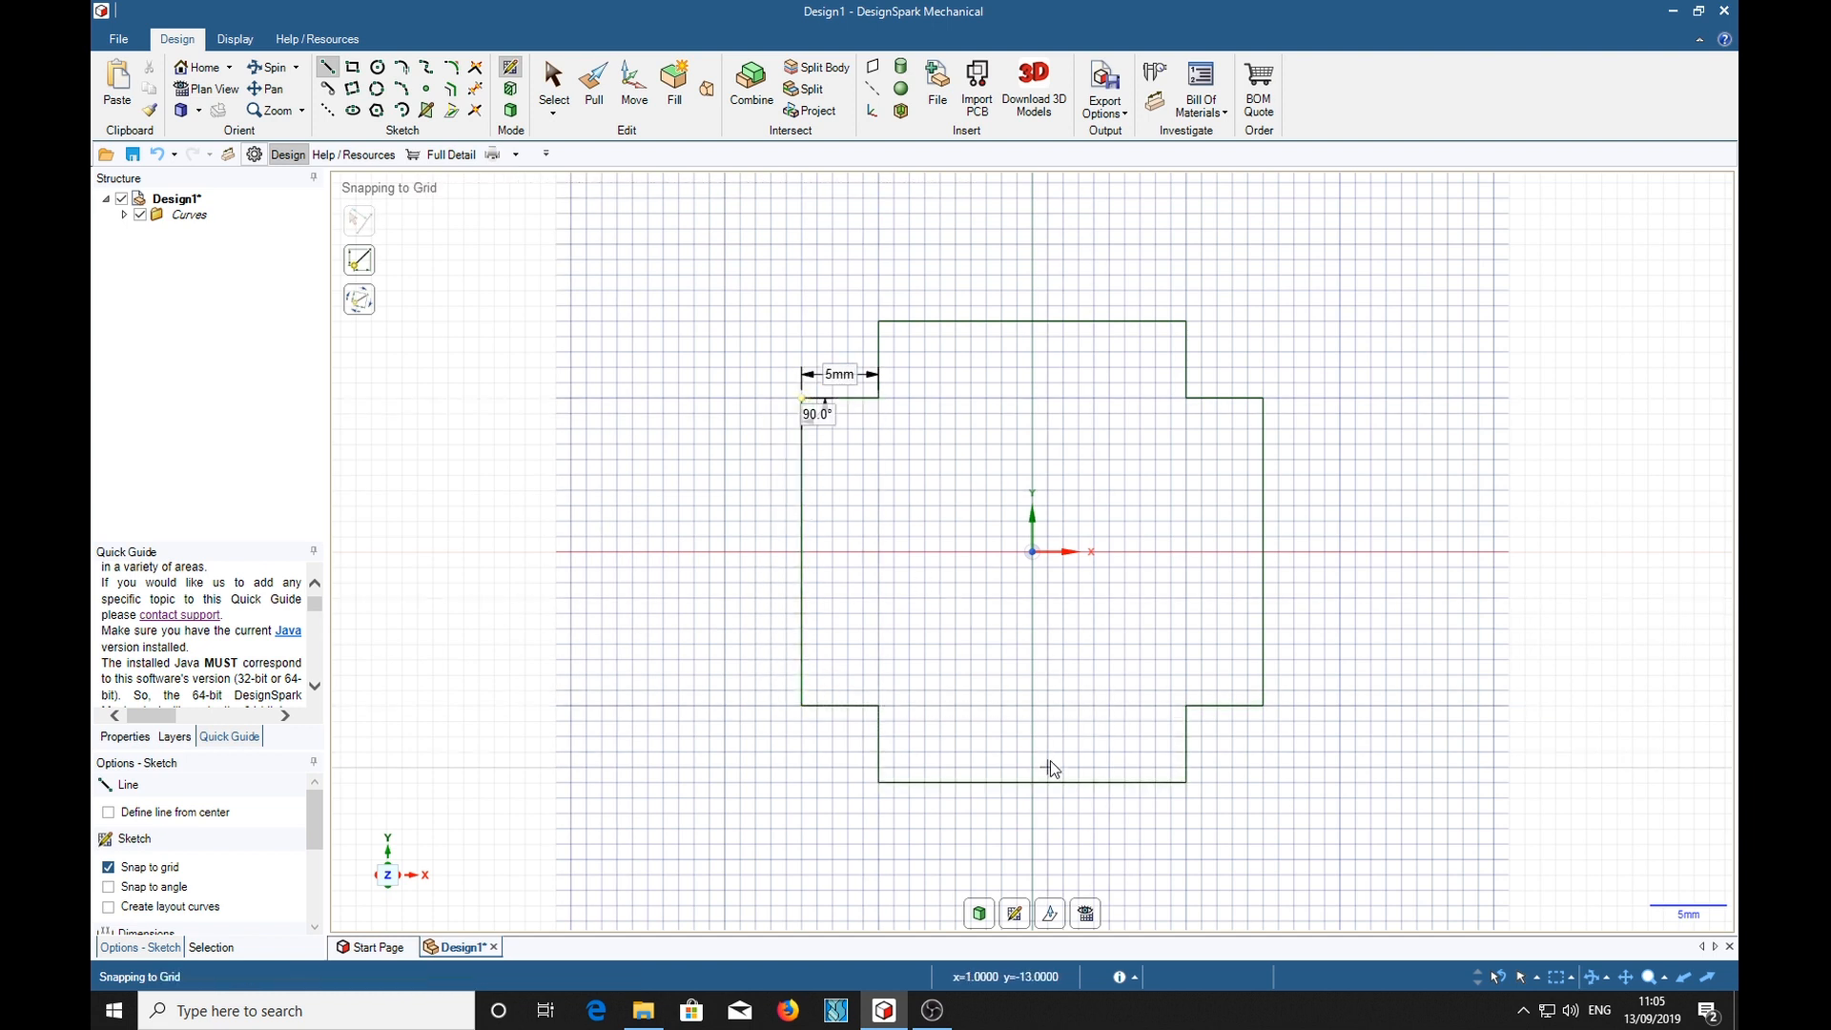
click(593, 82)
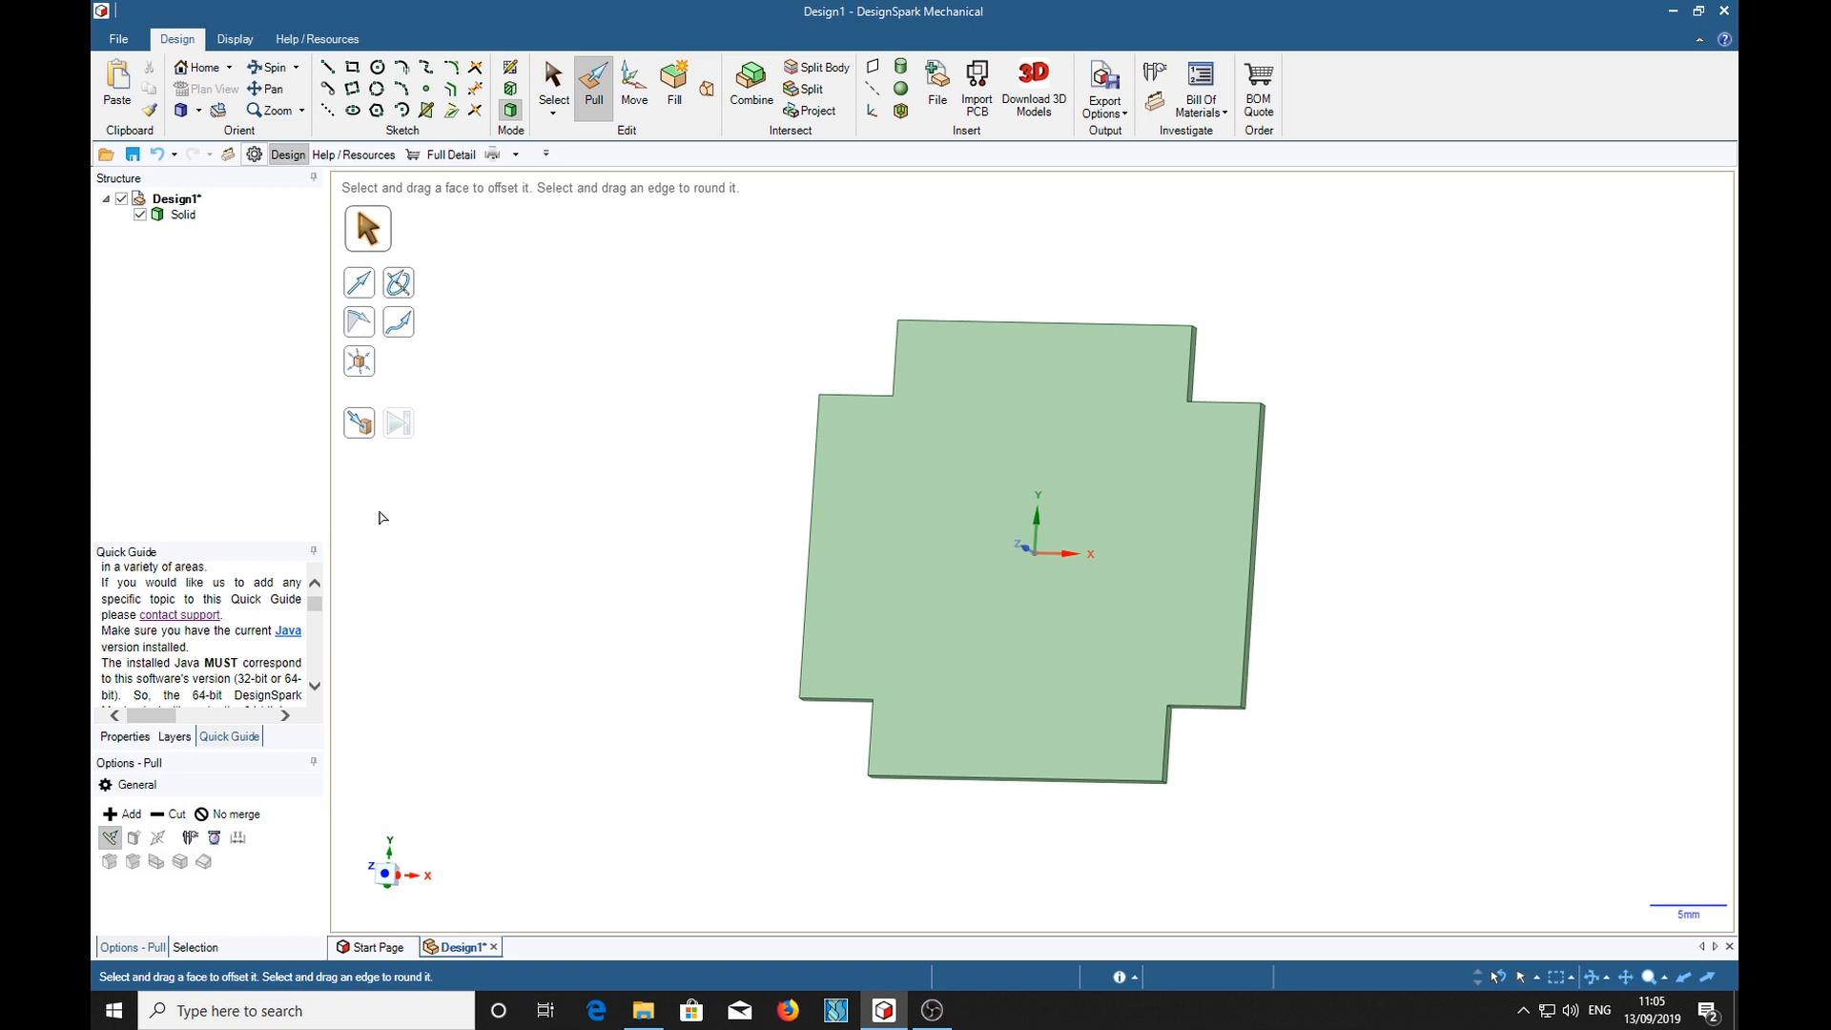
mouse_move(586, 319)
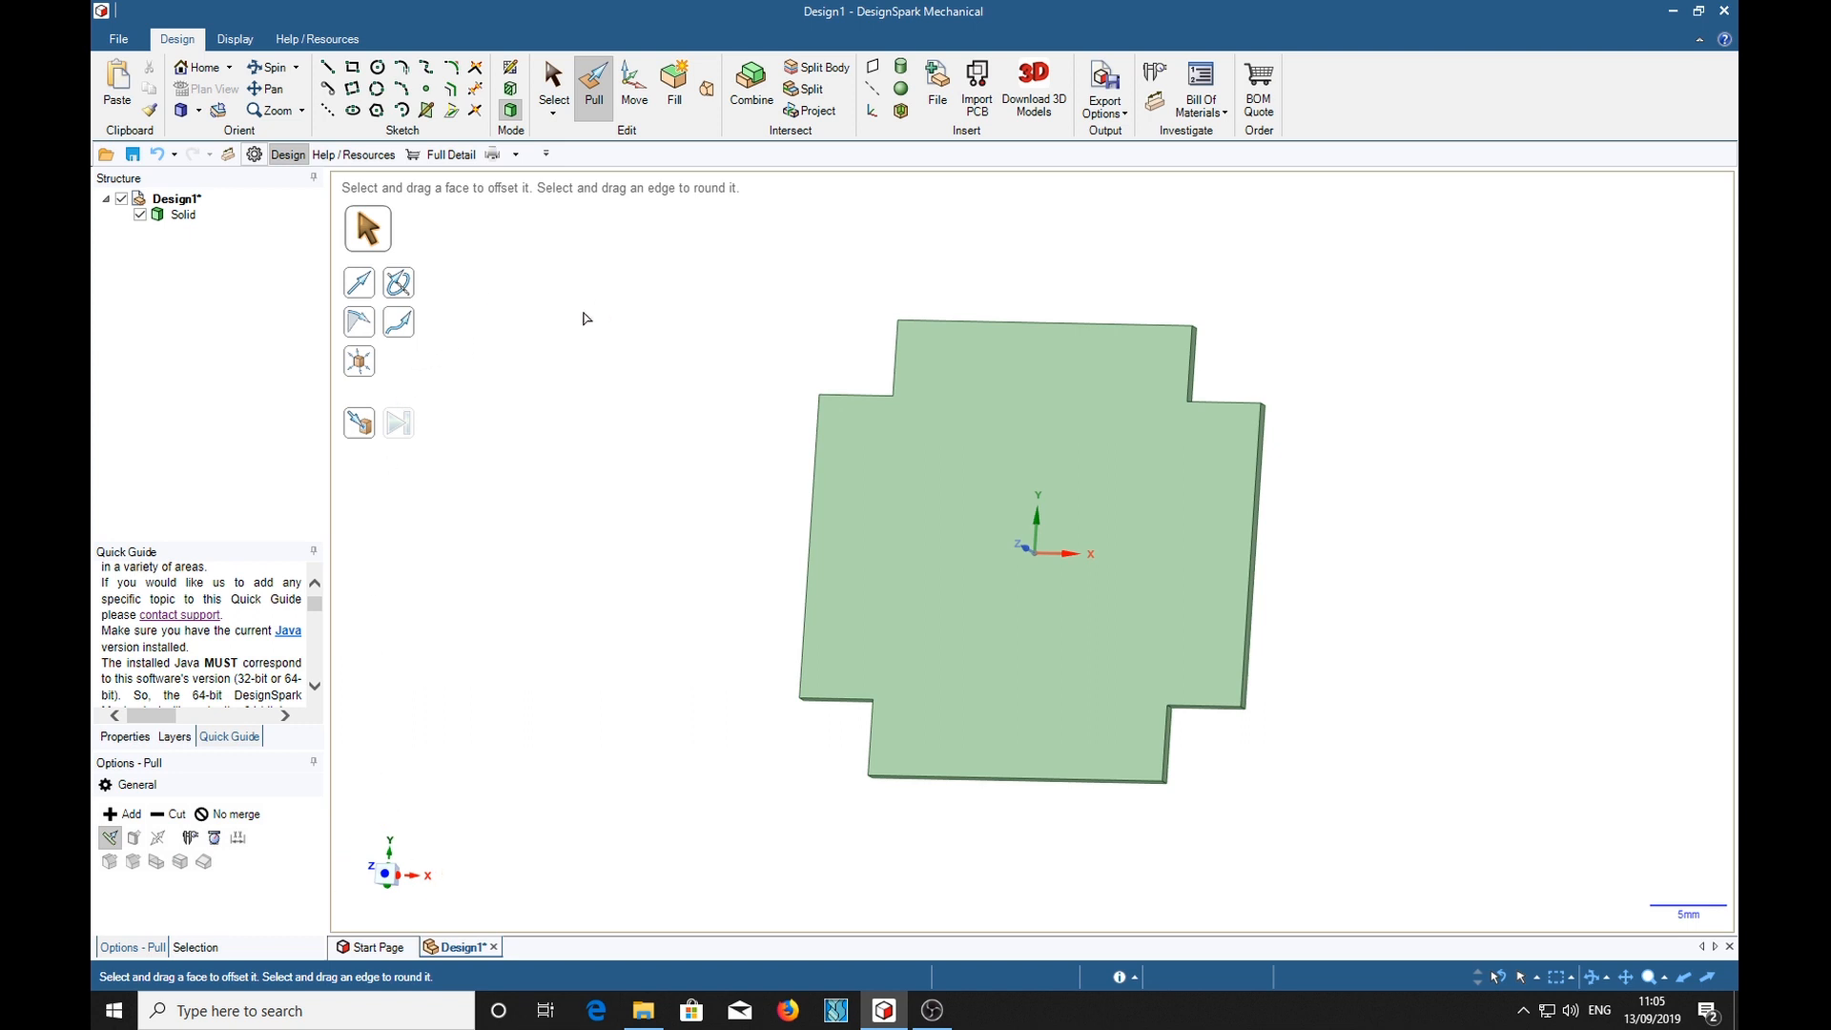
mouse_move(672, 294)
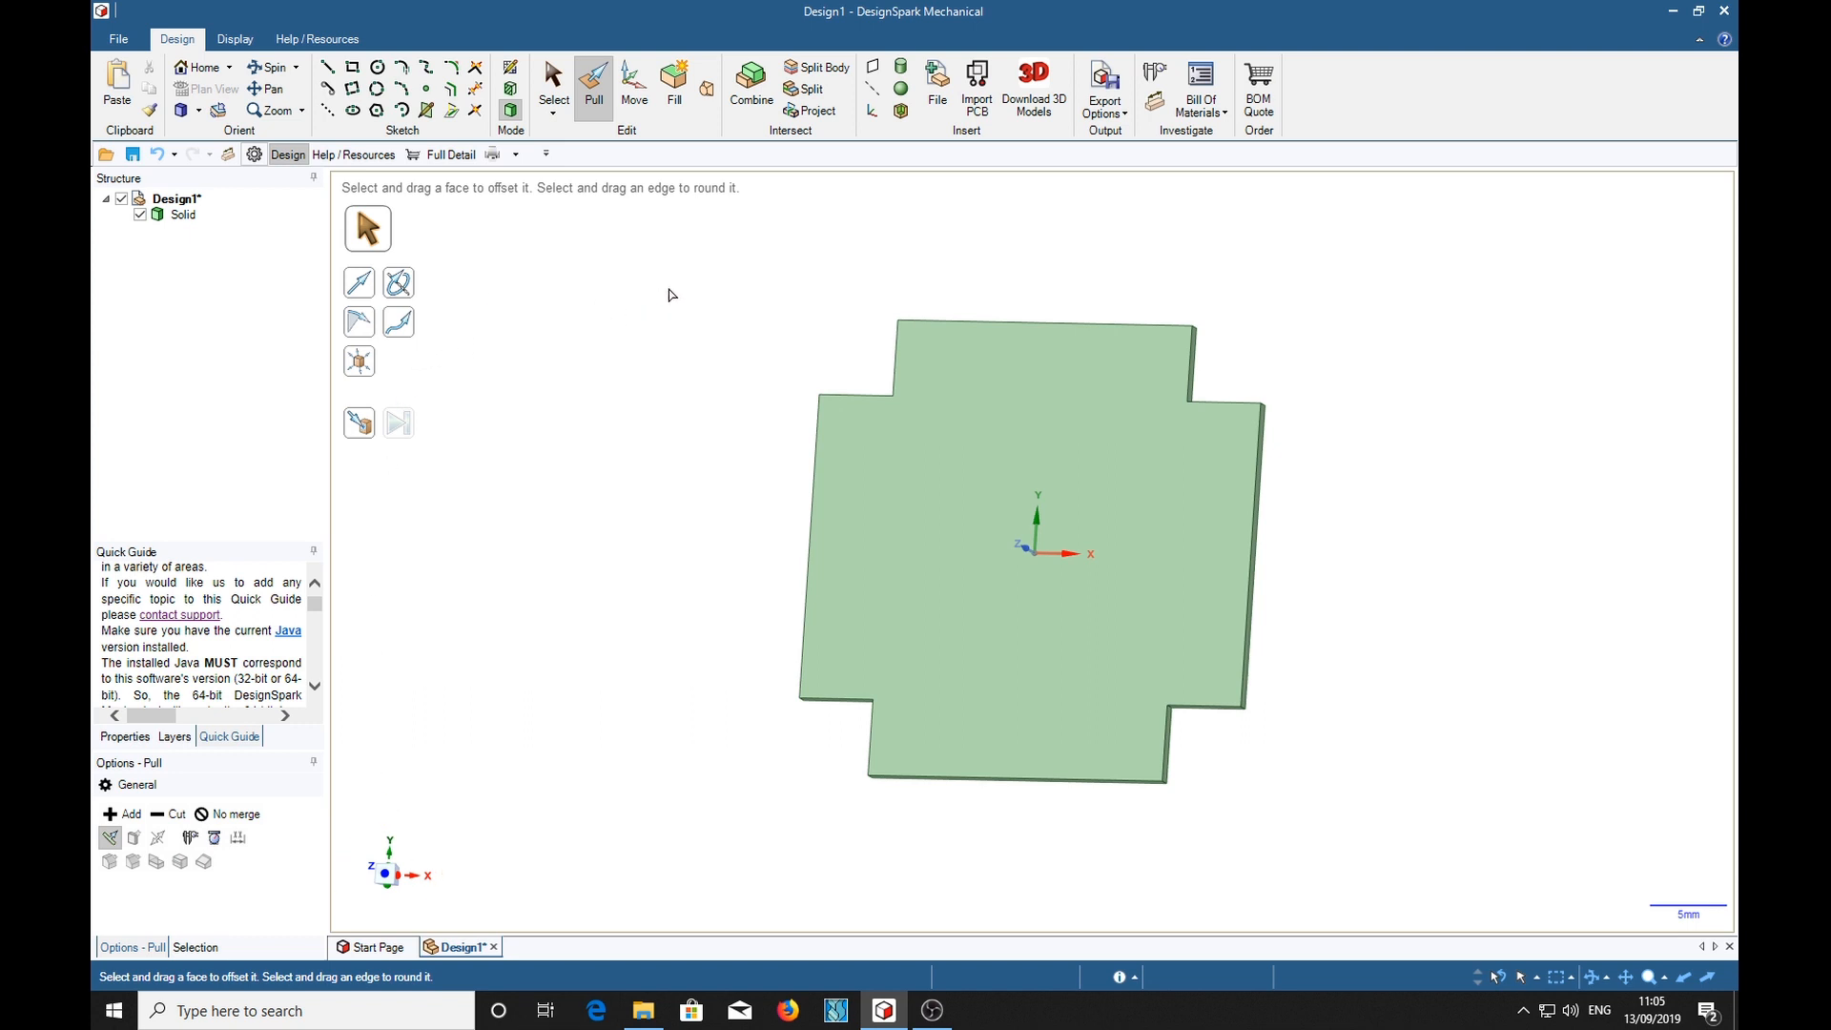
Step: Return to sketching on the extruded cross-shaped plate
click(1087, 412)
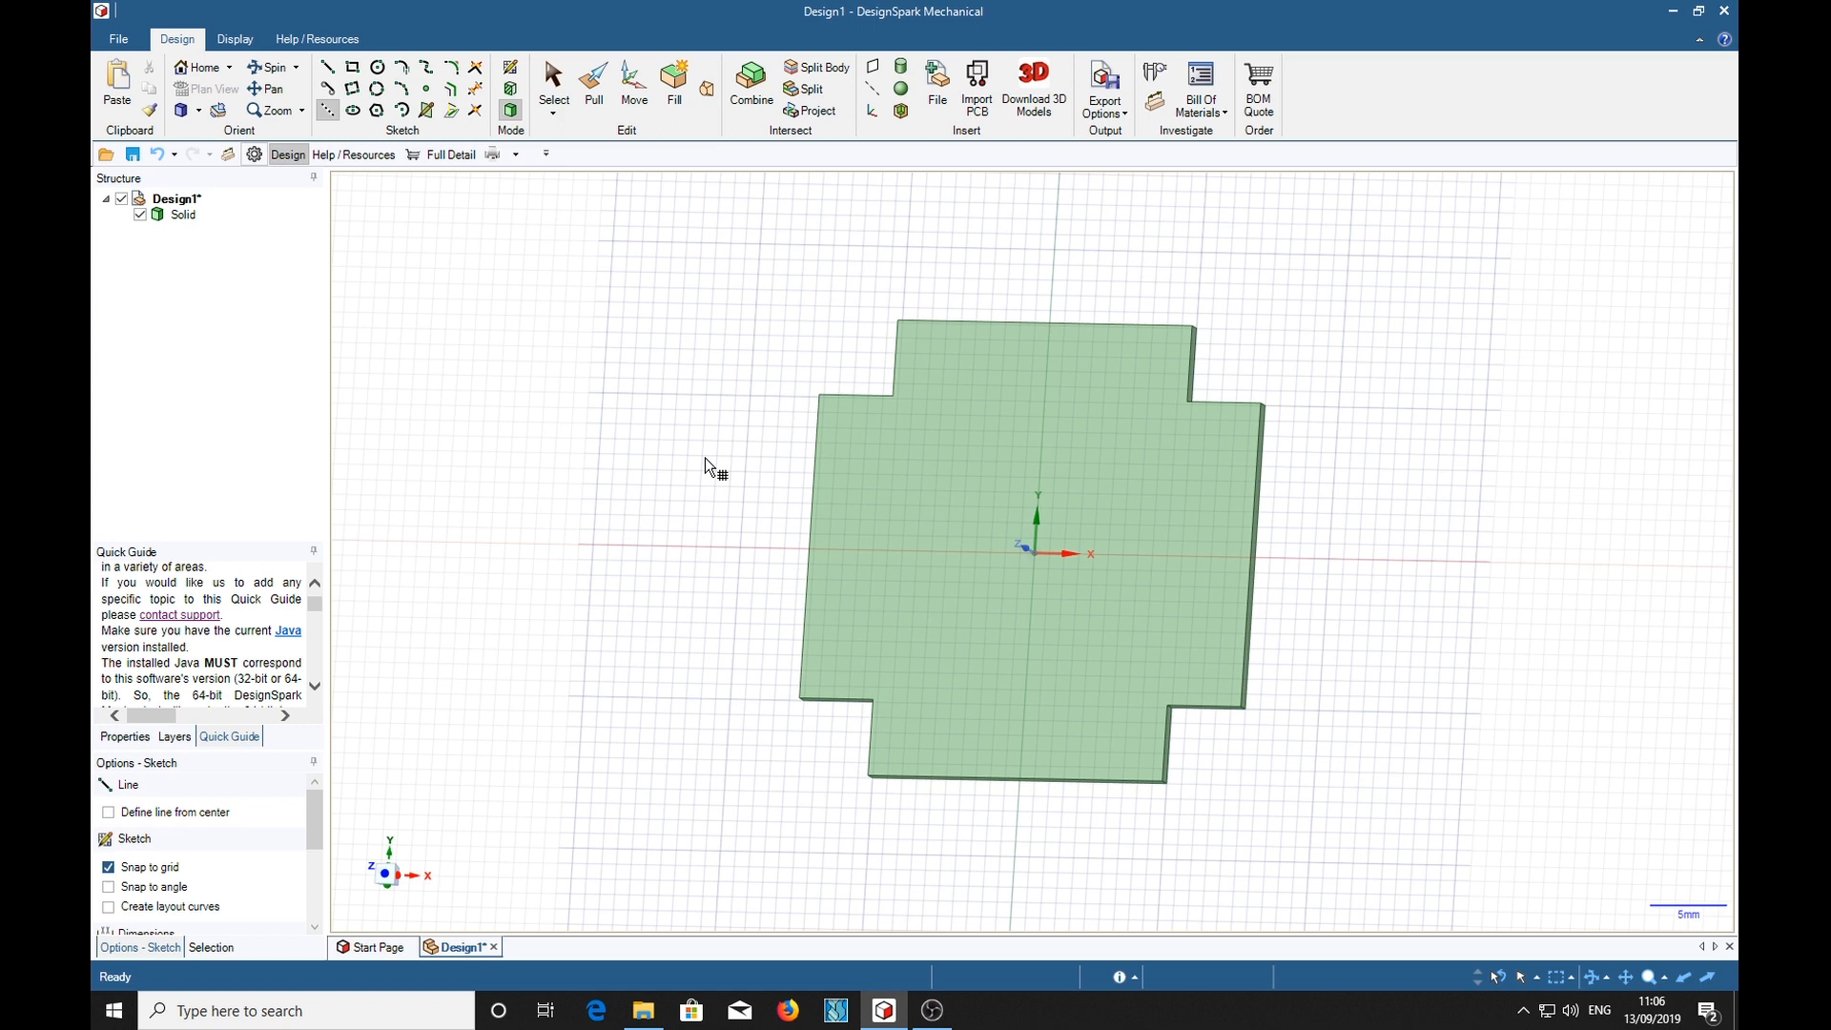
Step: Place a new sketch plane on the plate's top face
click(904, 380)
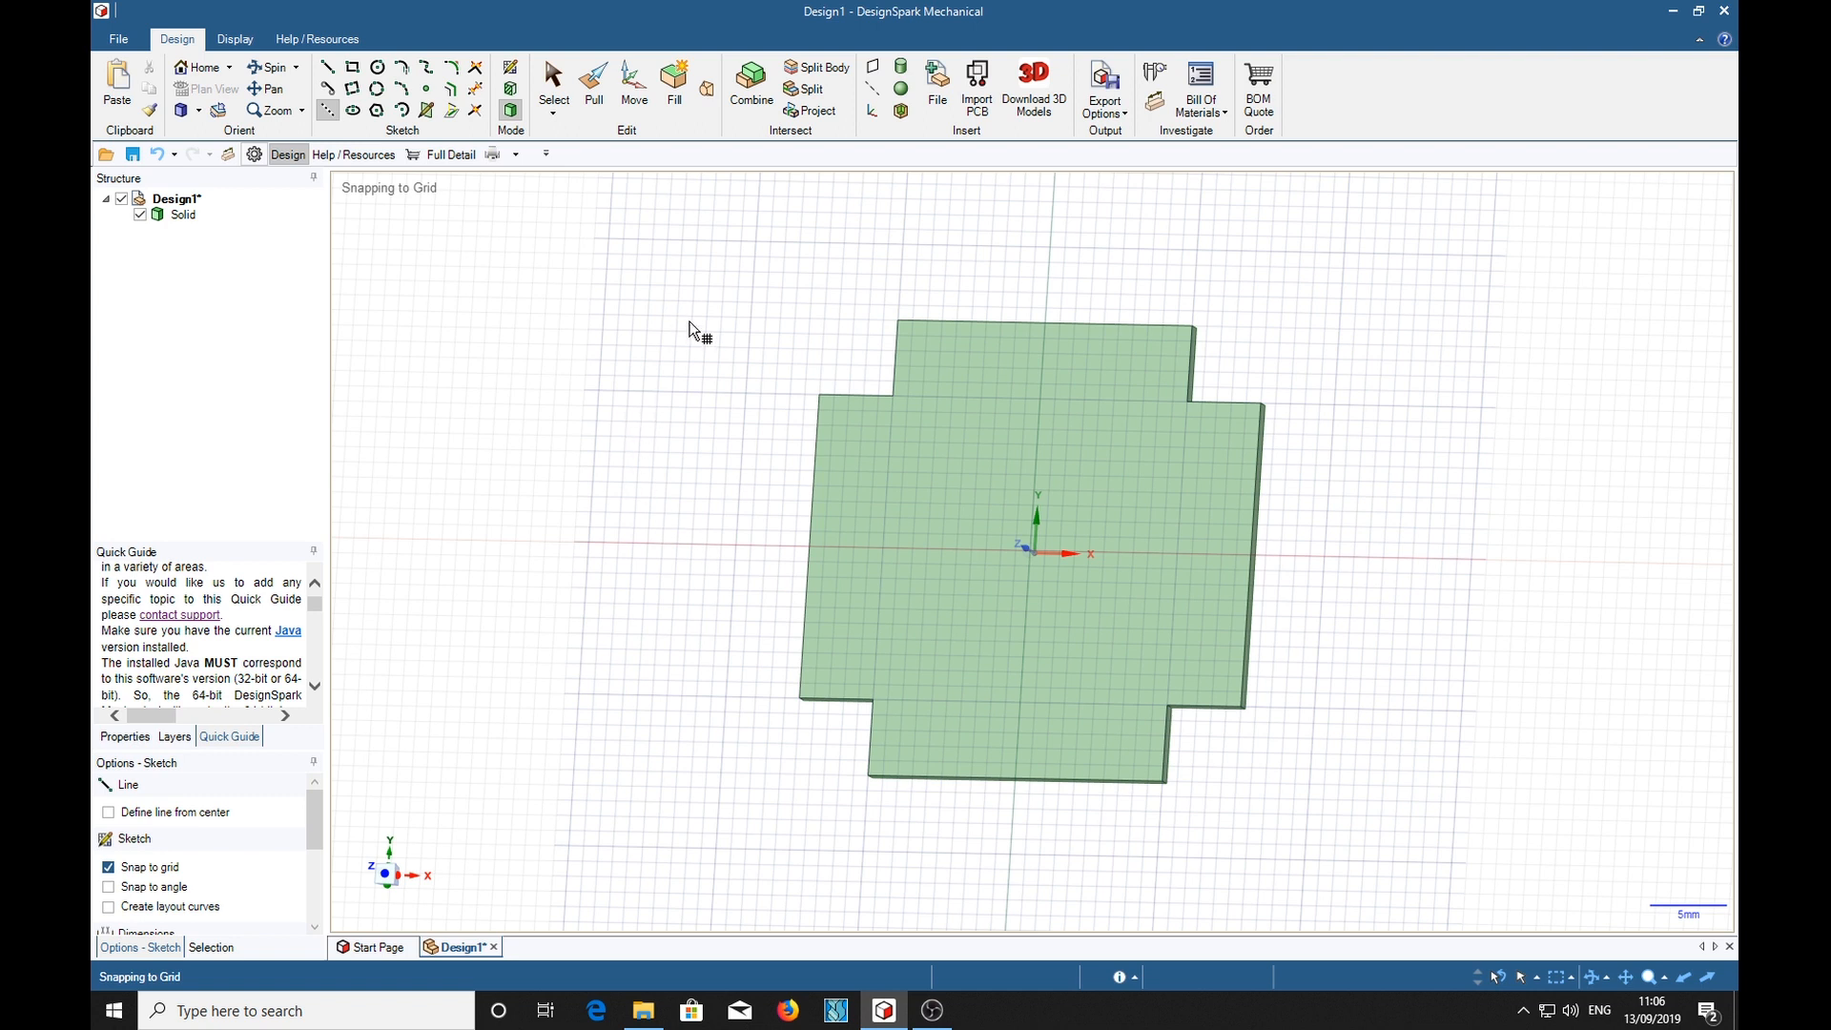
mouse_move(696, 402)
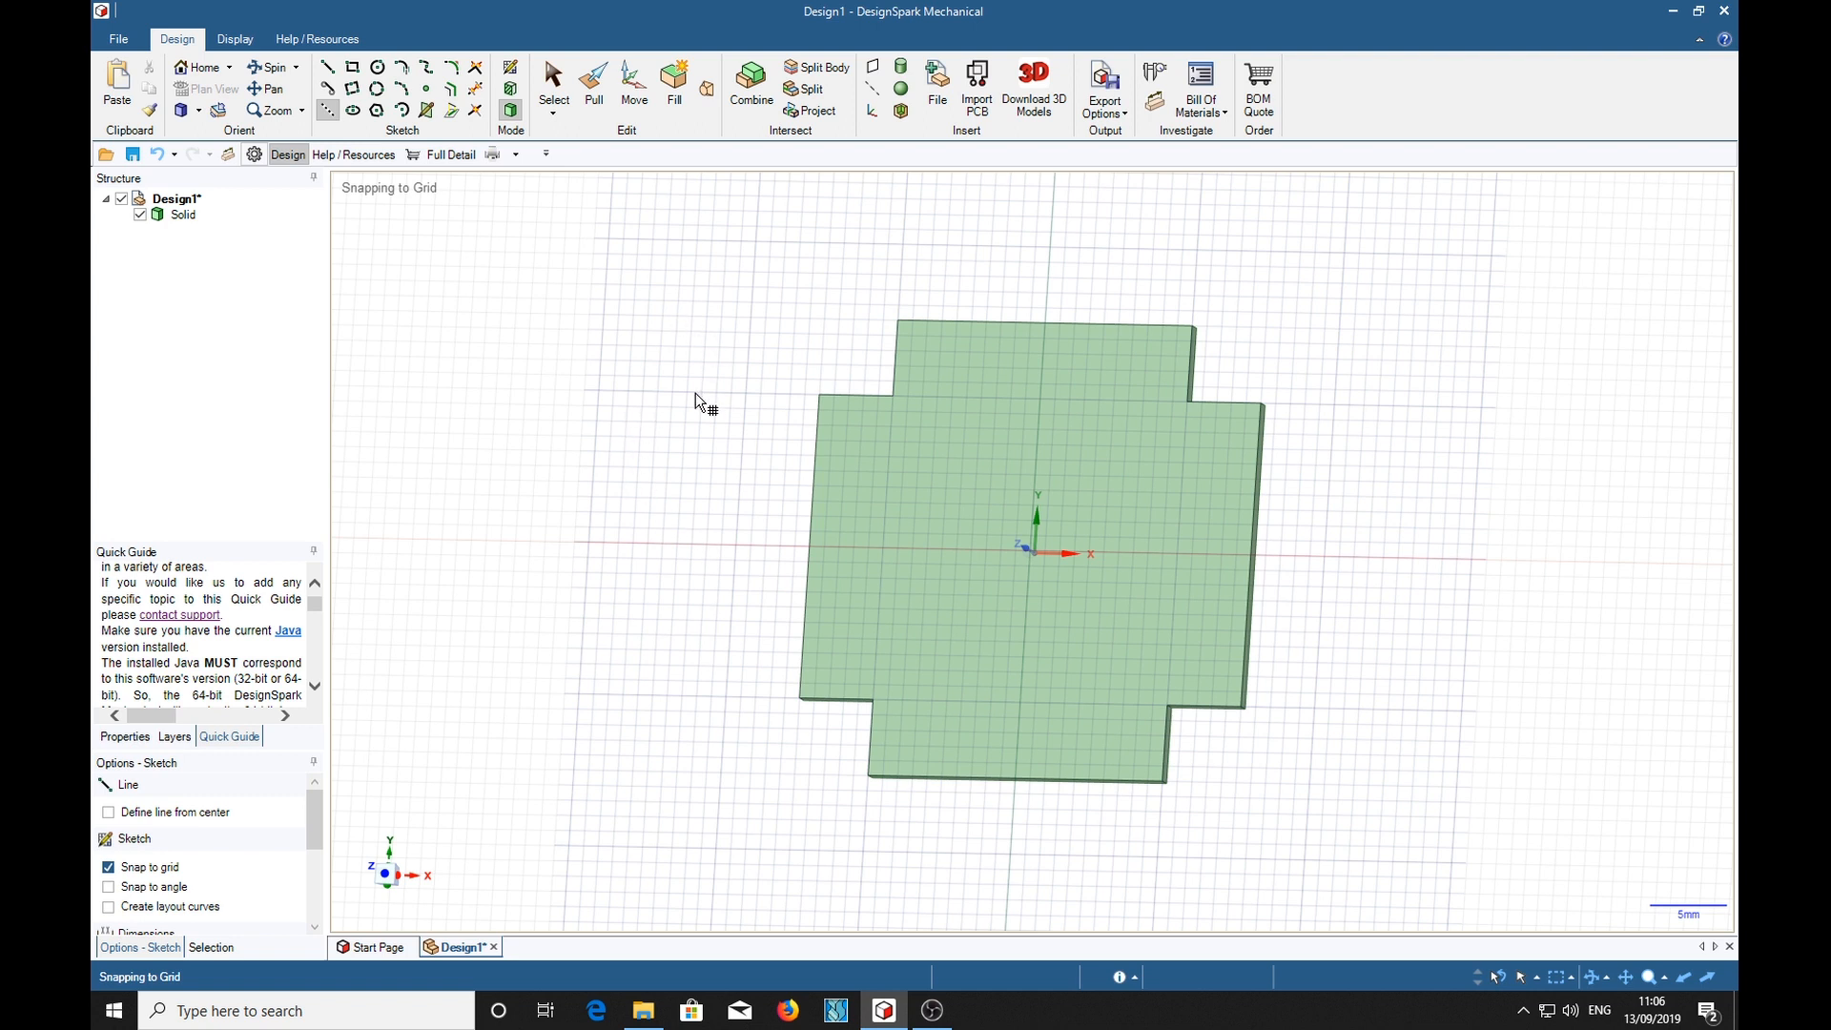
mouse_move(698, 357)
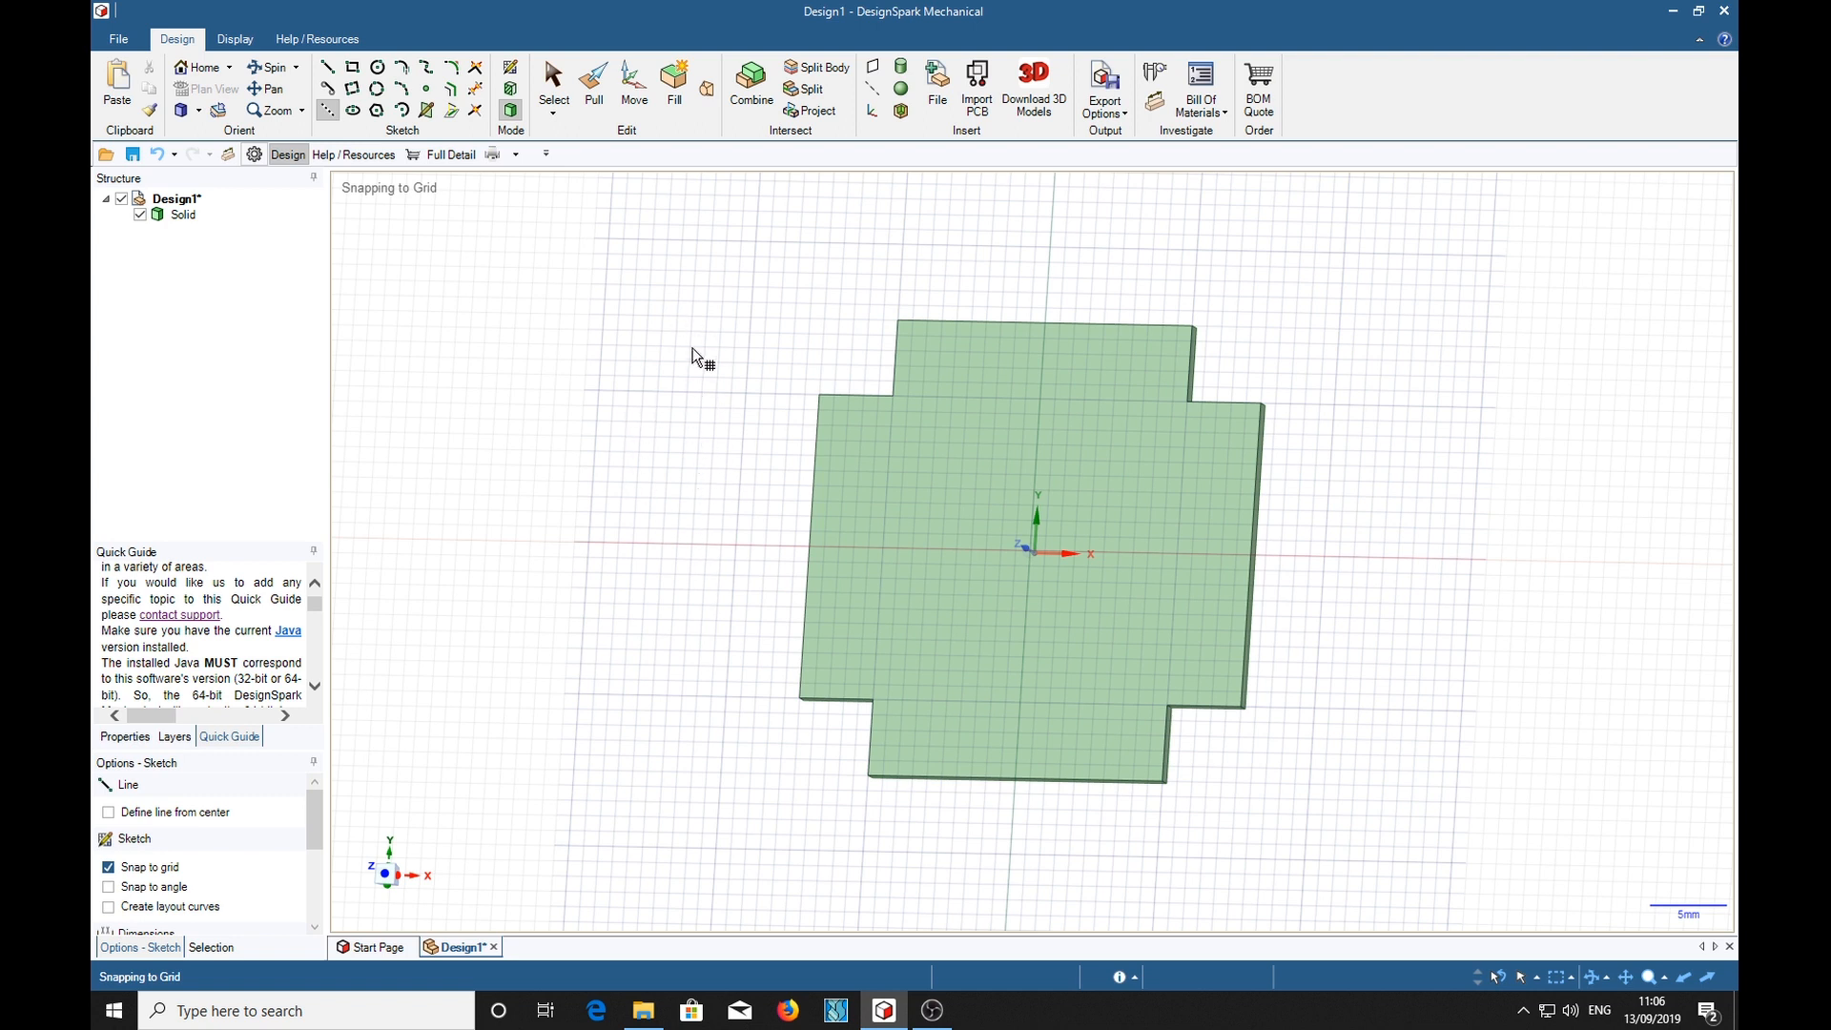
mouse_move(742, 485)
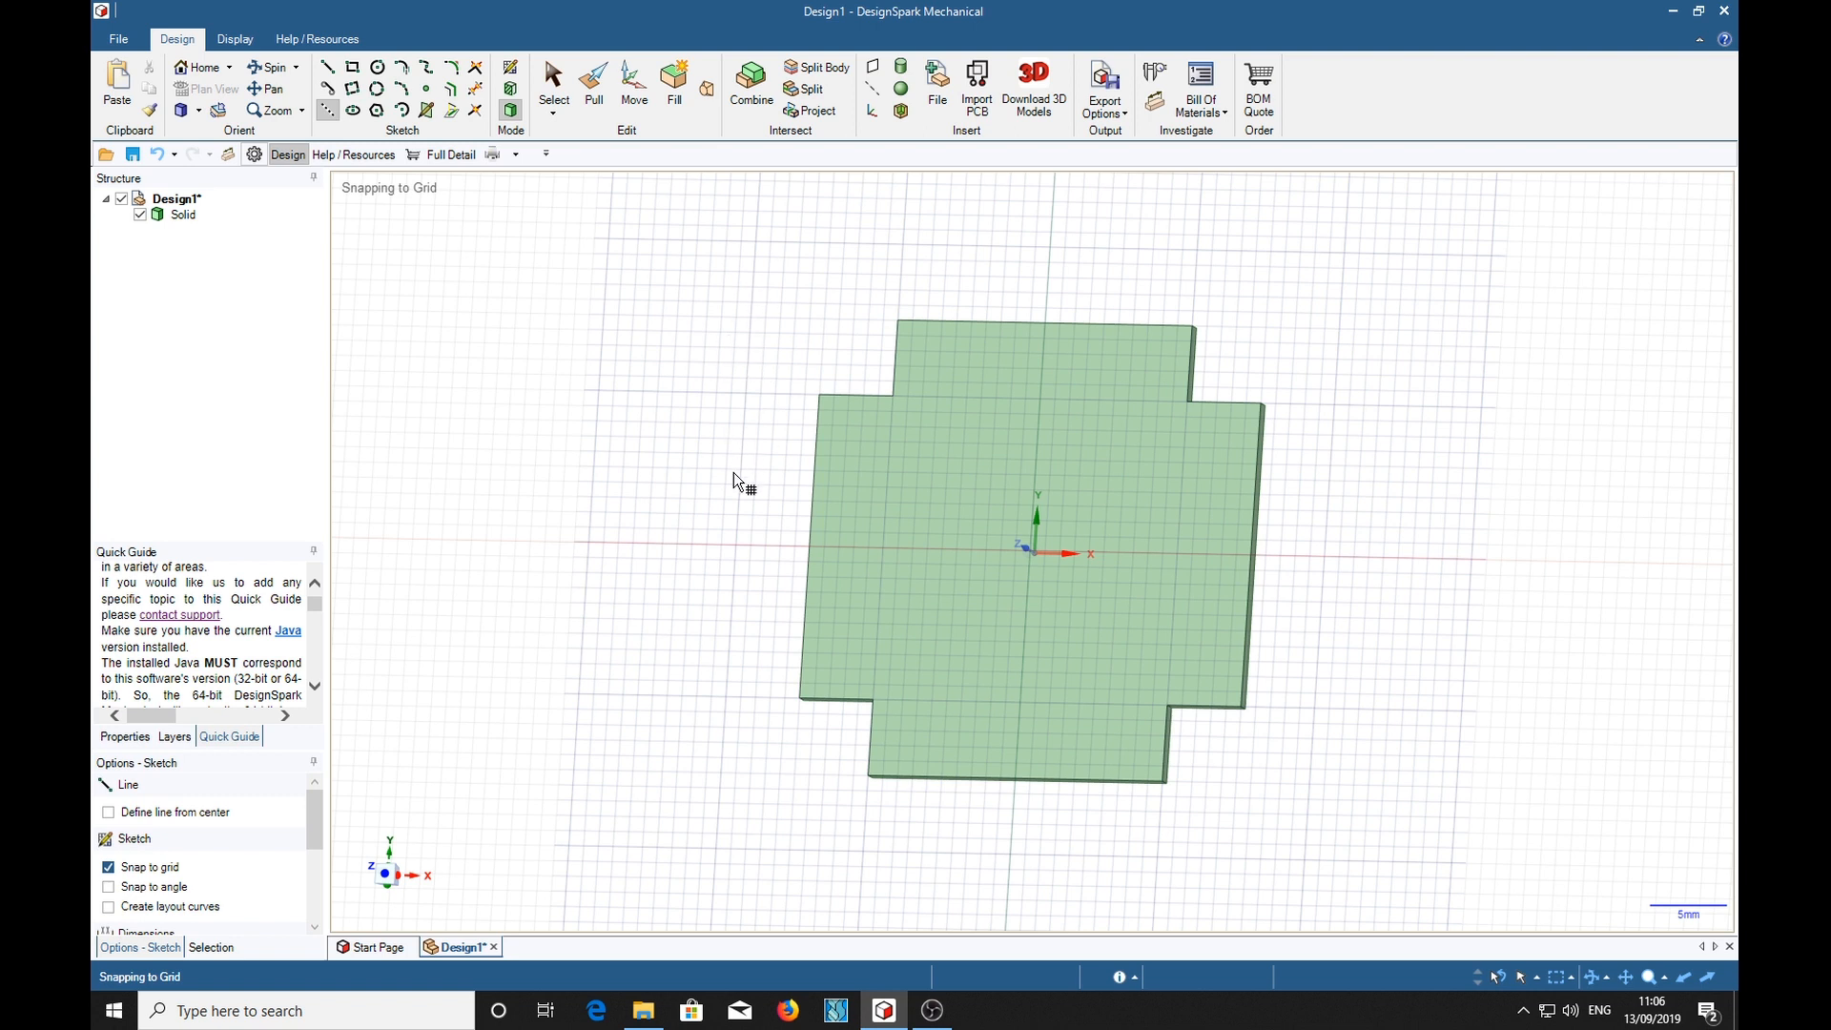
mouse_move(746, 503)
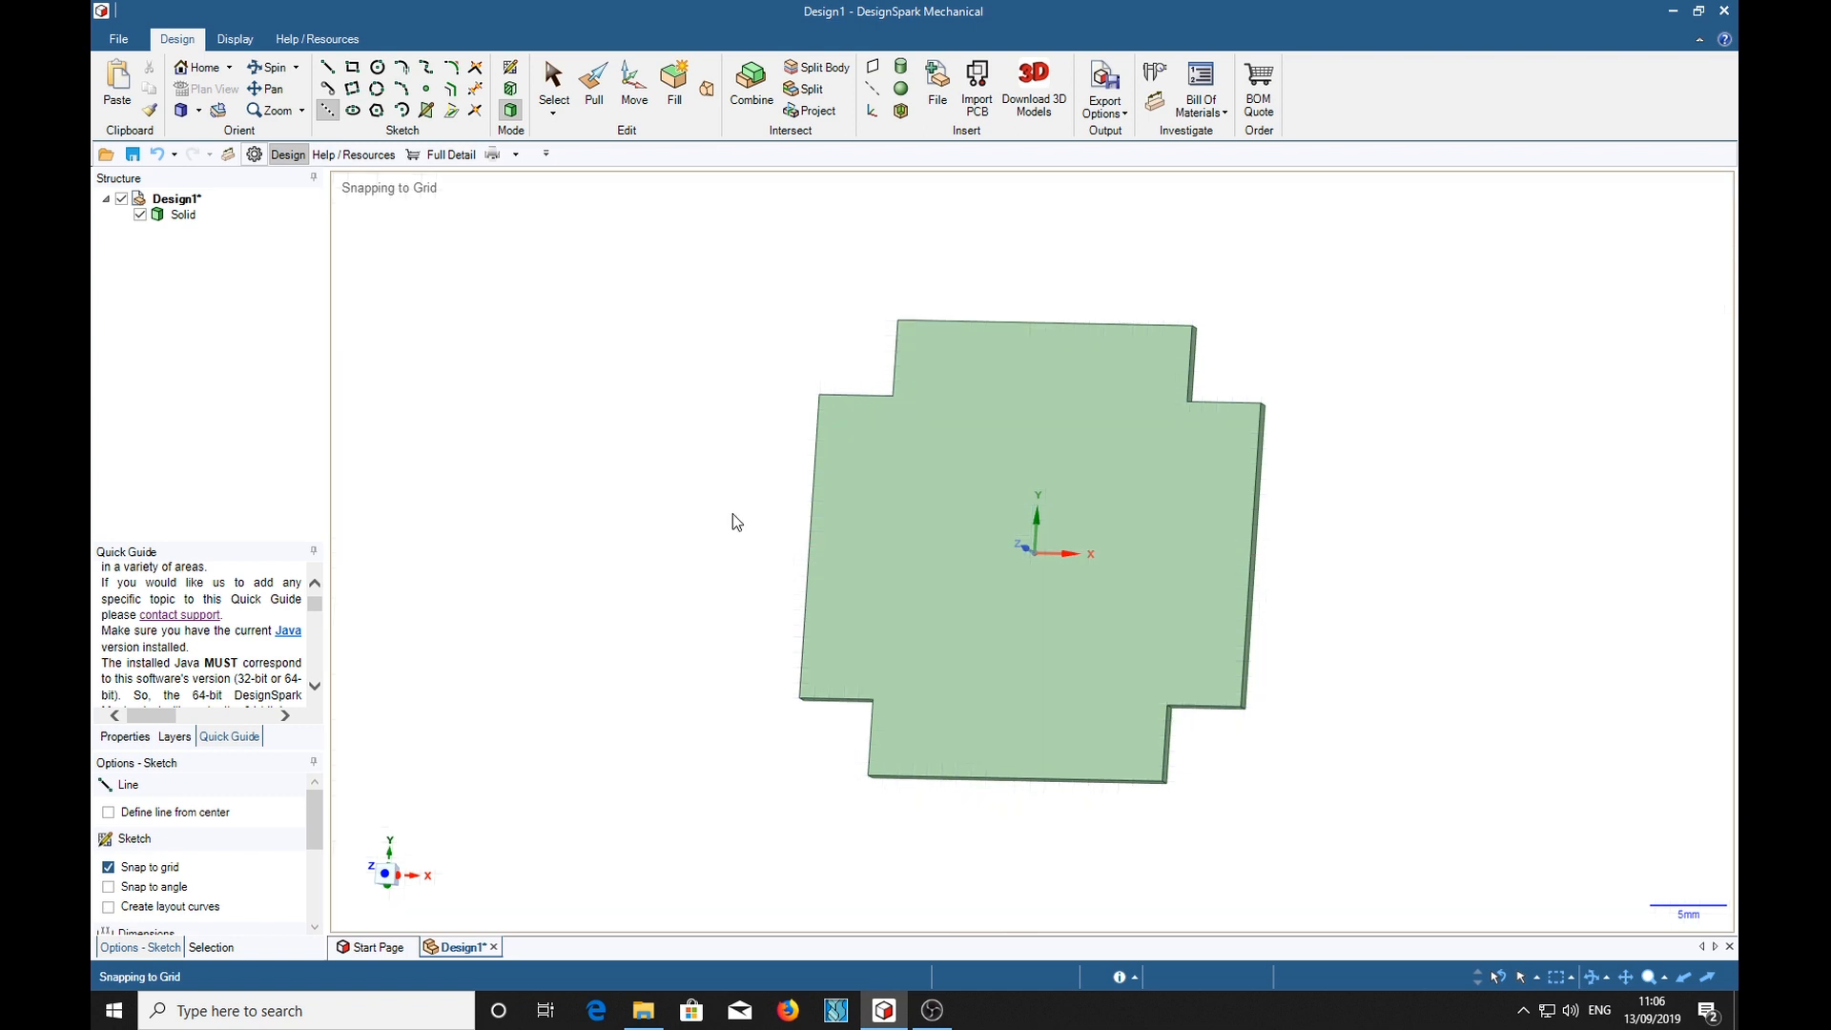
mouse_move(683, 320)
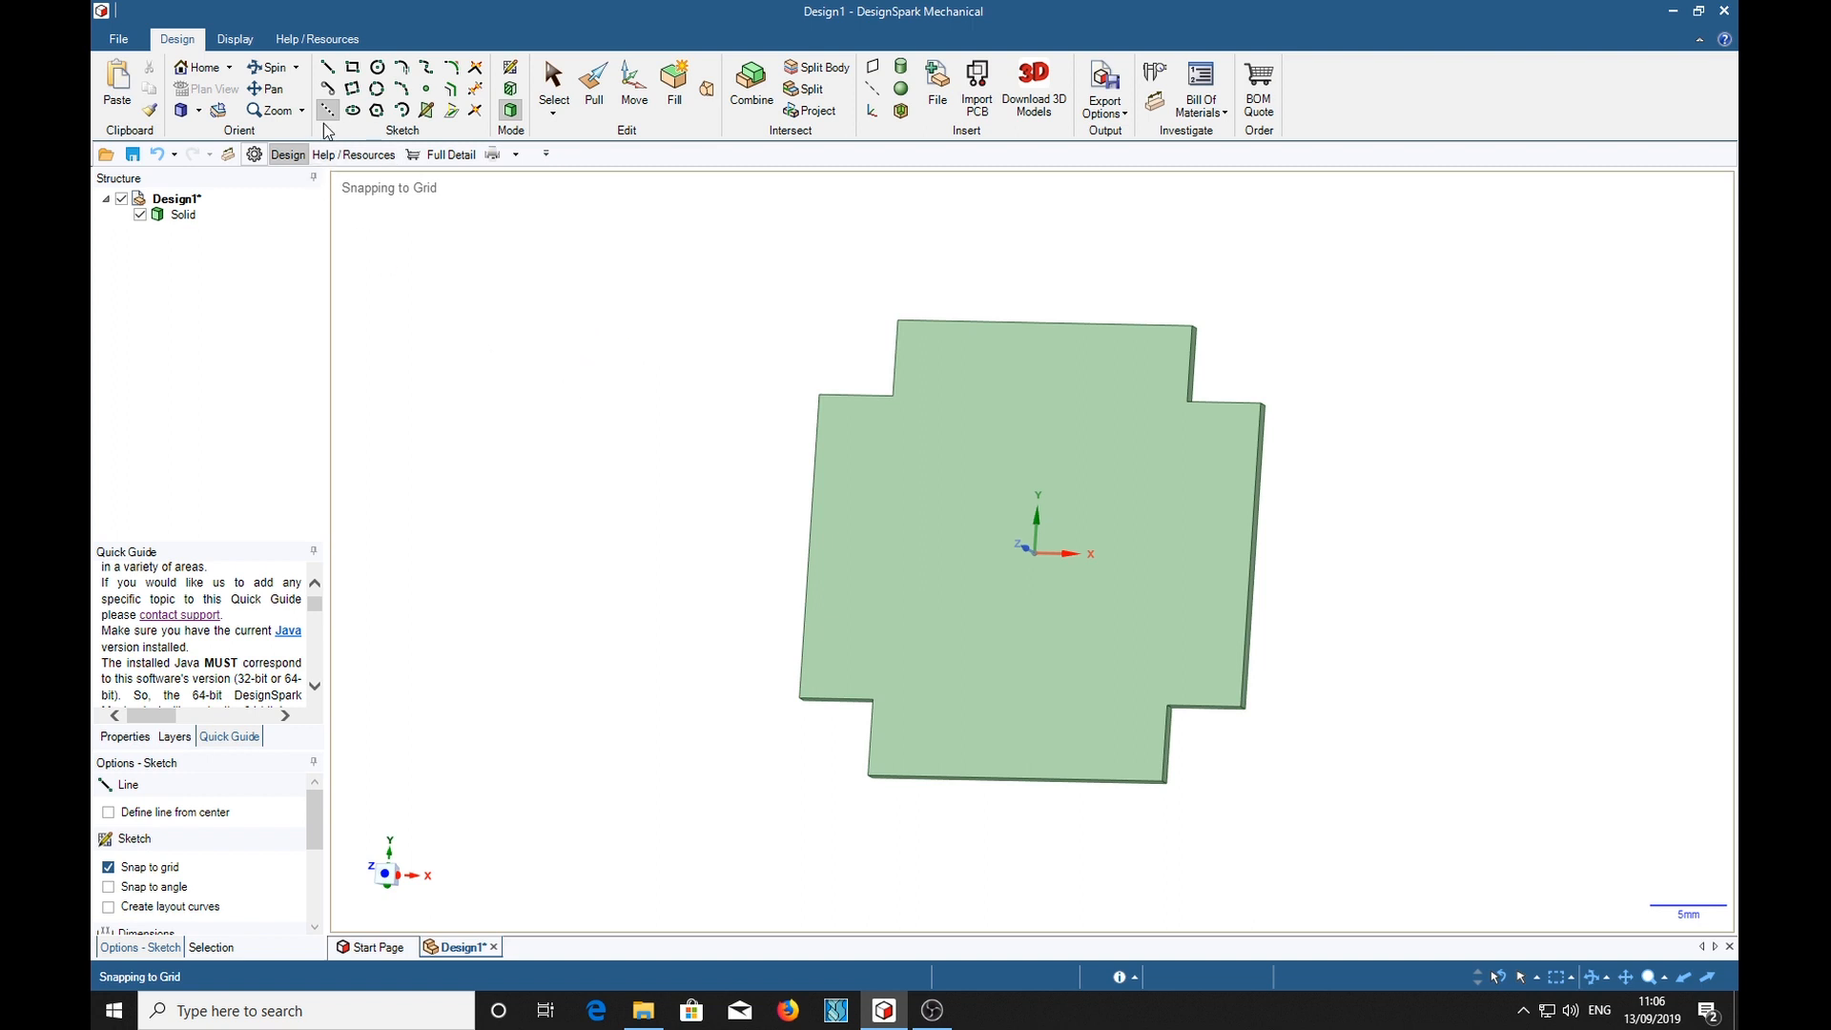
click(940, 400)
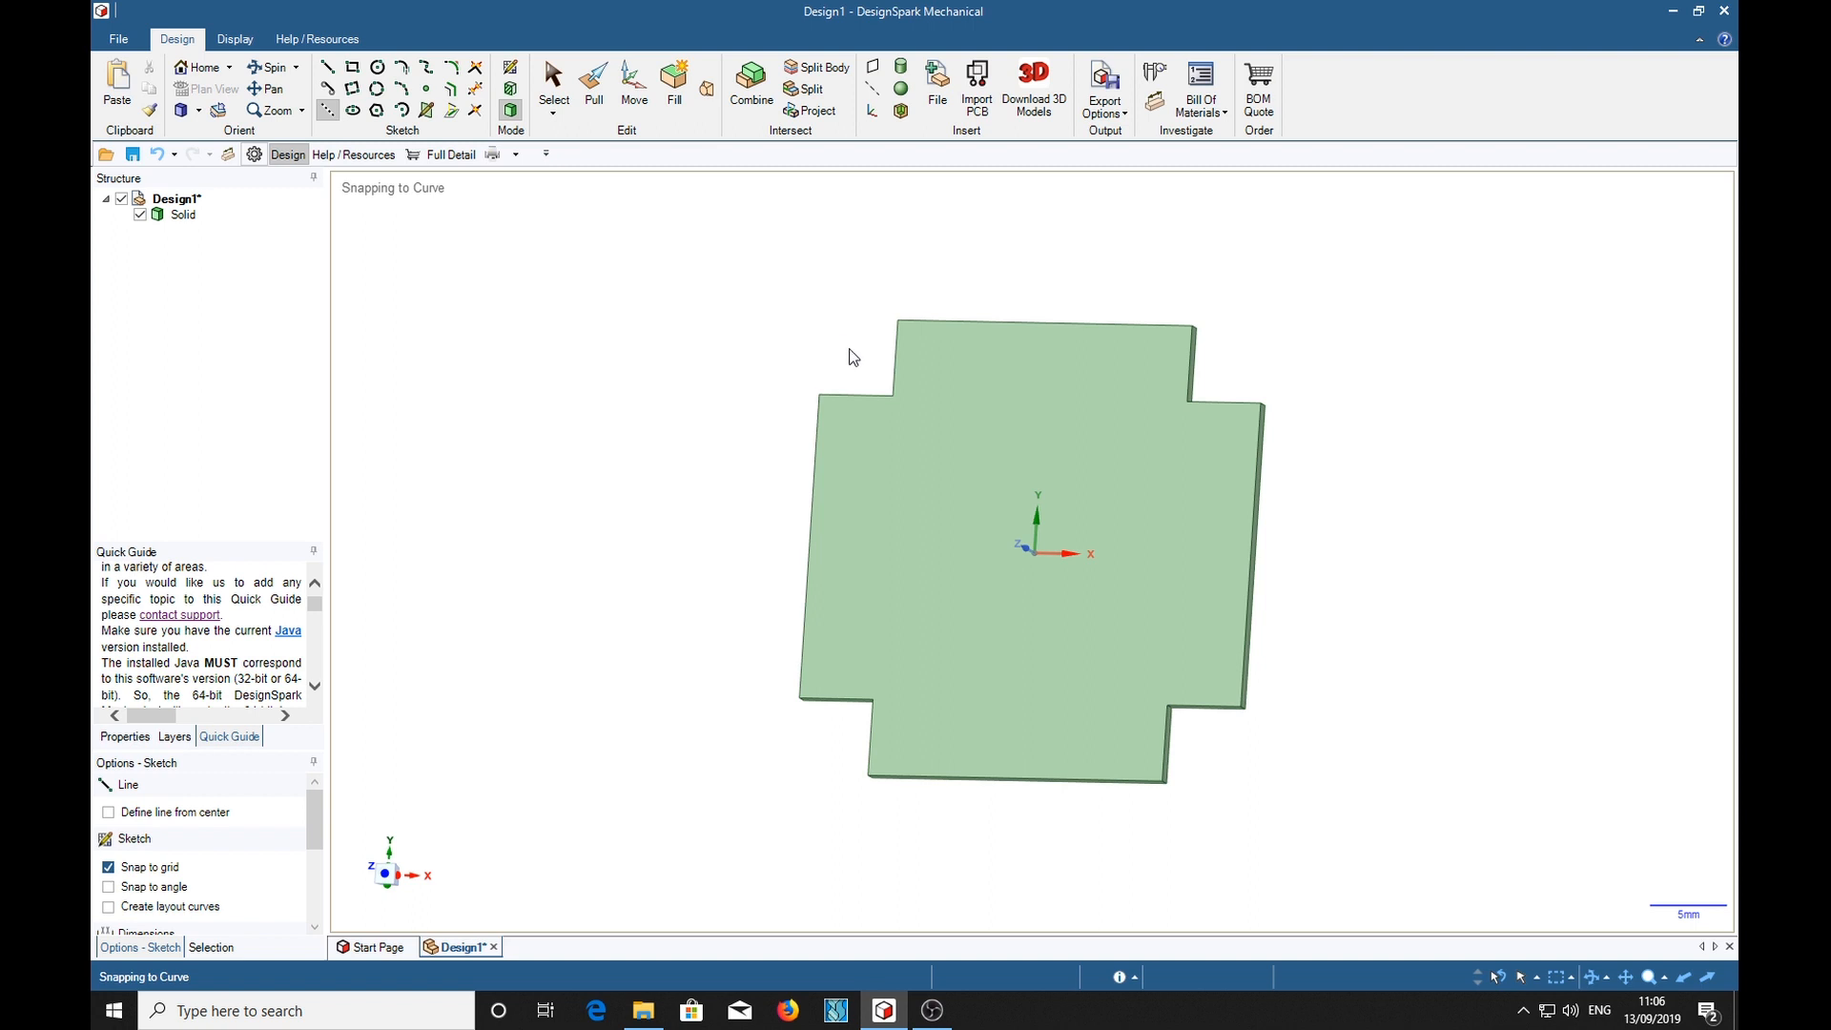
mouse_move(738, 330)
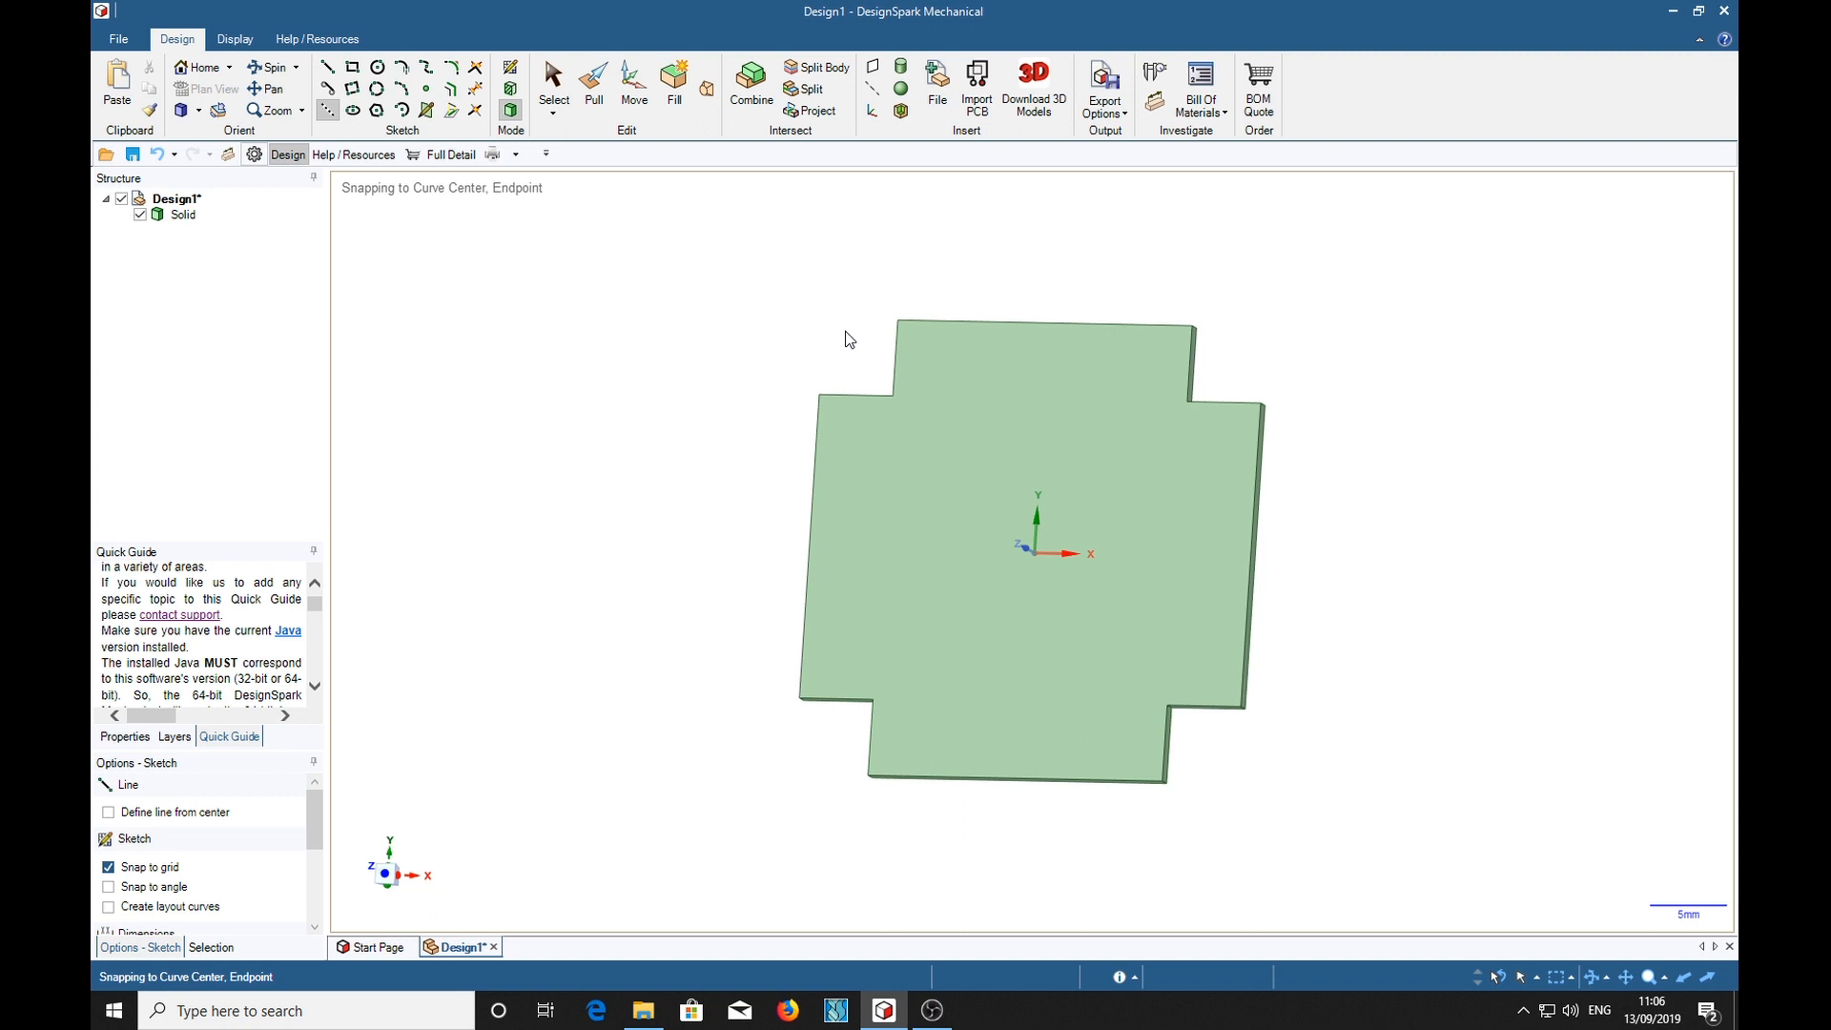
Step: Draw the top 20mm construction bend line between the plate's inner corners
click(893, 406)
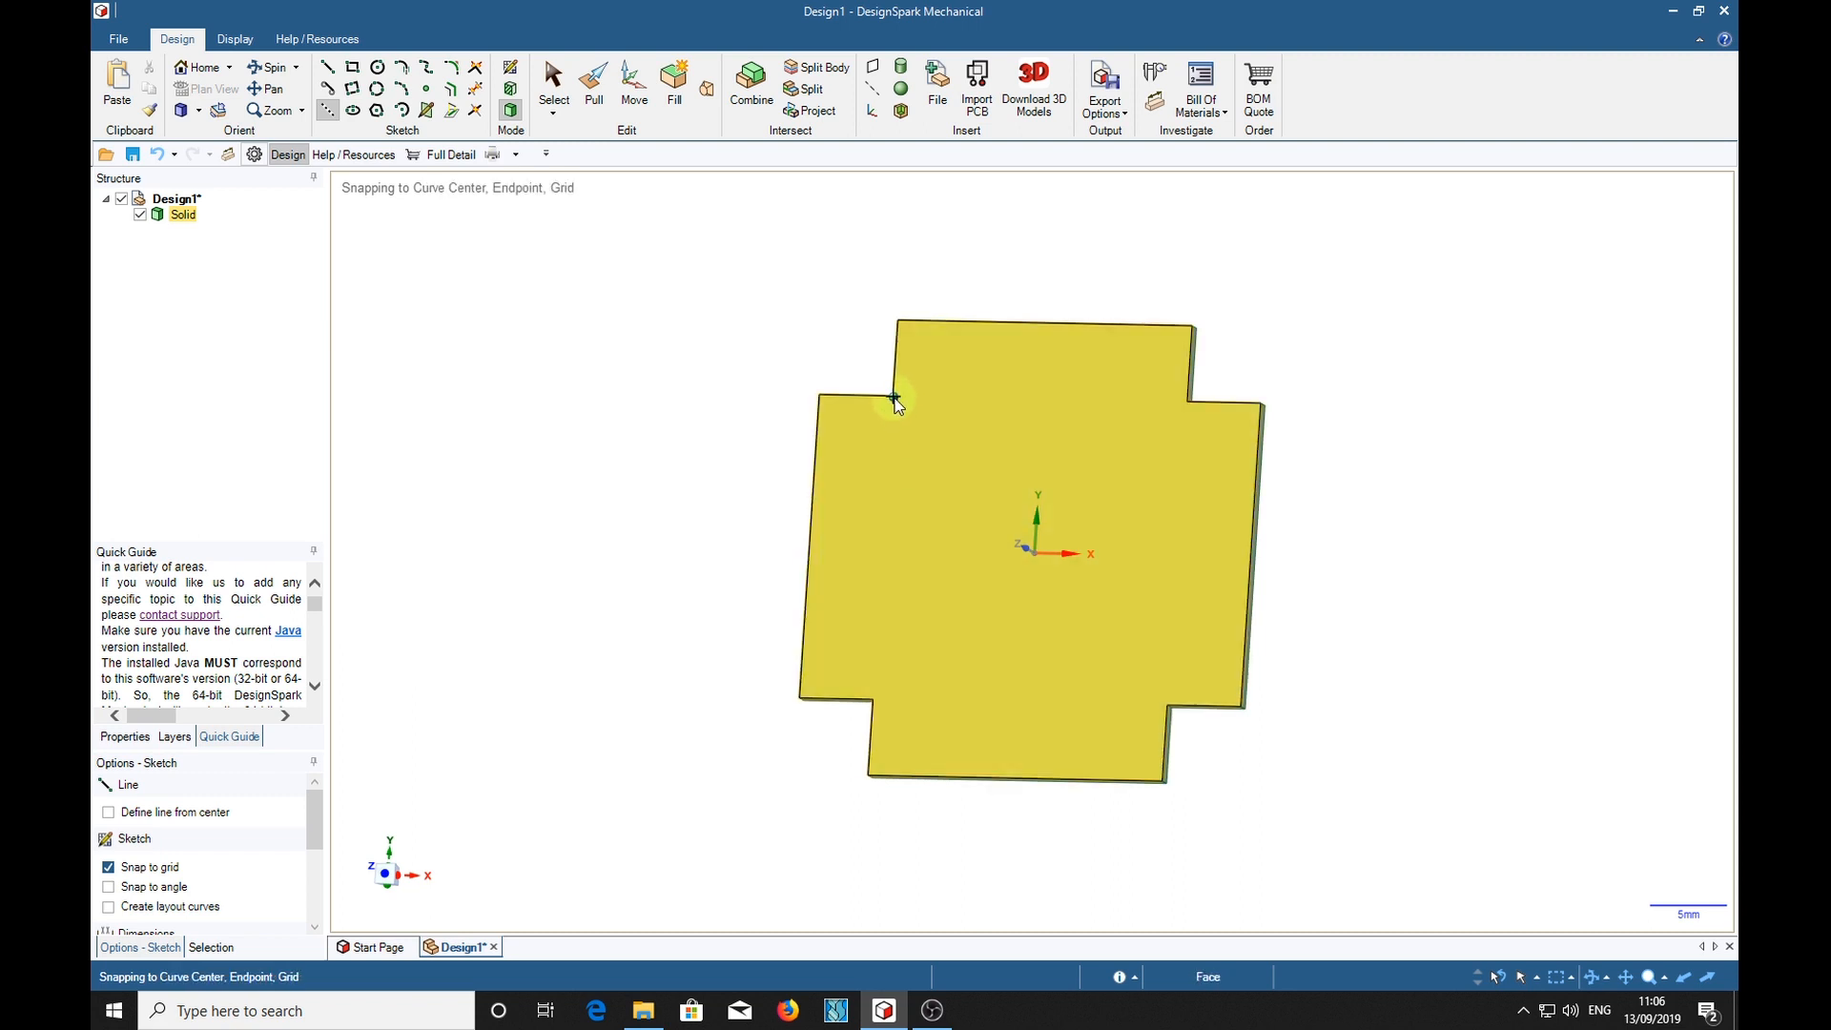
click(895, 397)
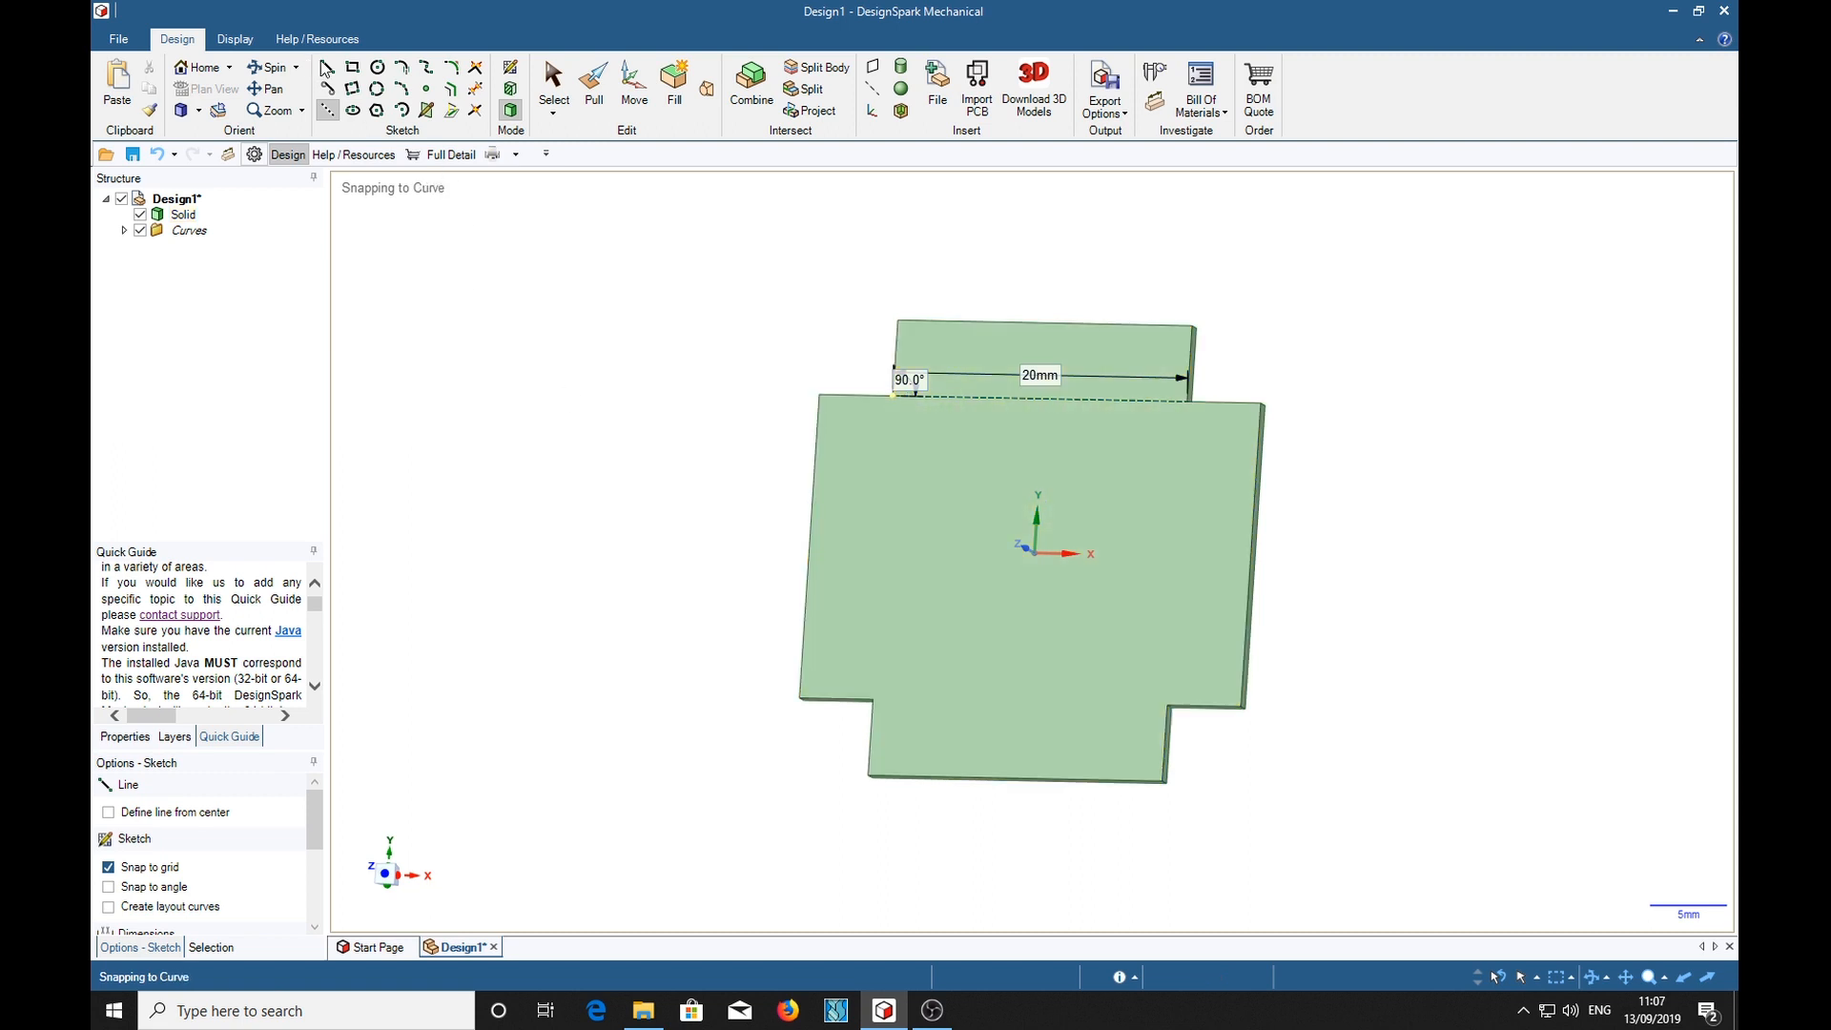
click(1181, 446)
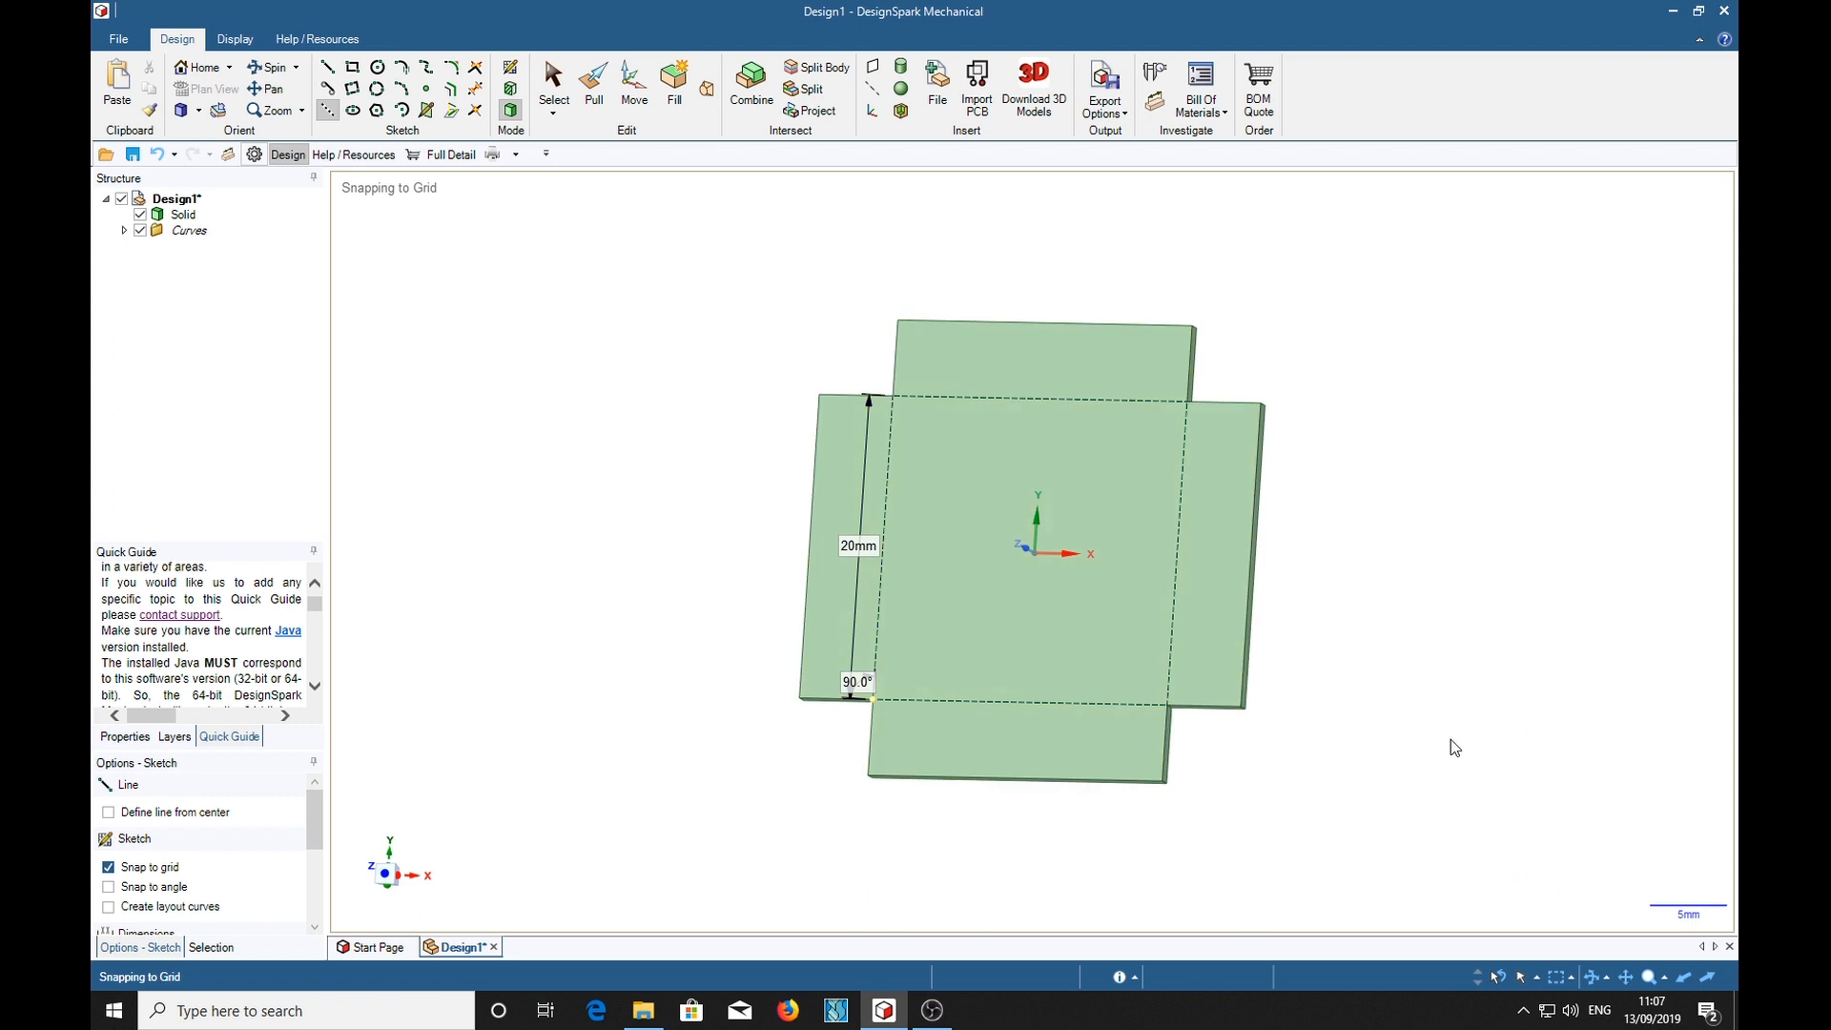
mouse_move(1463, 737)
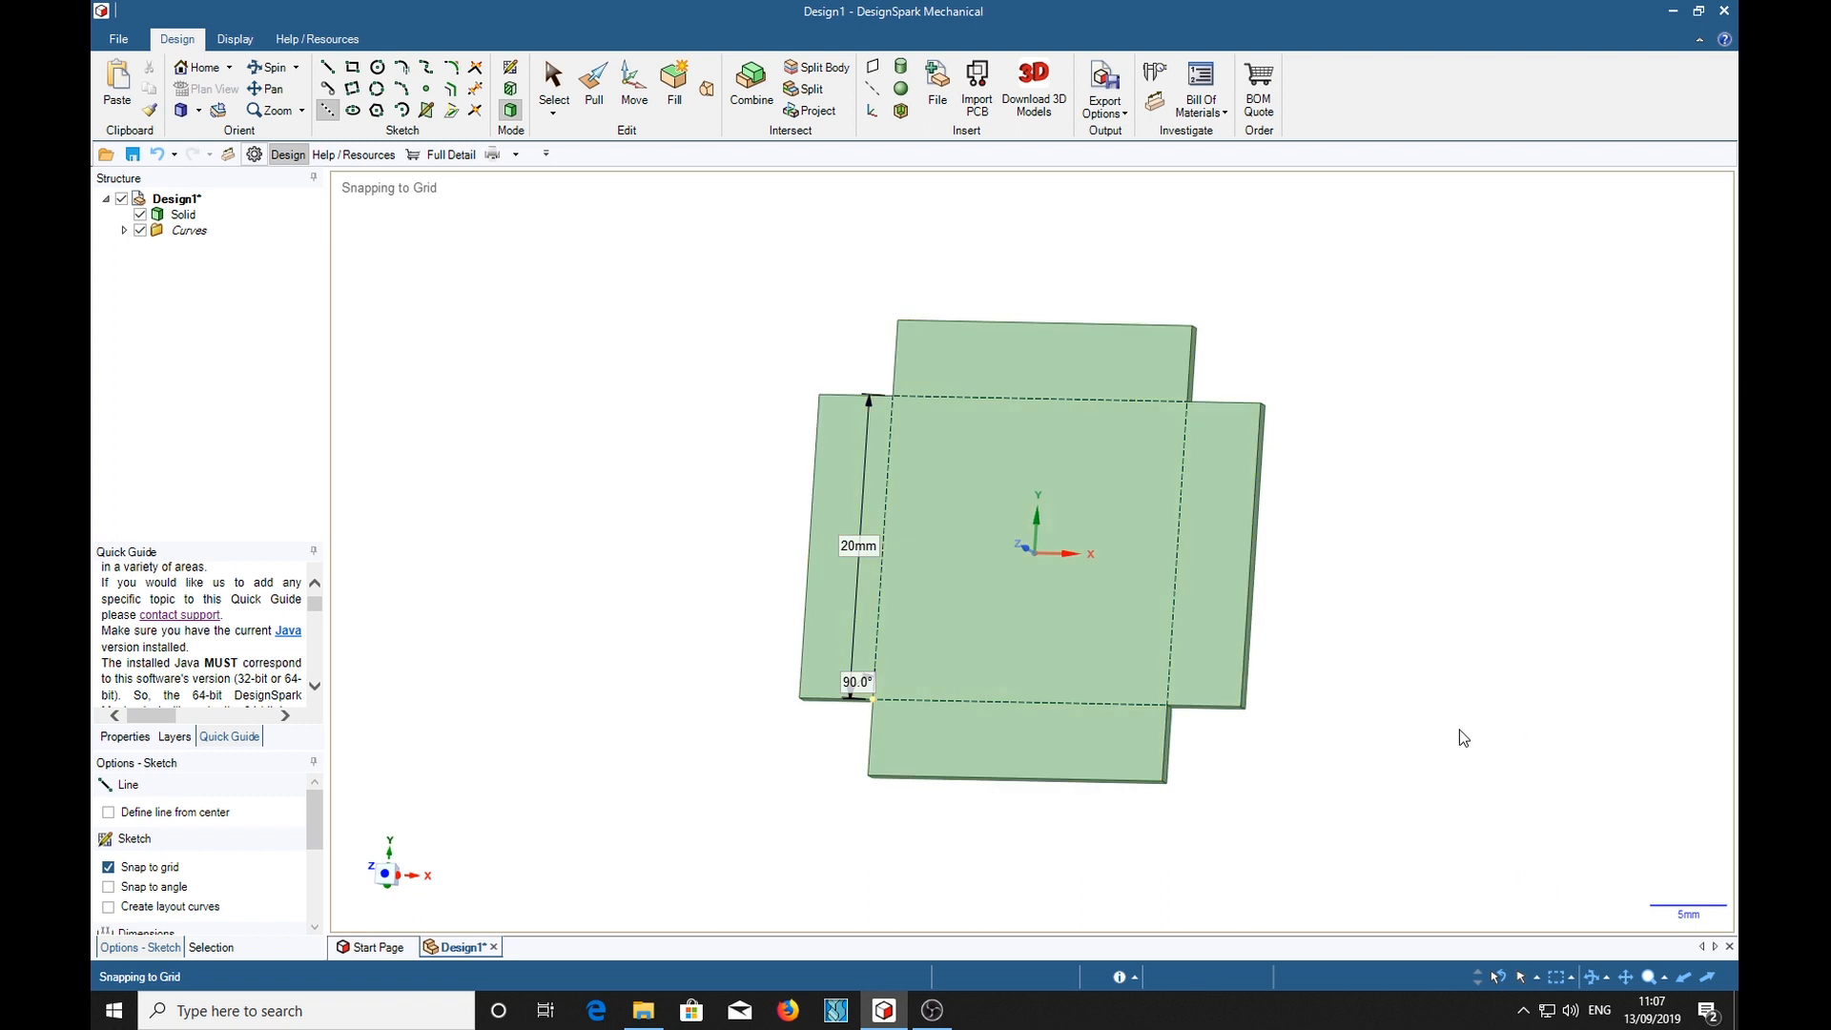
mouse_move(1316, 601)
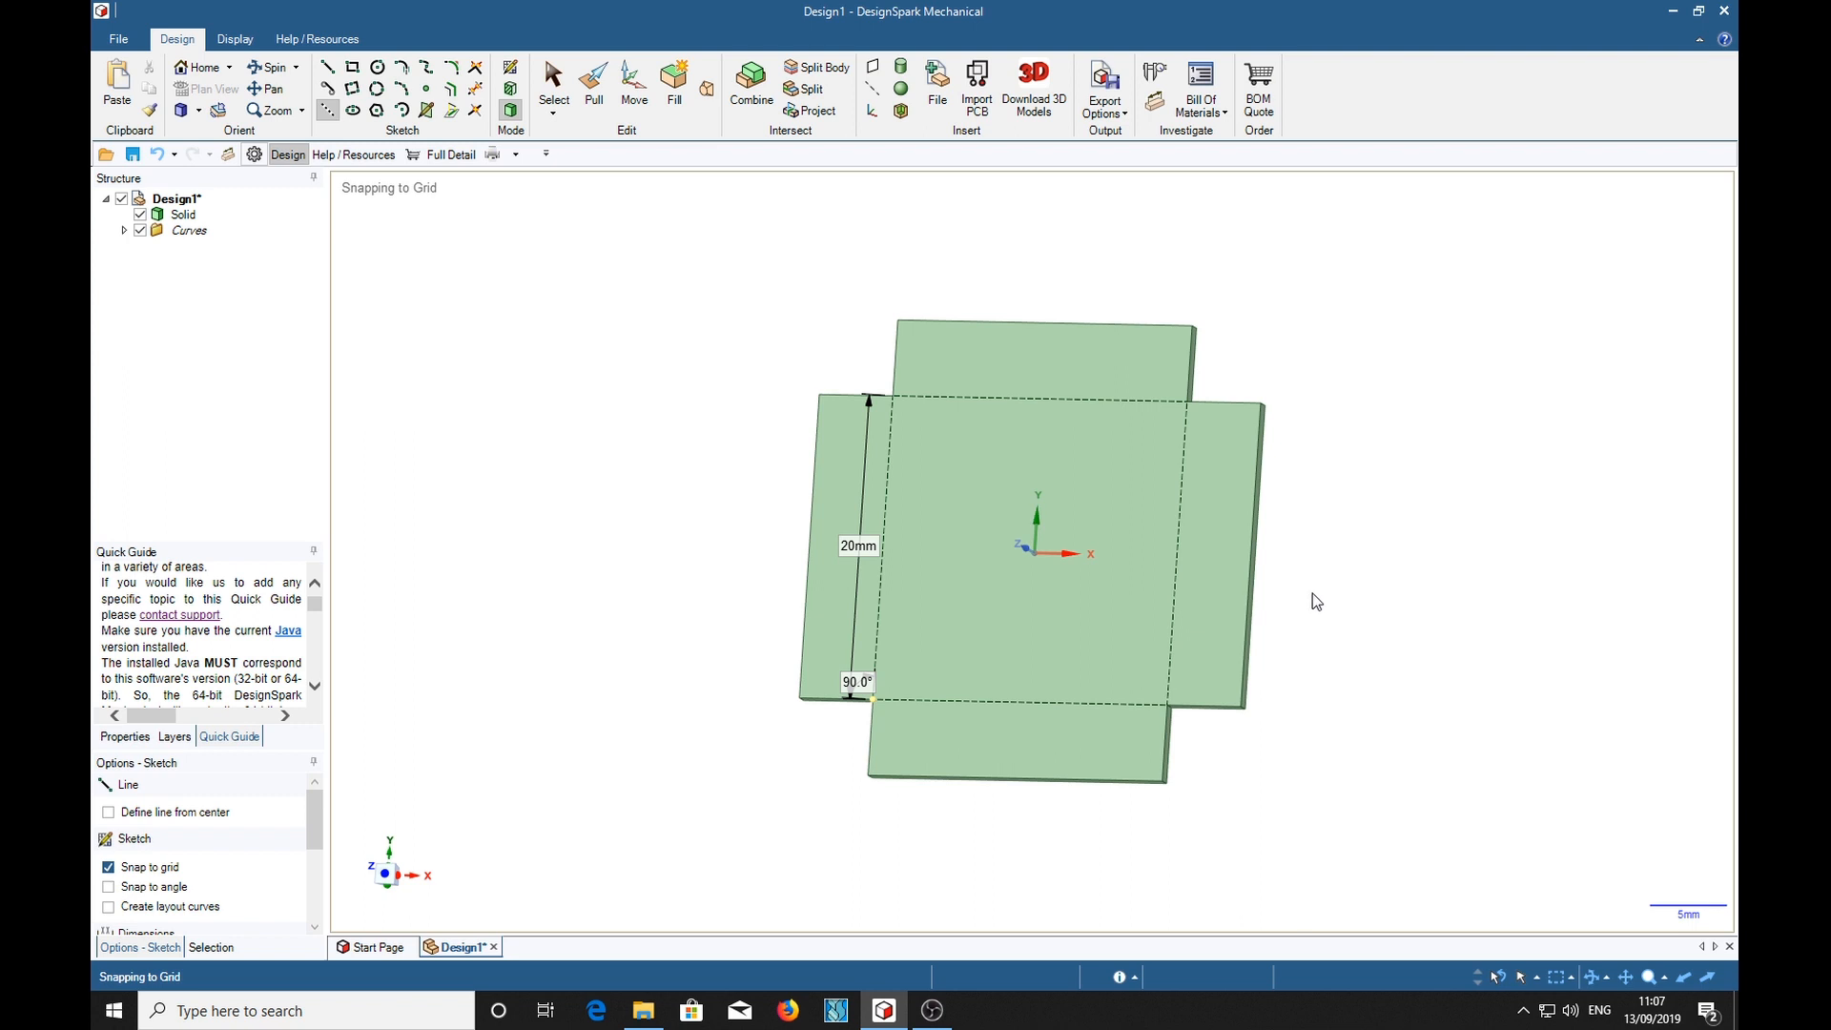
mouse_move(723, 487)
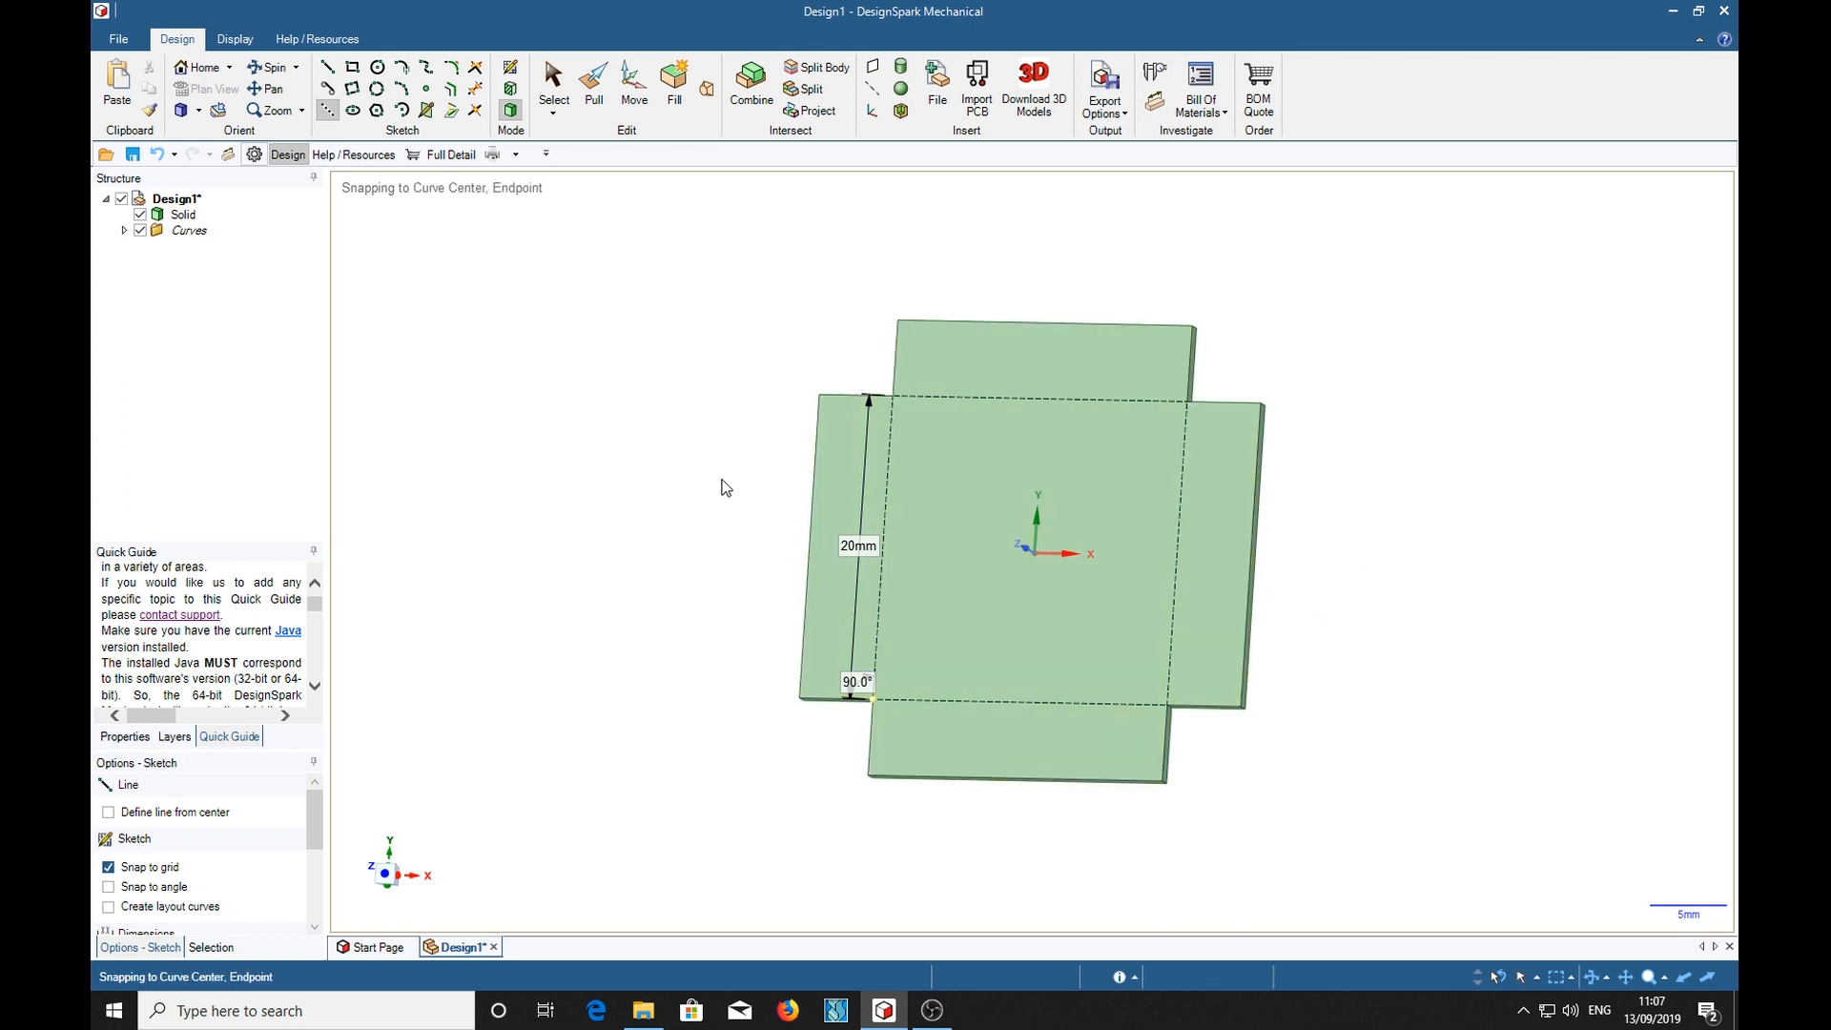
mouse_move(790, 420)
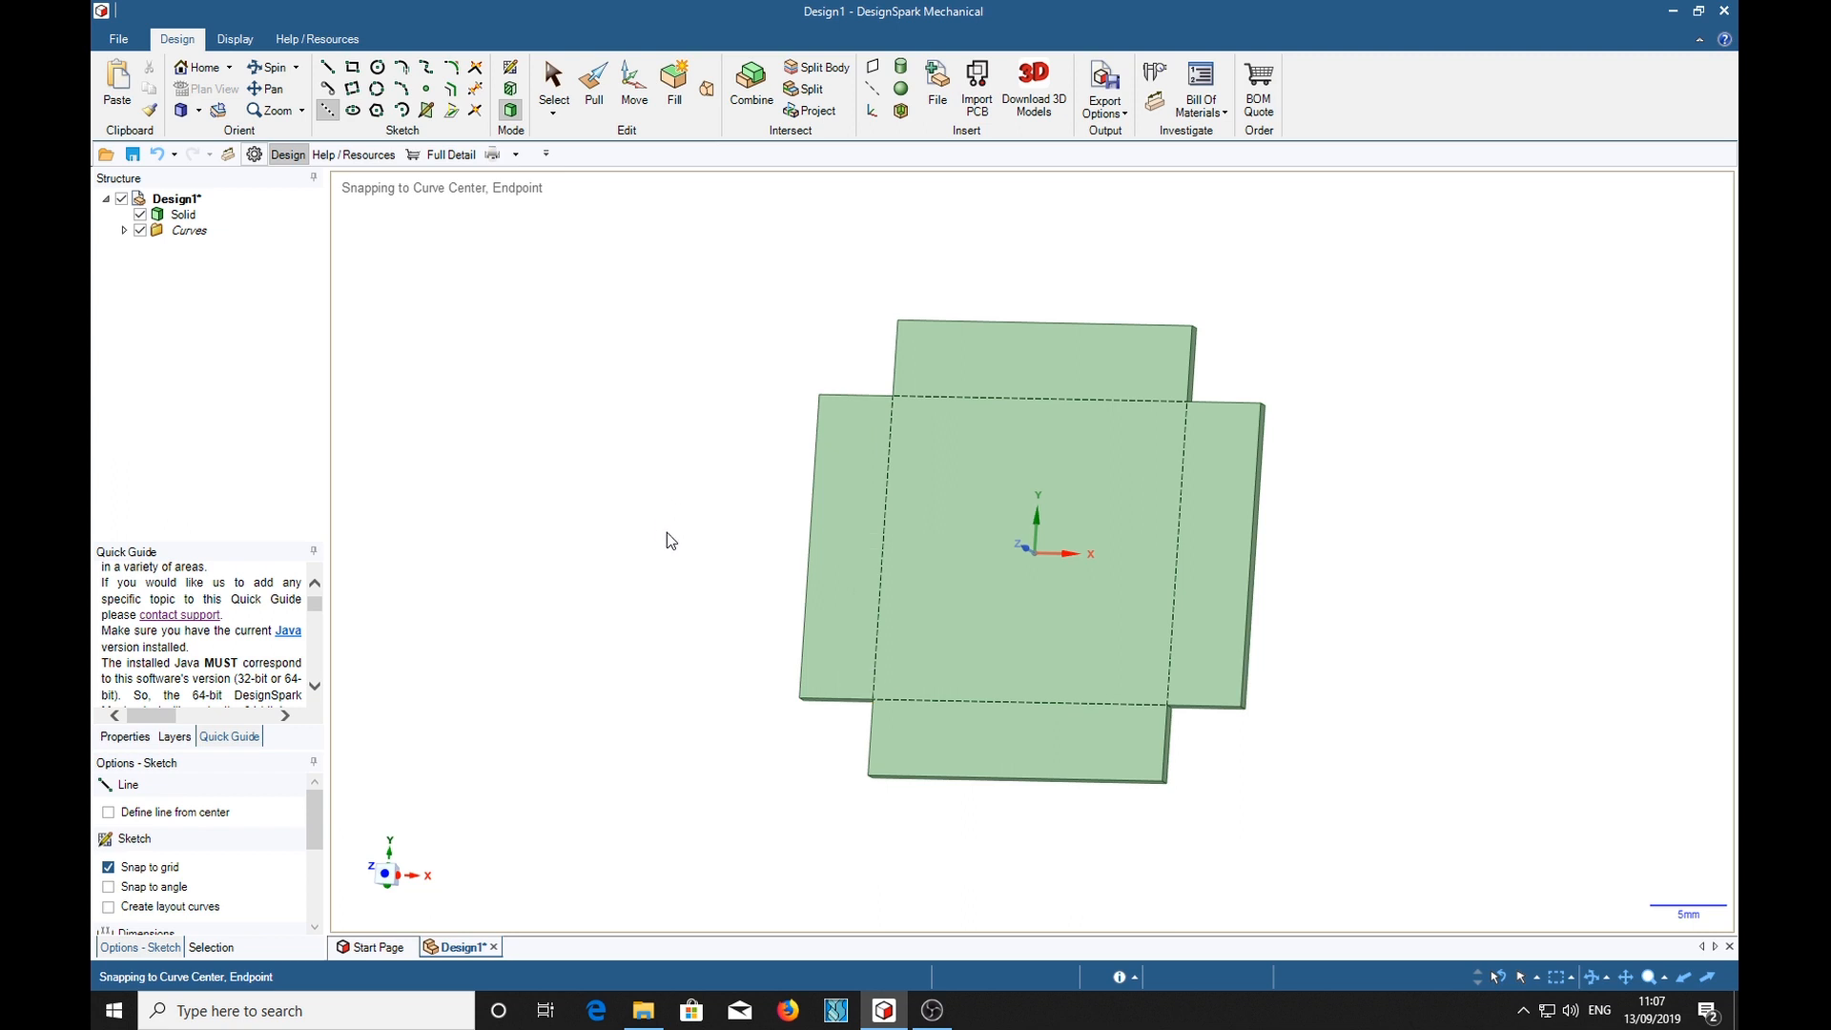
mouse_move(561, 556)
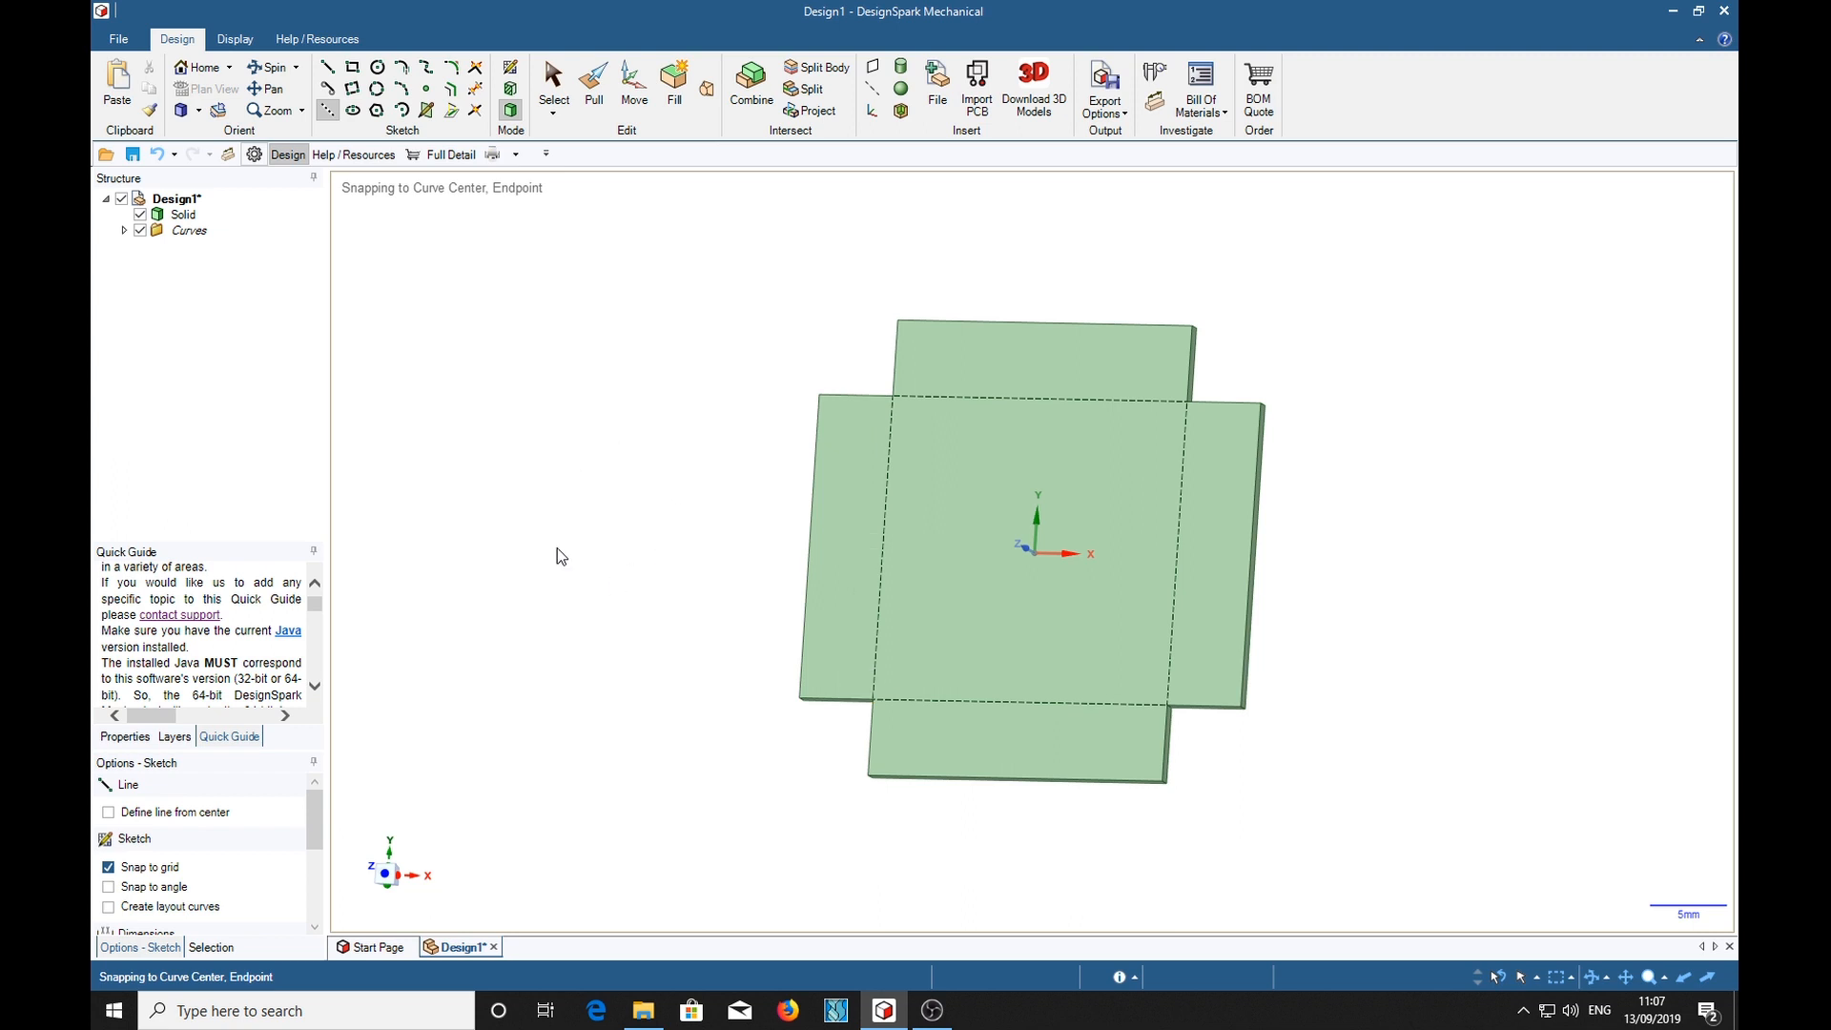
mouse_move(588, 775)
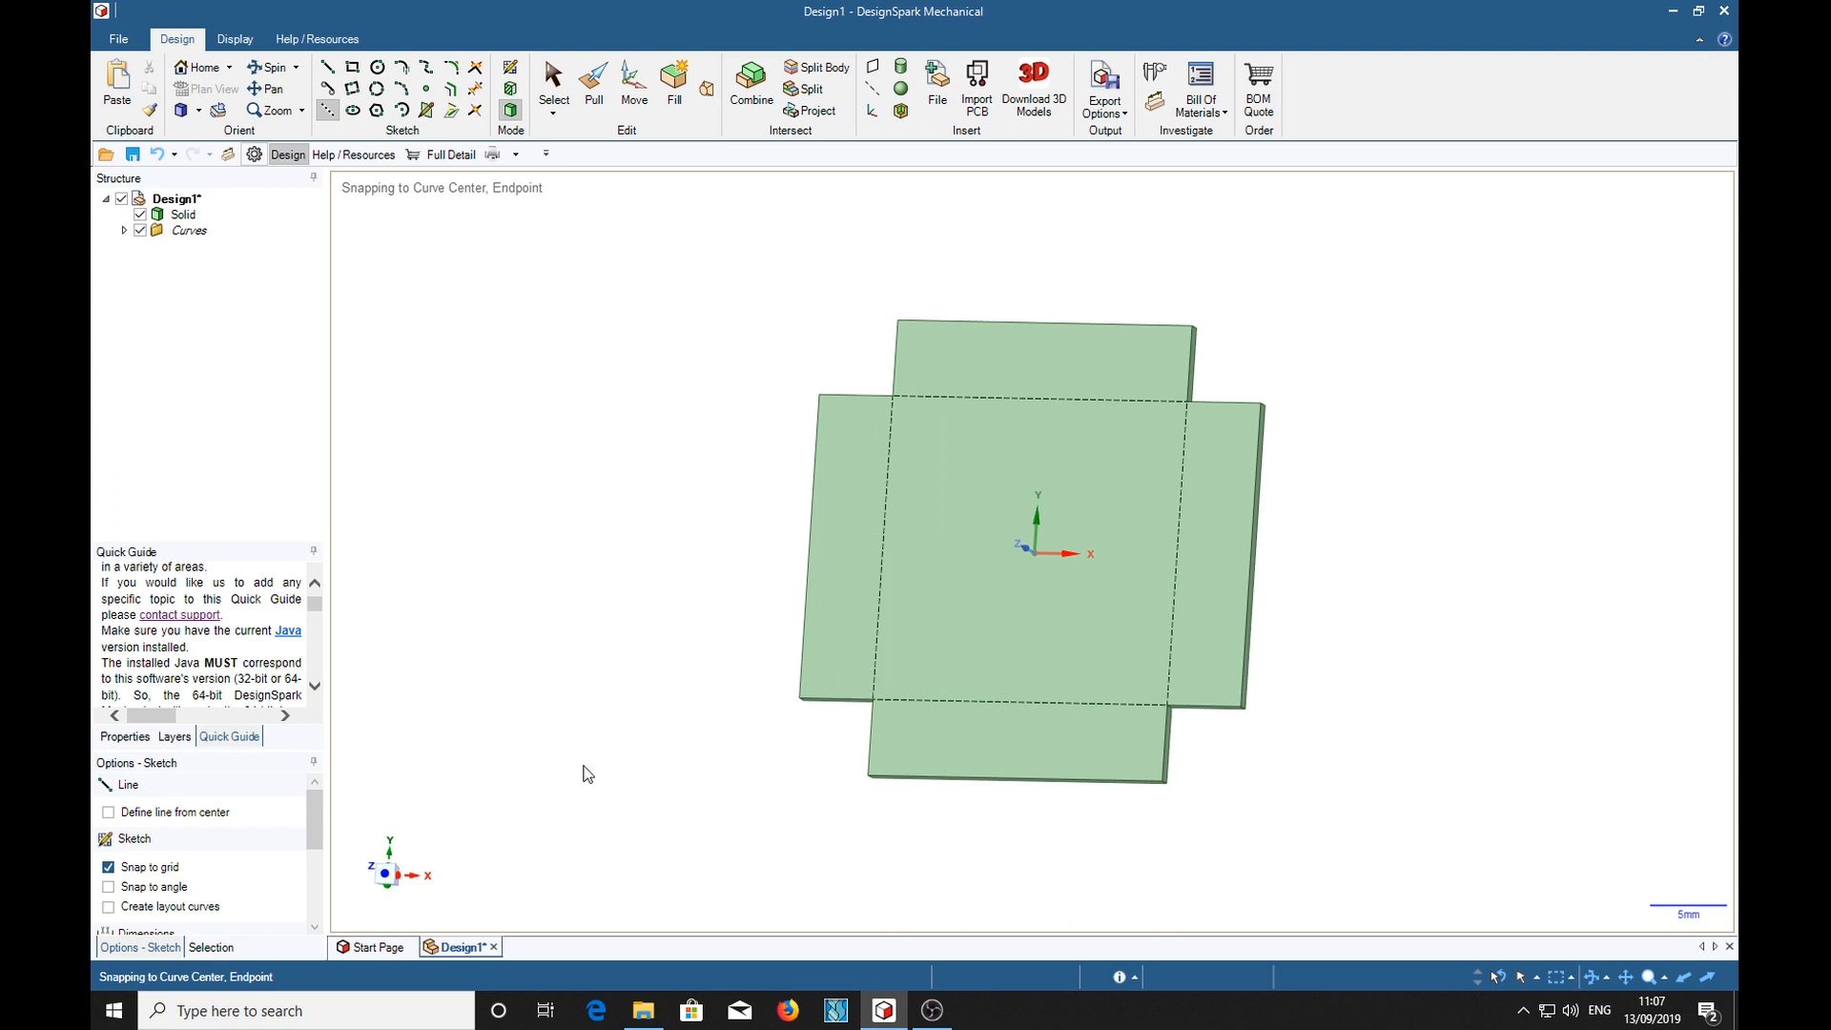
mouse_move(540, 643)
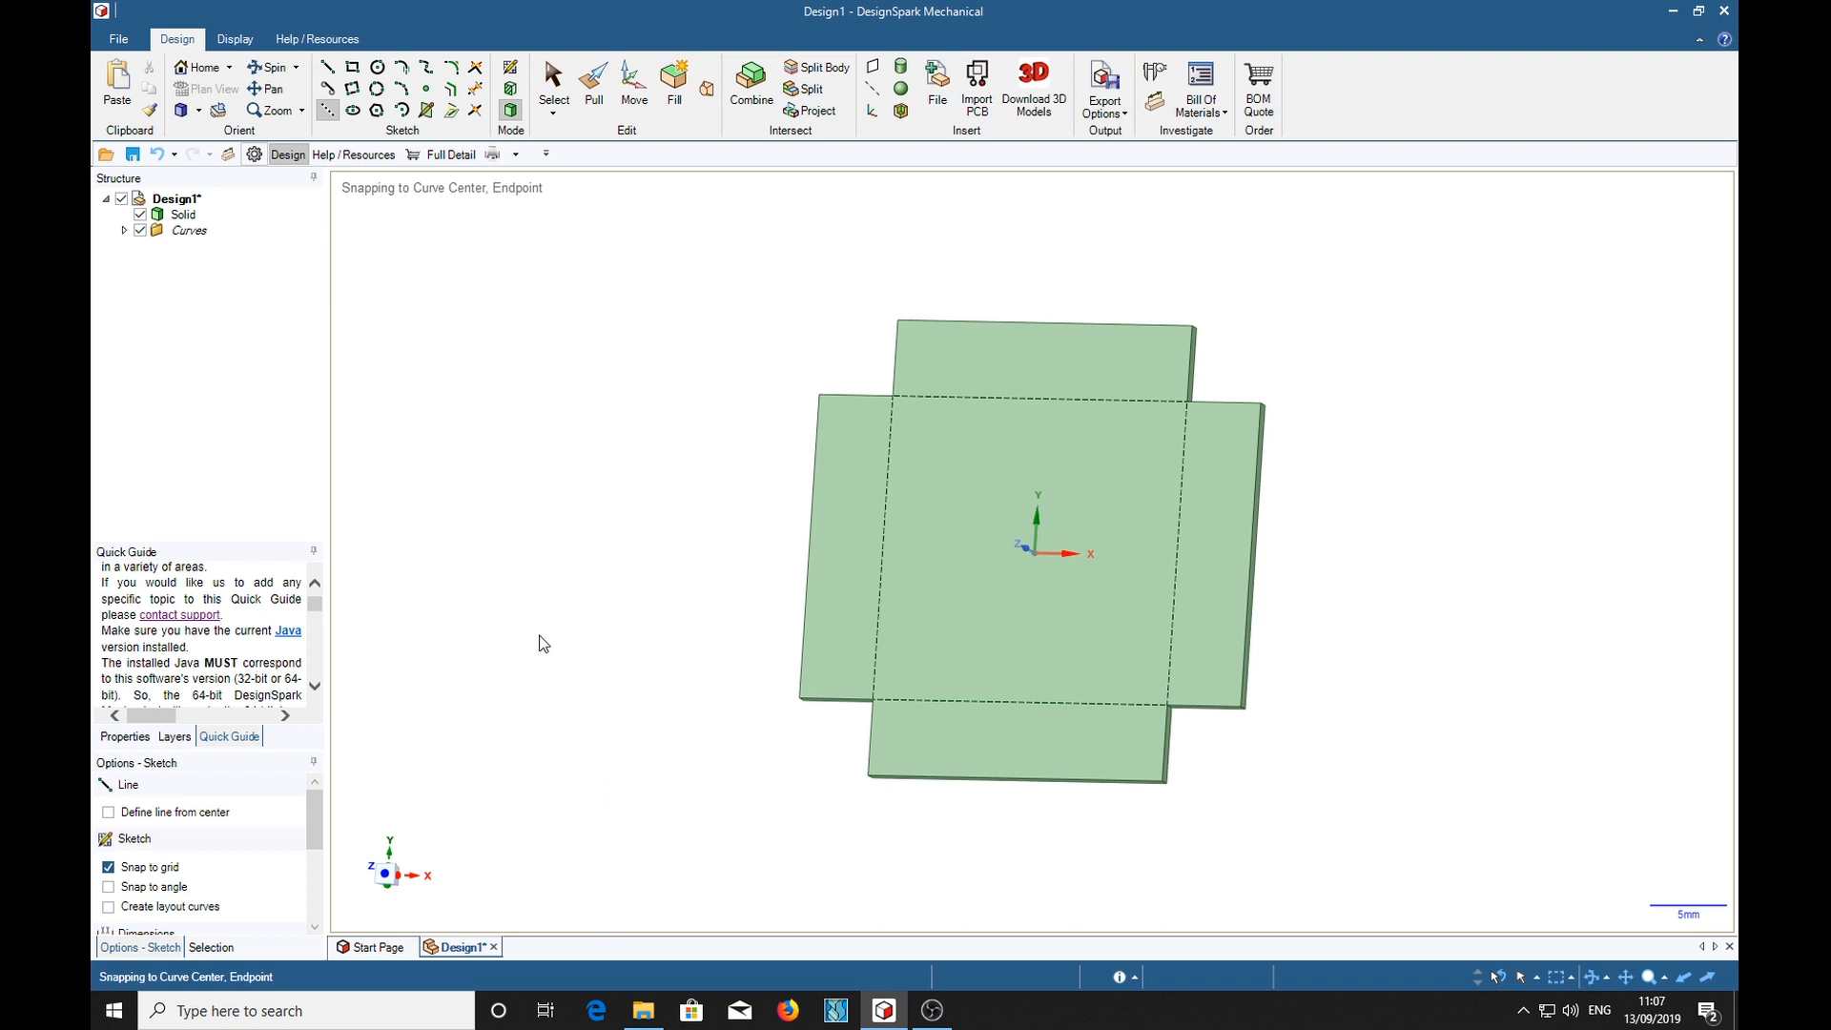
mouse_move(506, 605)
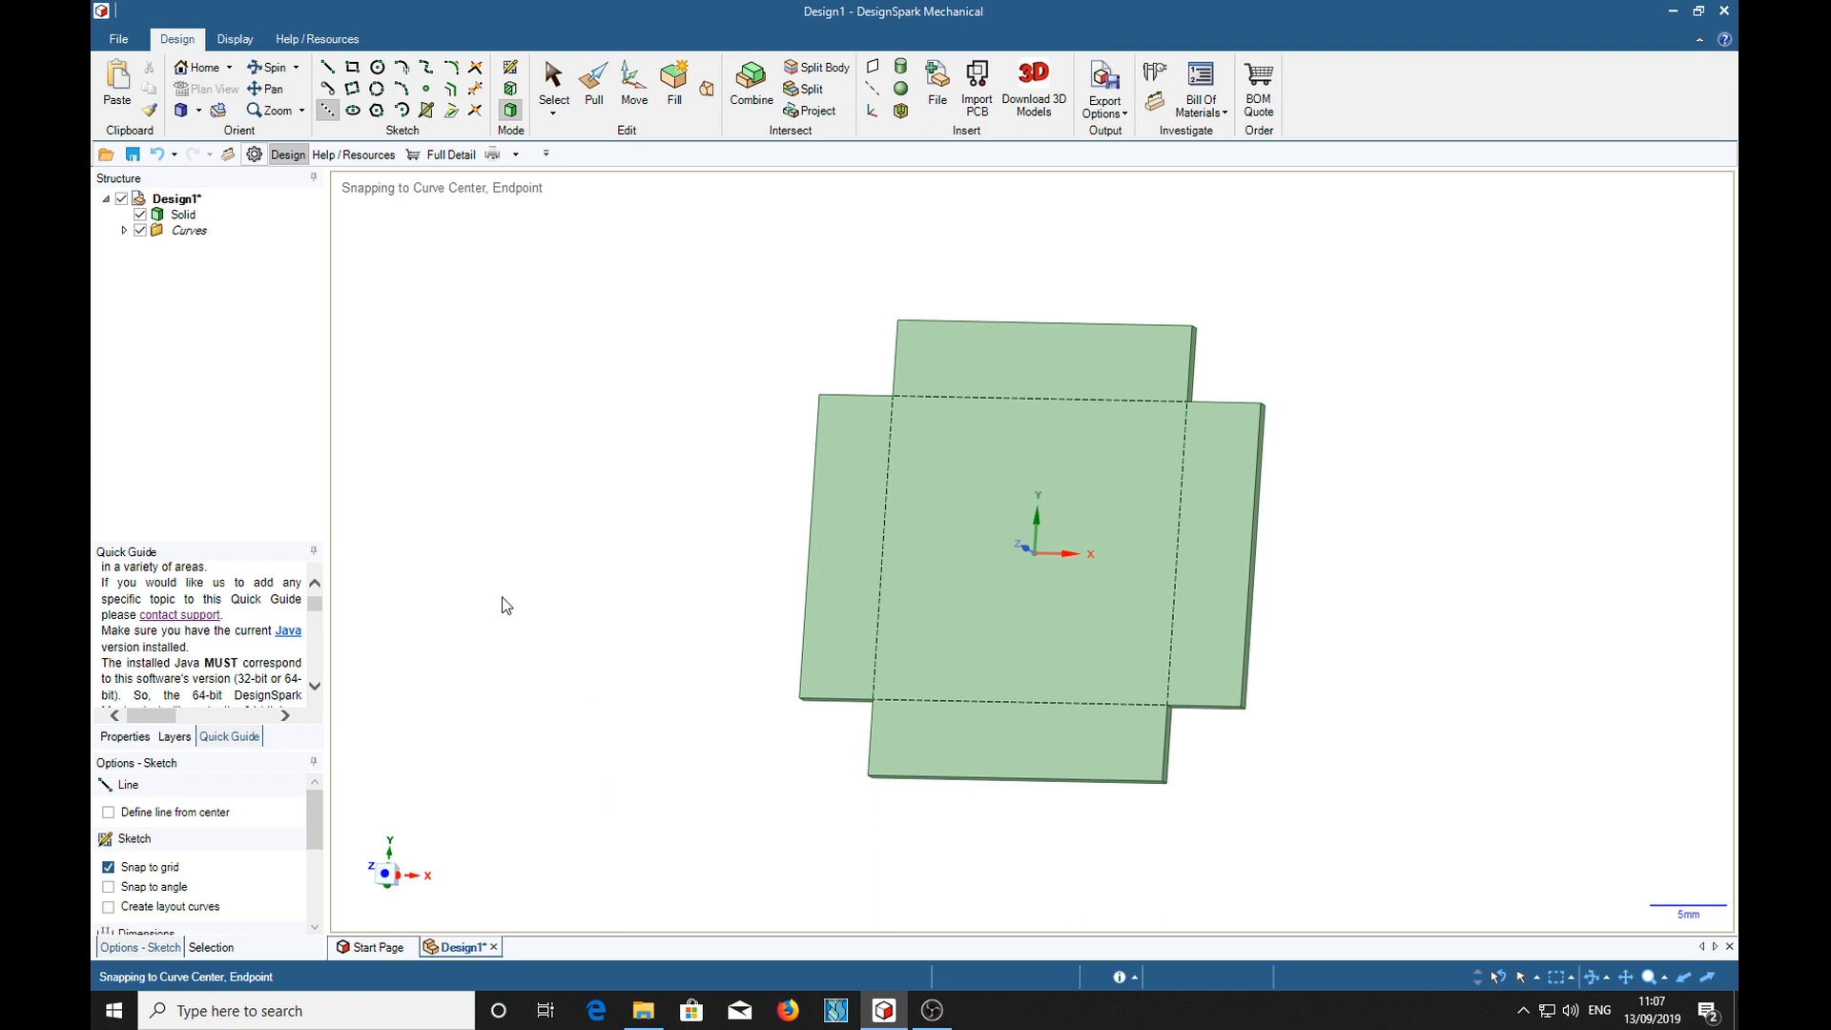
mouse_move(639, 446)
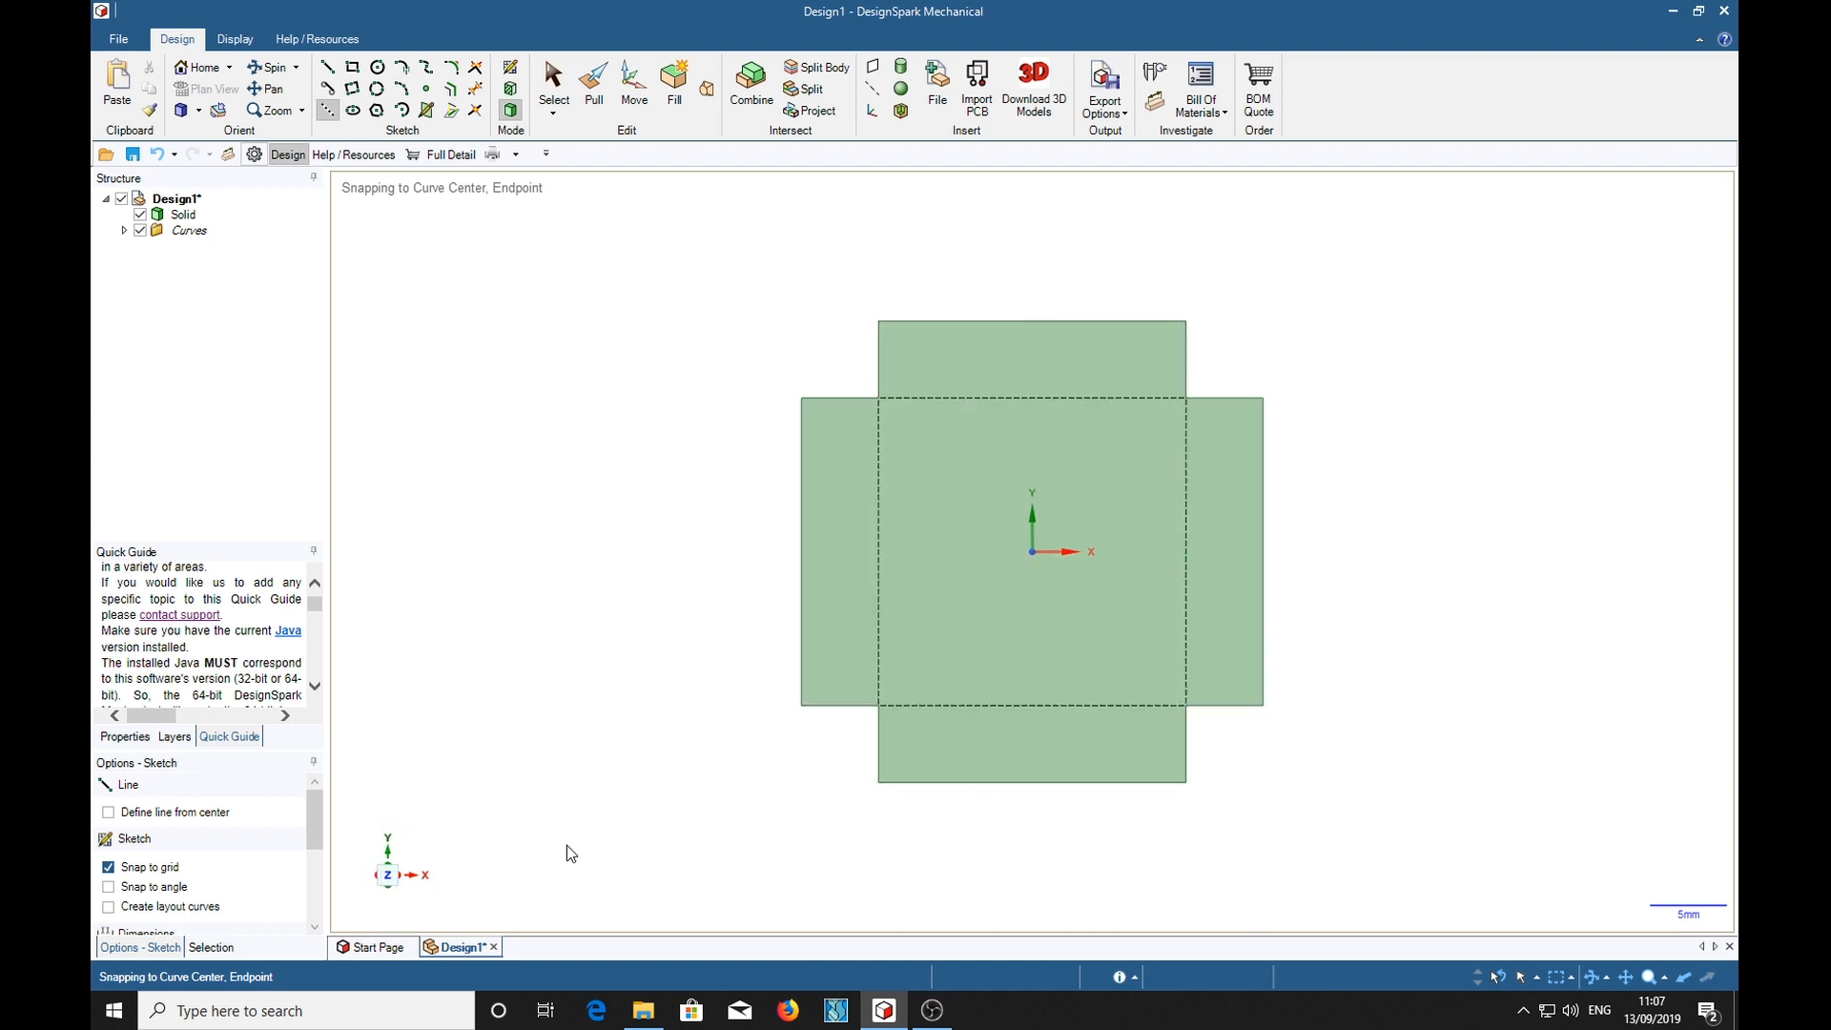
mouse_move(534, 810)
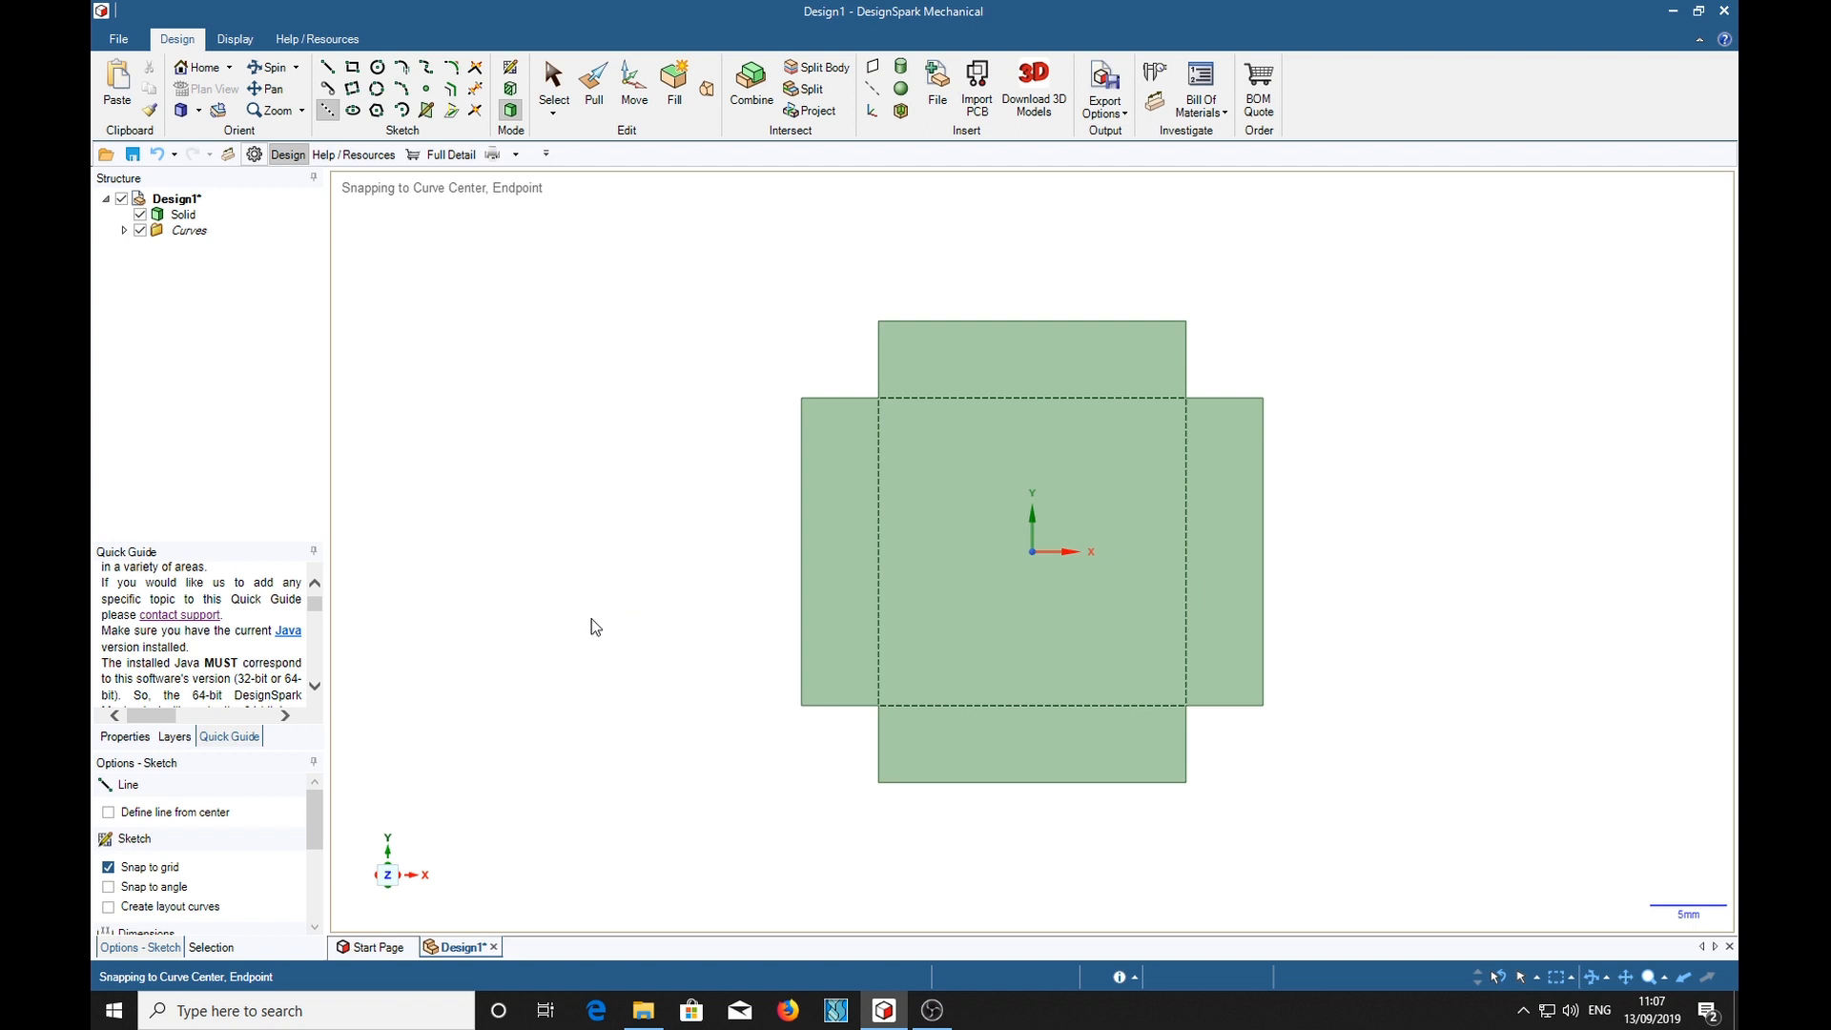
mouse_move(526, 389)
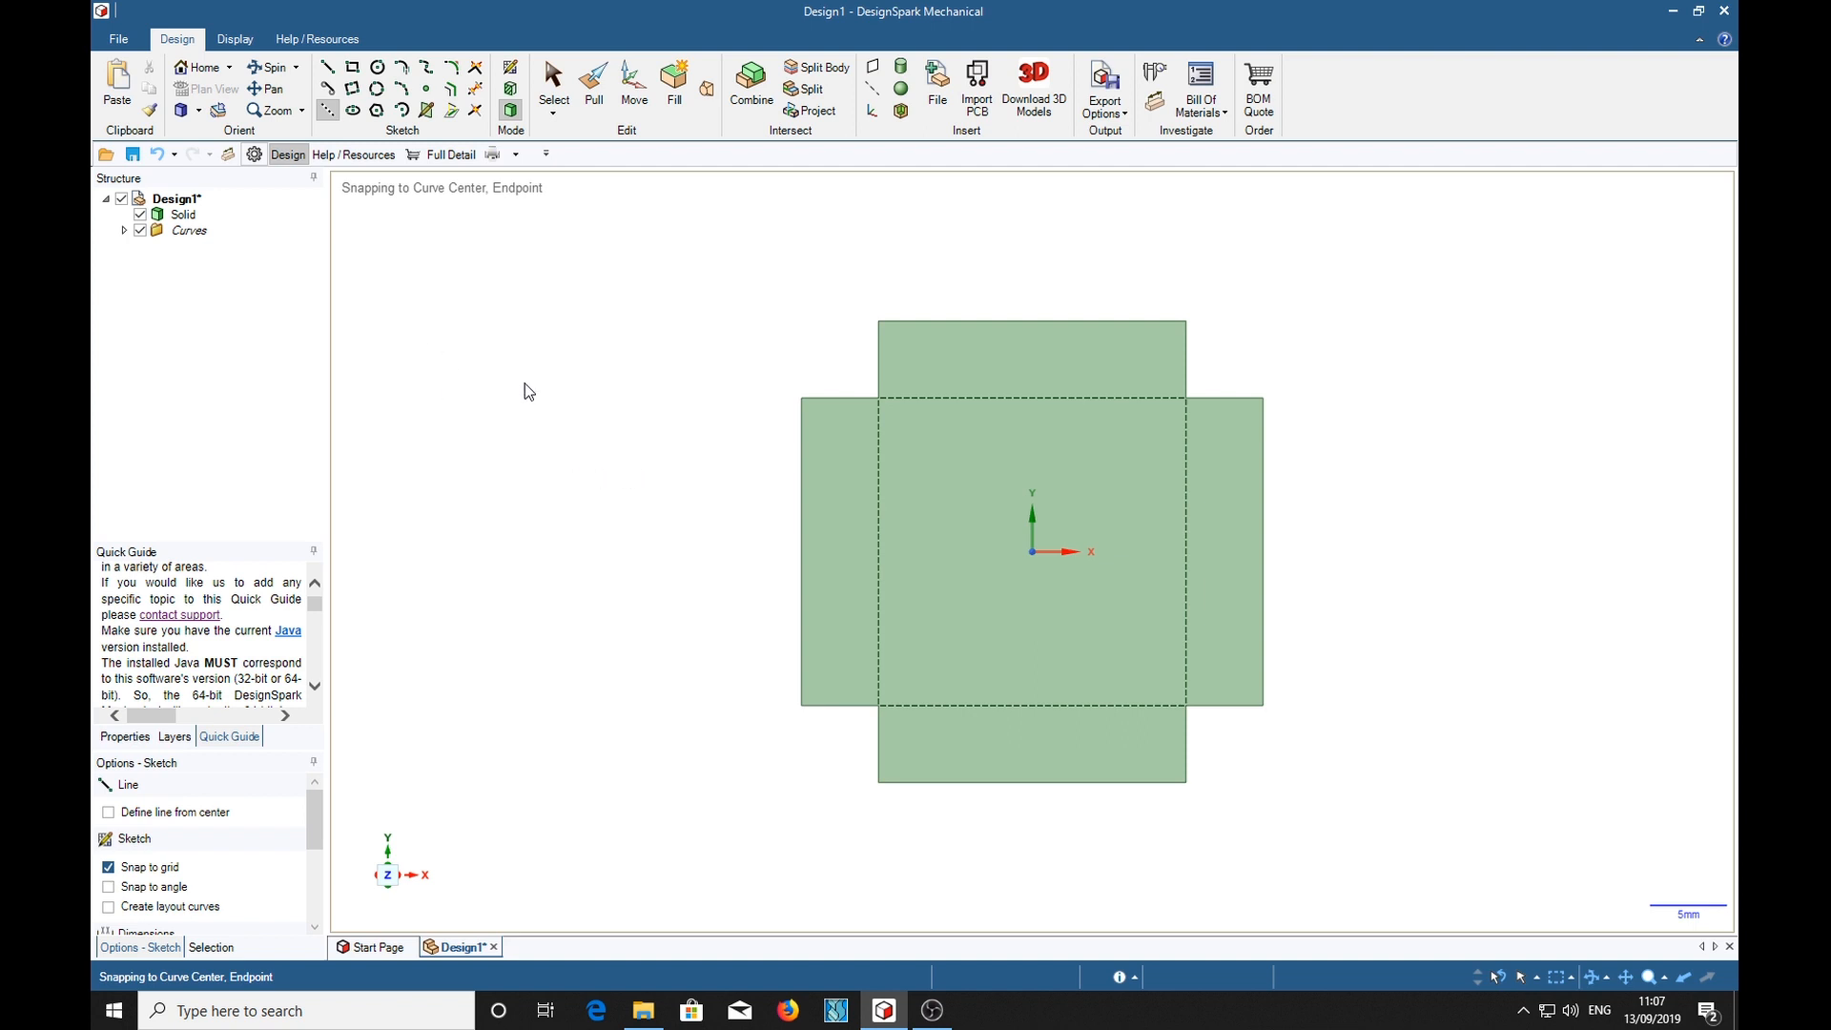
Step: Bring up the Print Settings showing one landscape A4 copy with Extents content
click(117, 38)
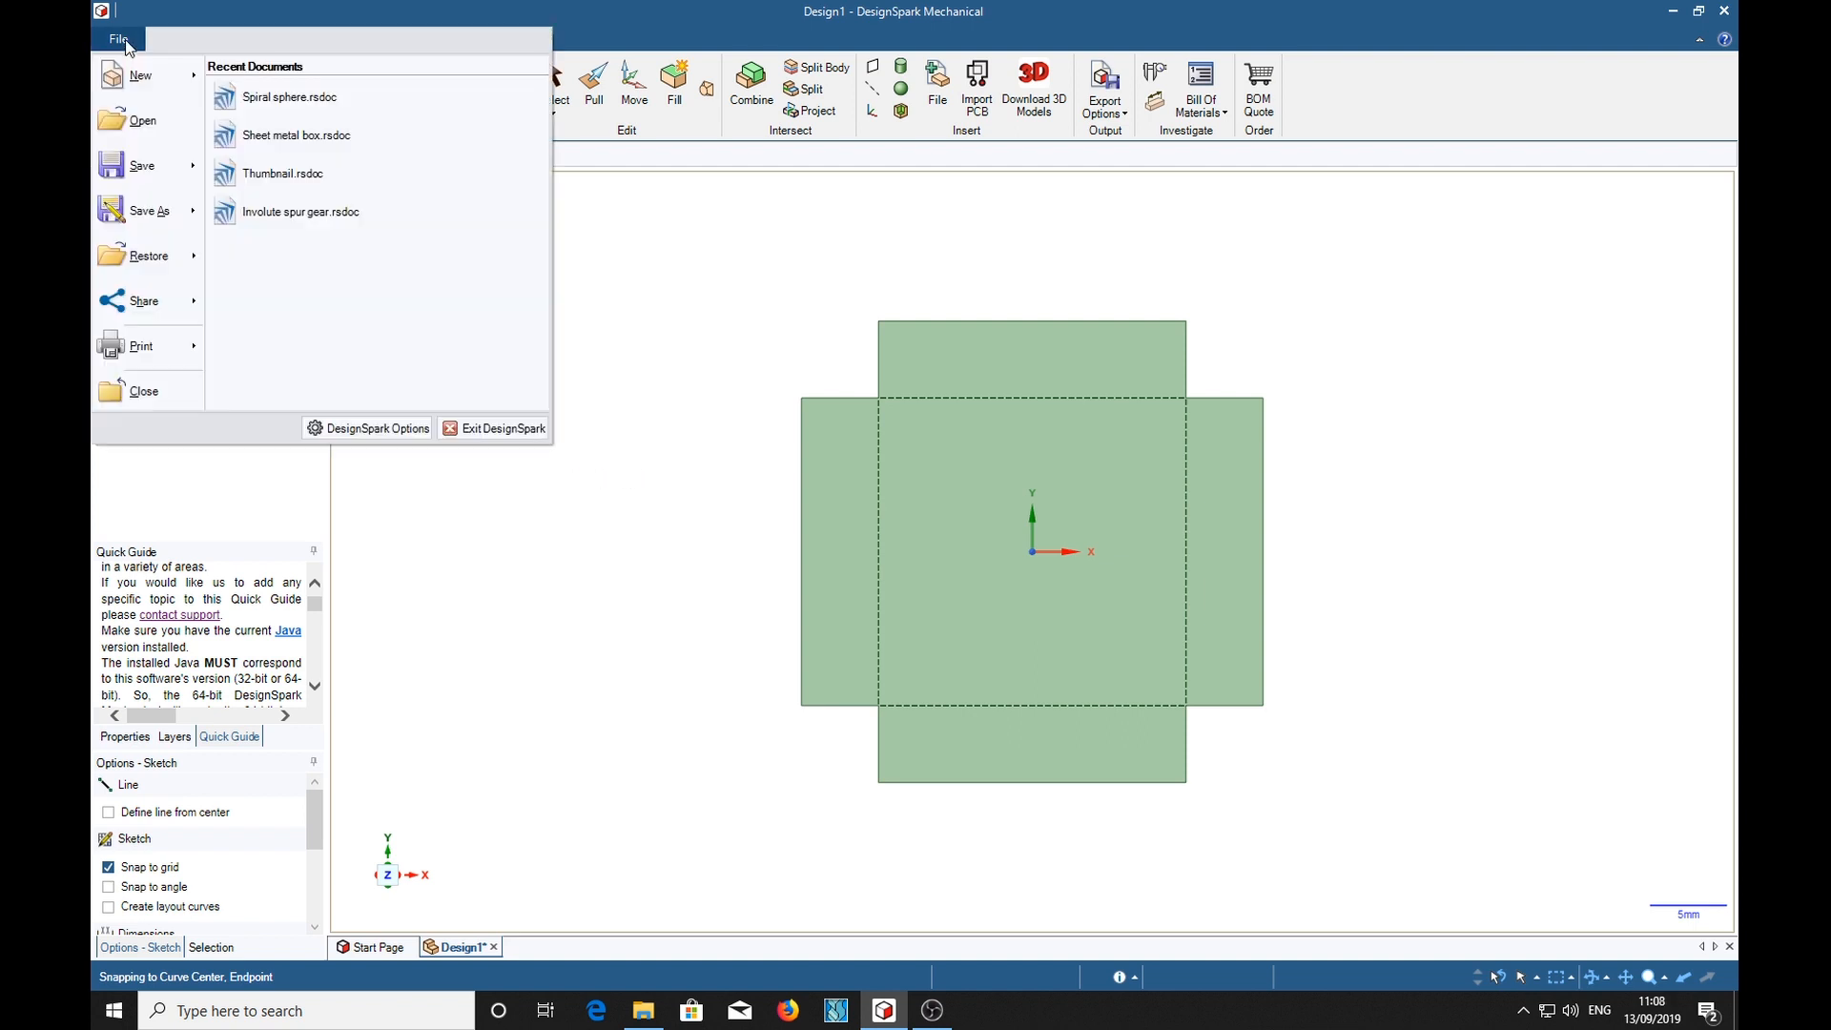
mouse_move(139, 345)
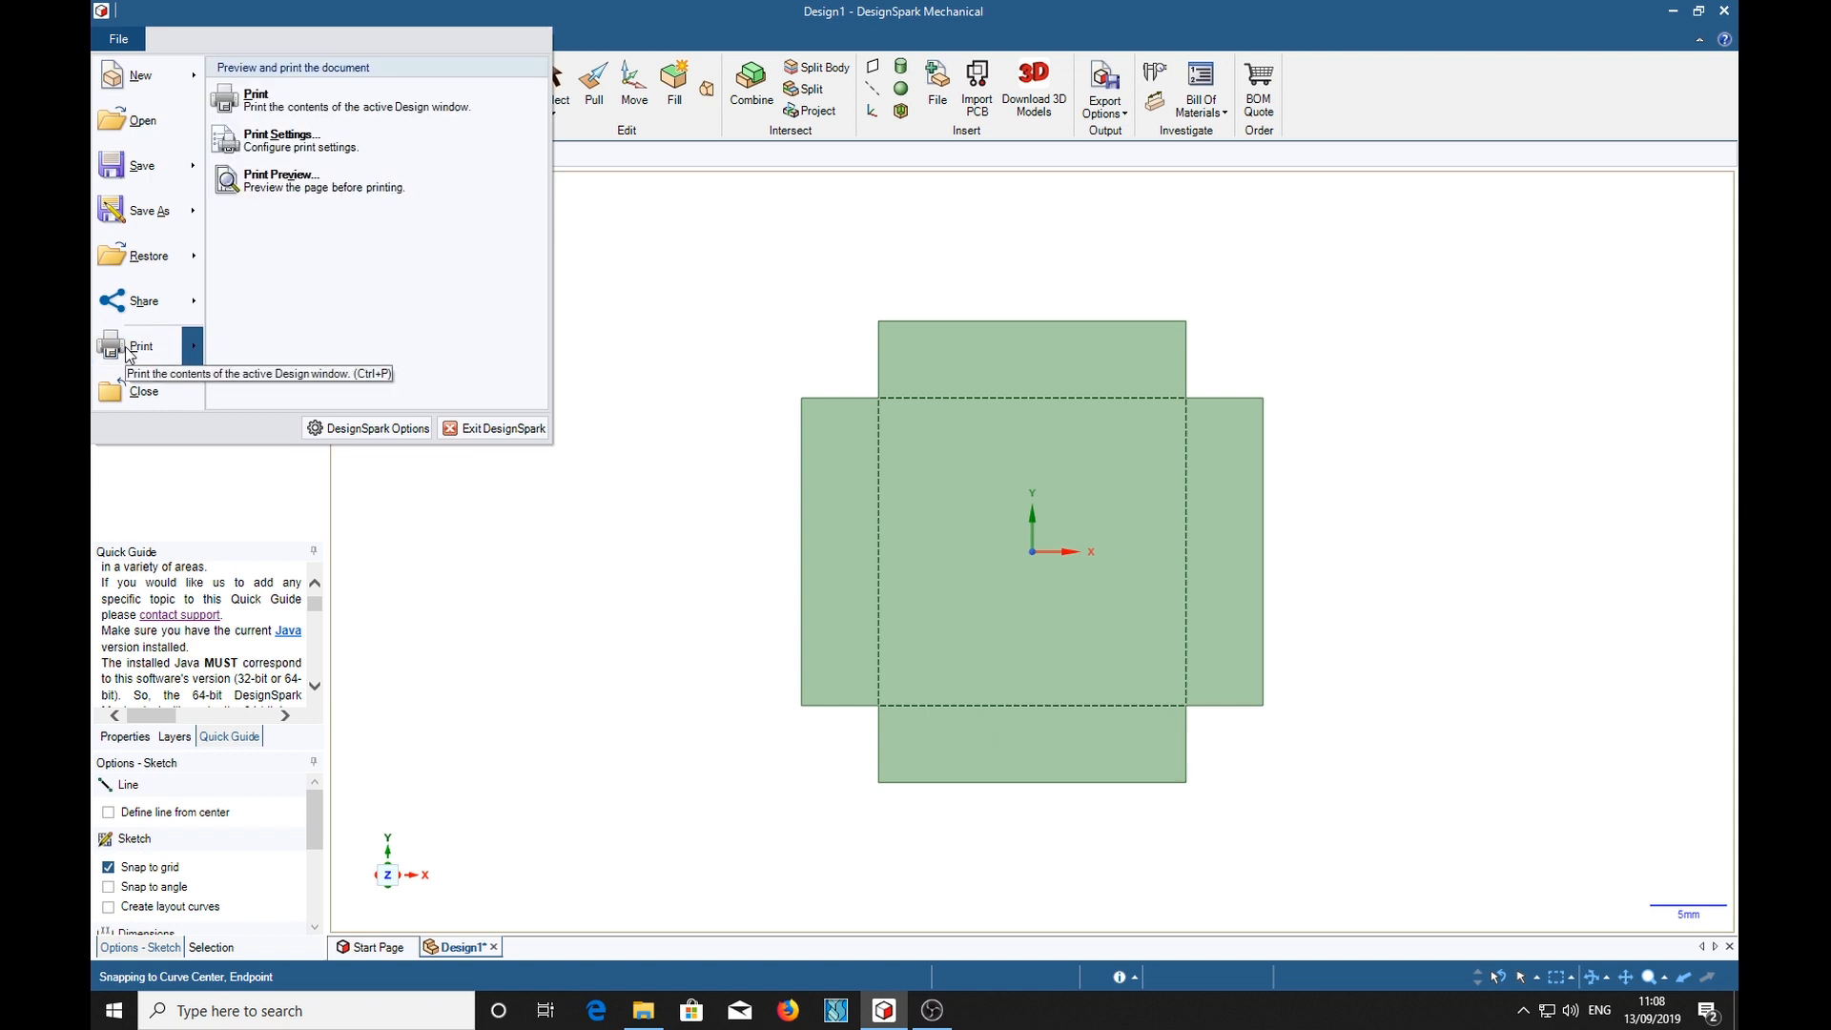
click(281, 139)
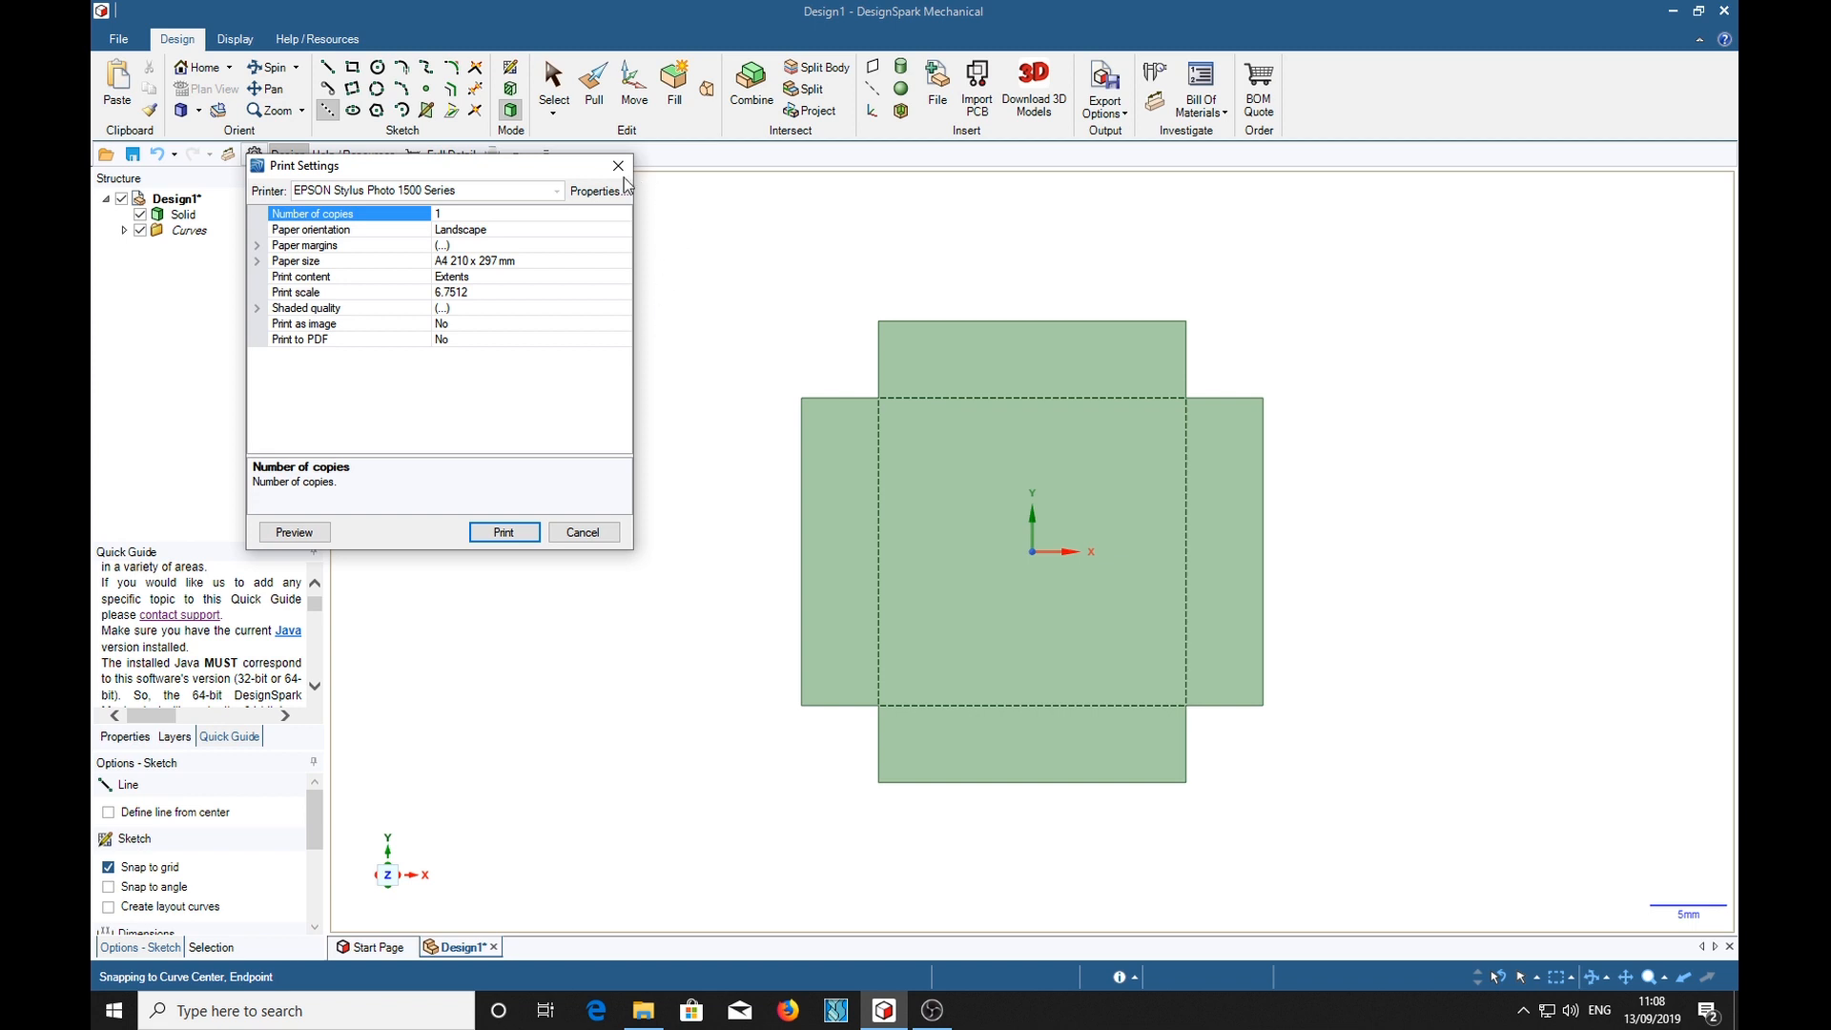
mouse_move(354, 423)
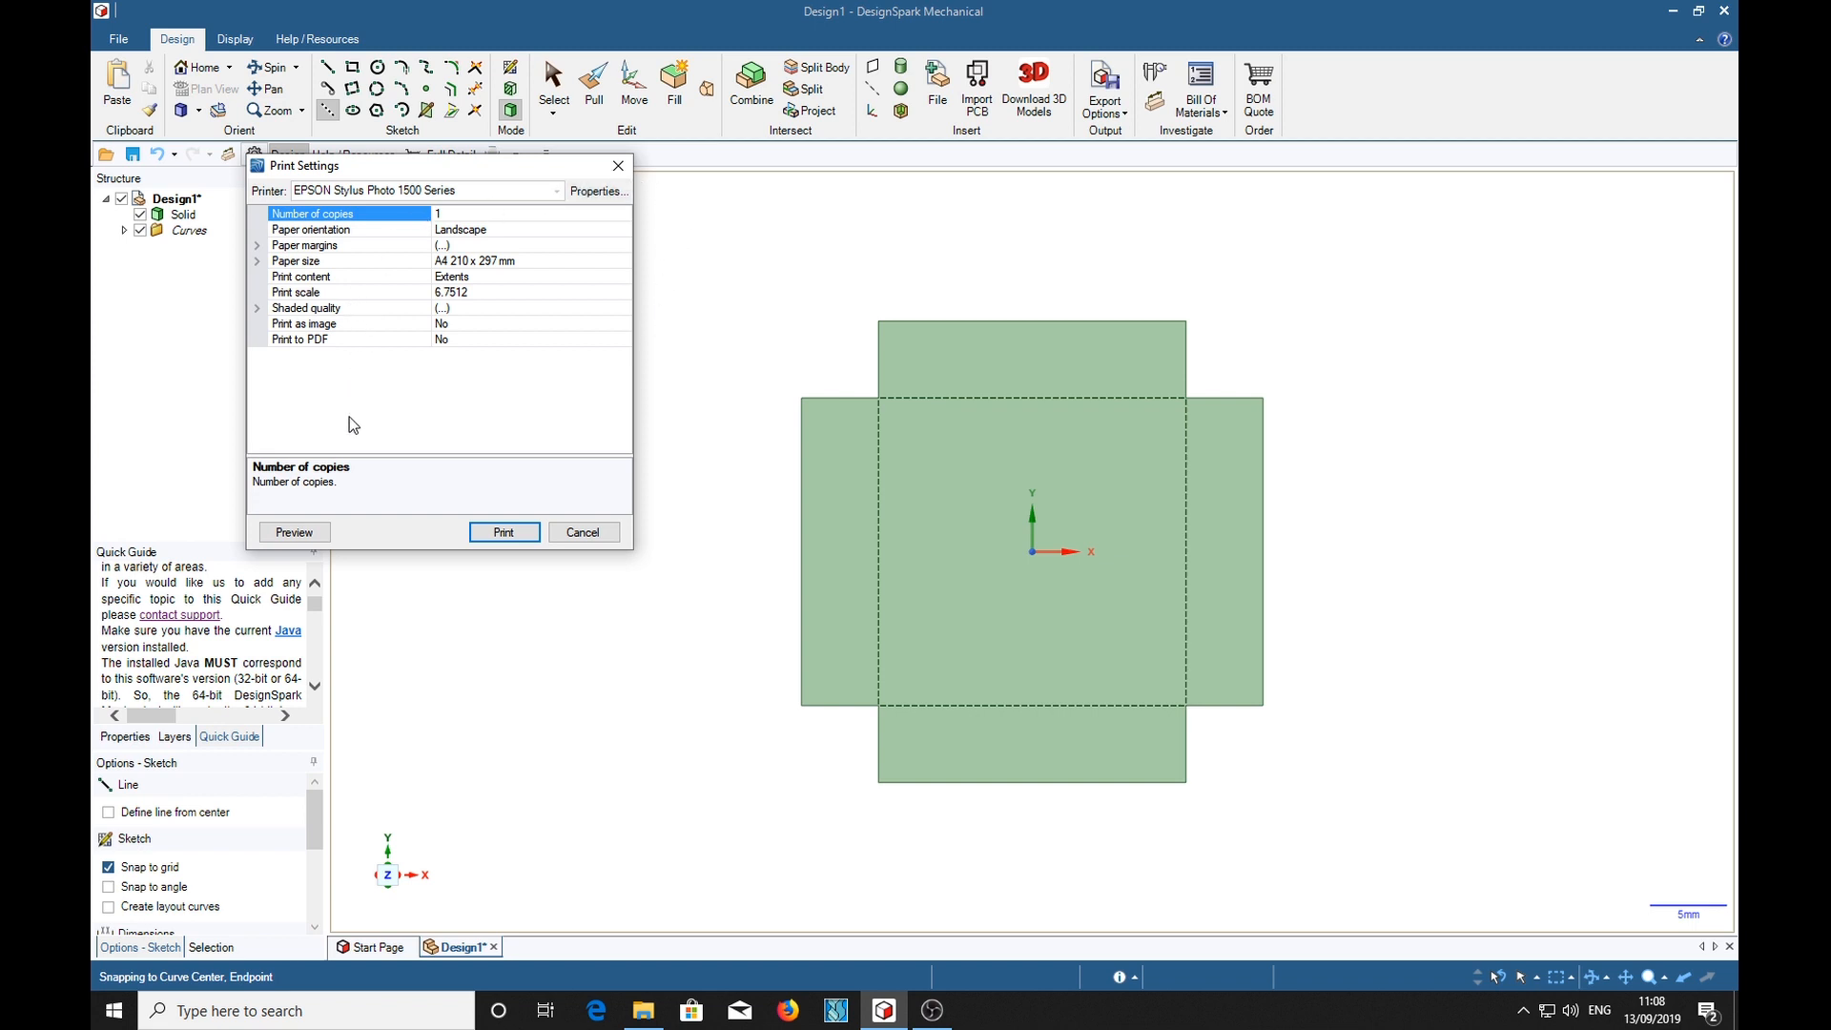
click(293, 532)
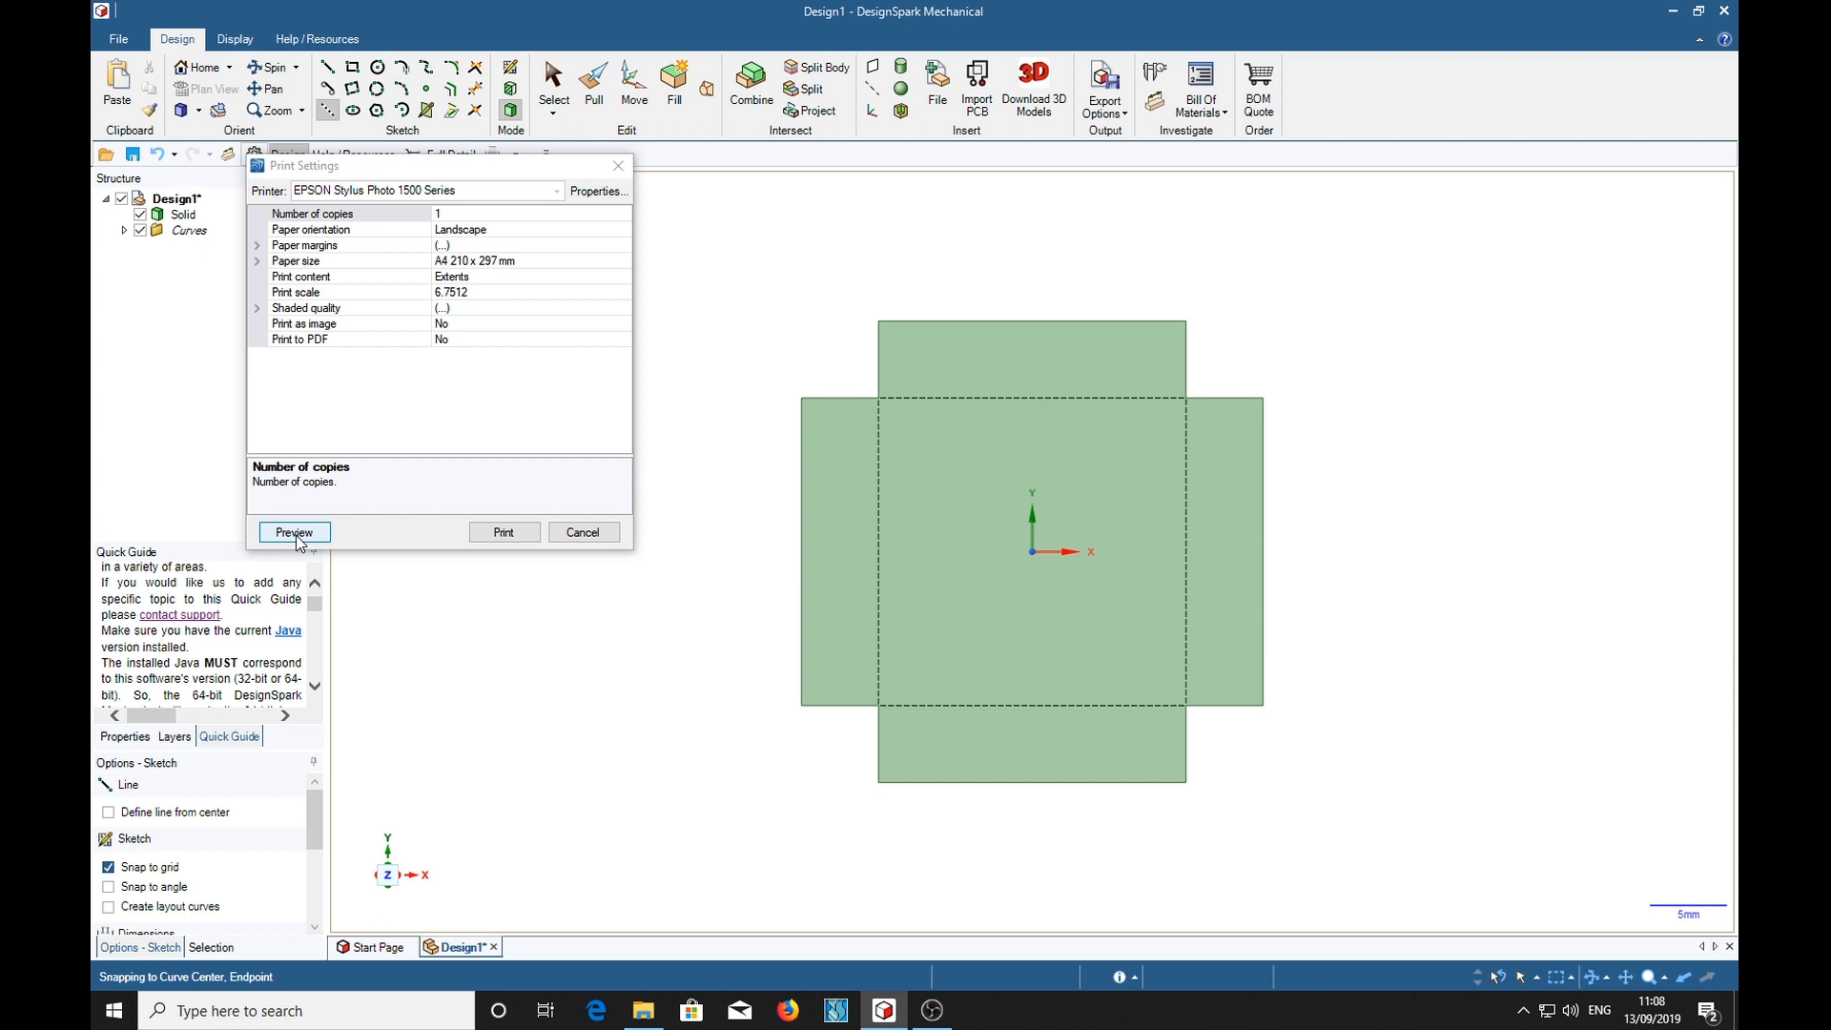
Step: Show the cross-shaped plate filling the landscape page in Print Preview
click(294, 532)
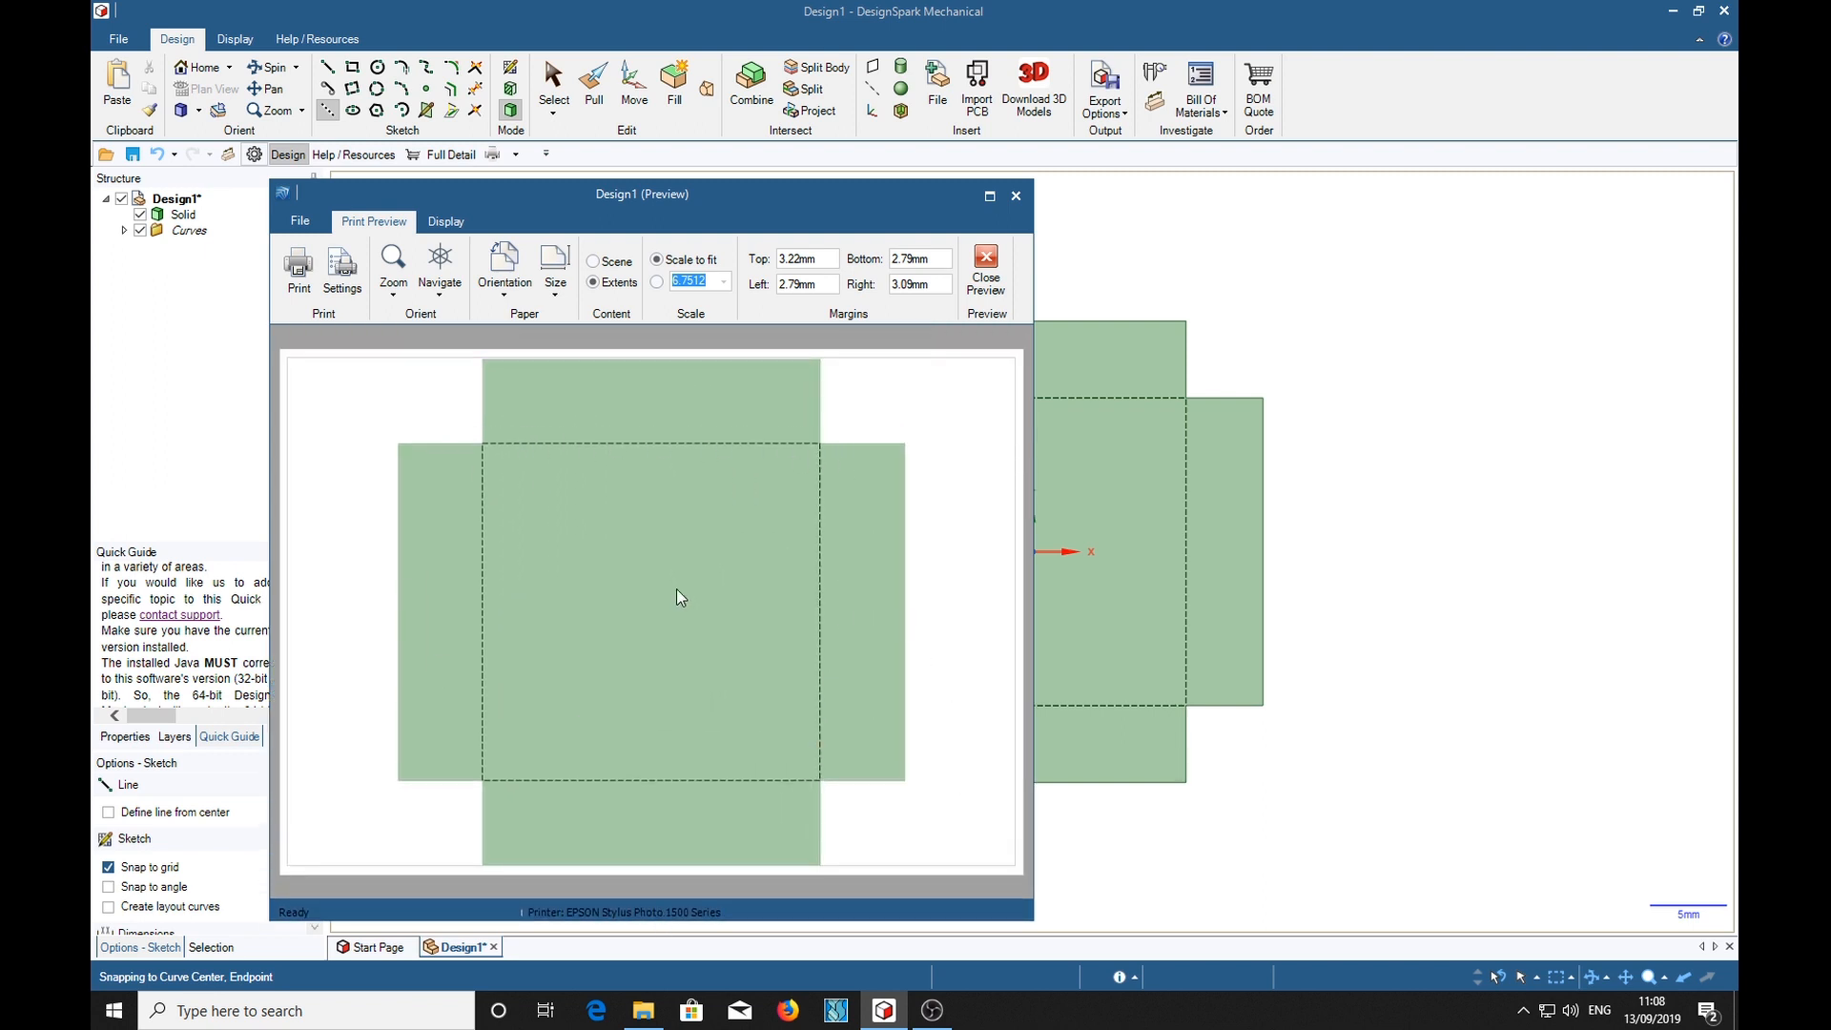
mouse_move(580, 631)
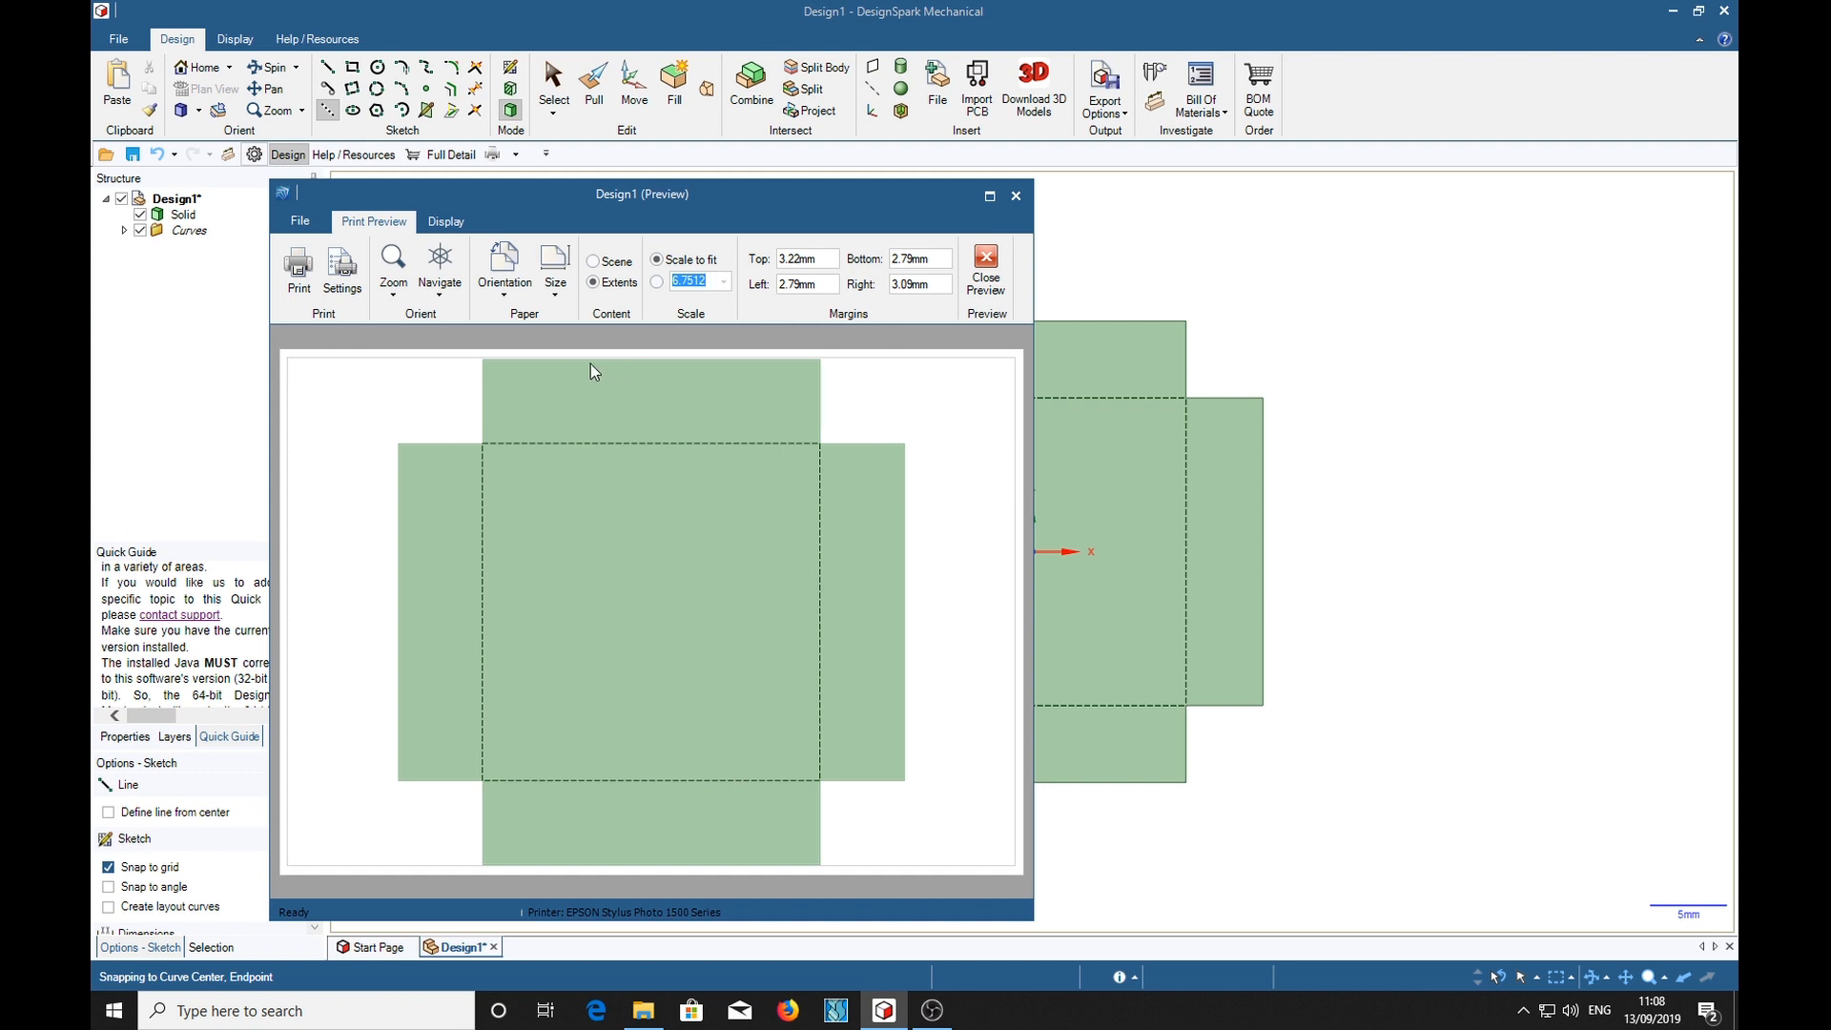
mouse_move(594, 283)
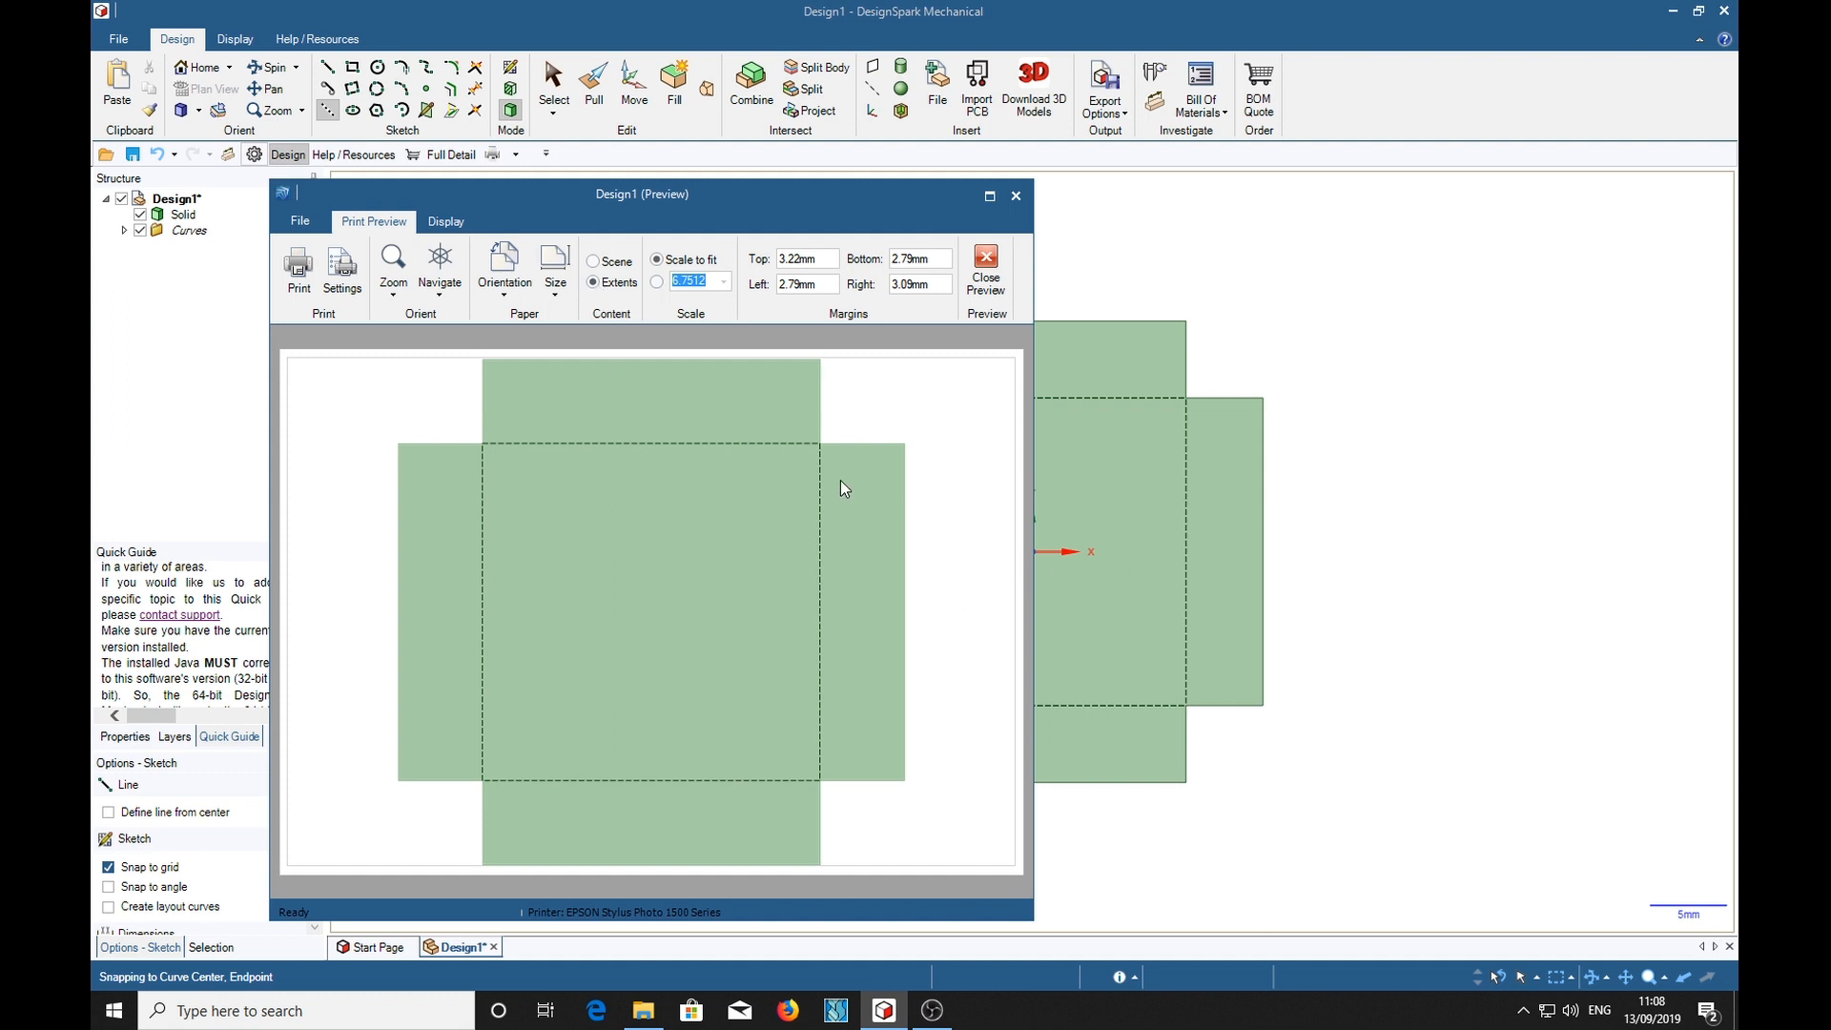
mouse_move(1280, 479)
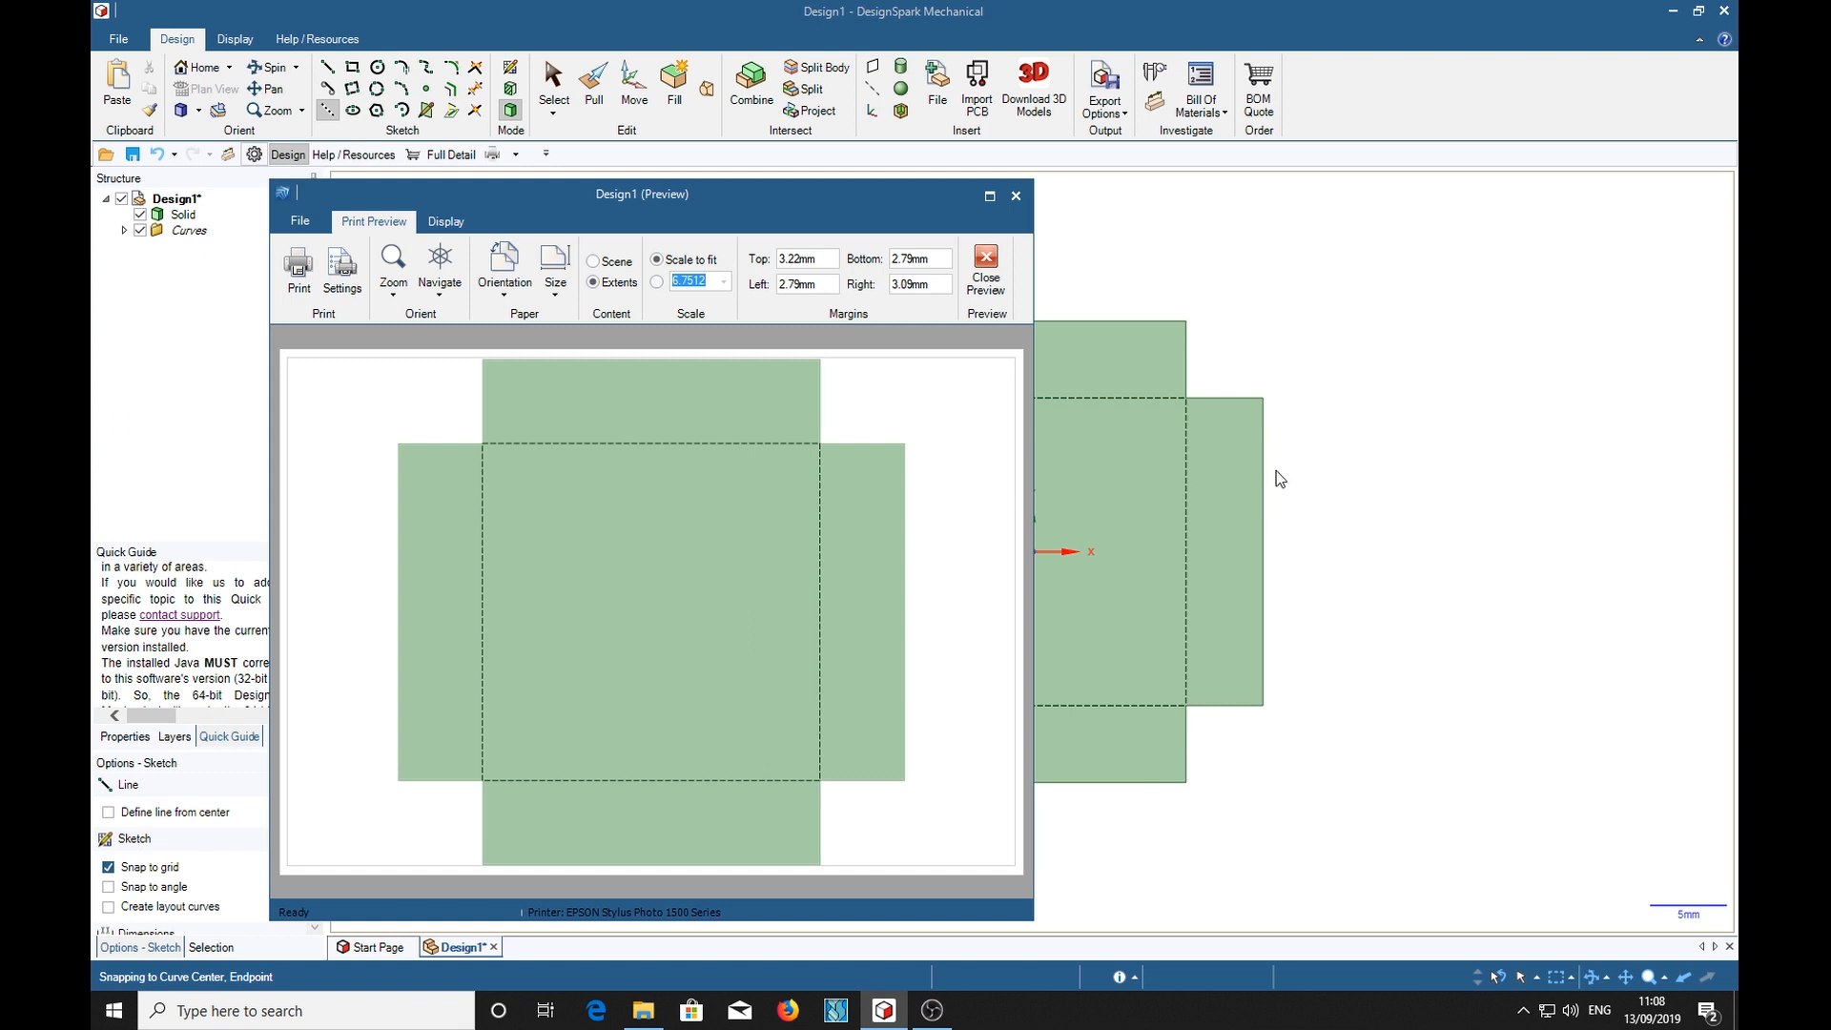
mouse_move(595, 261)
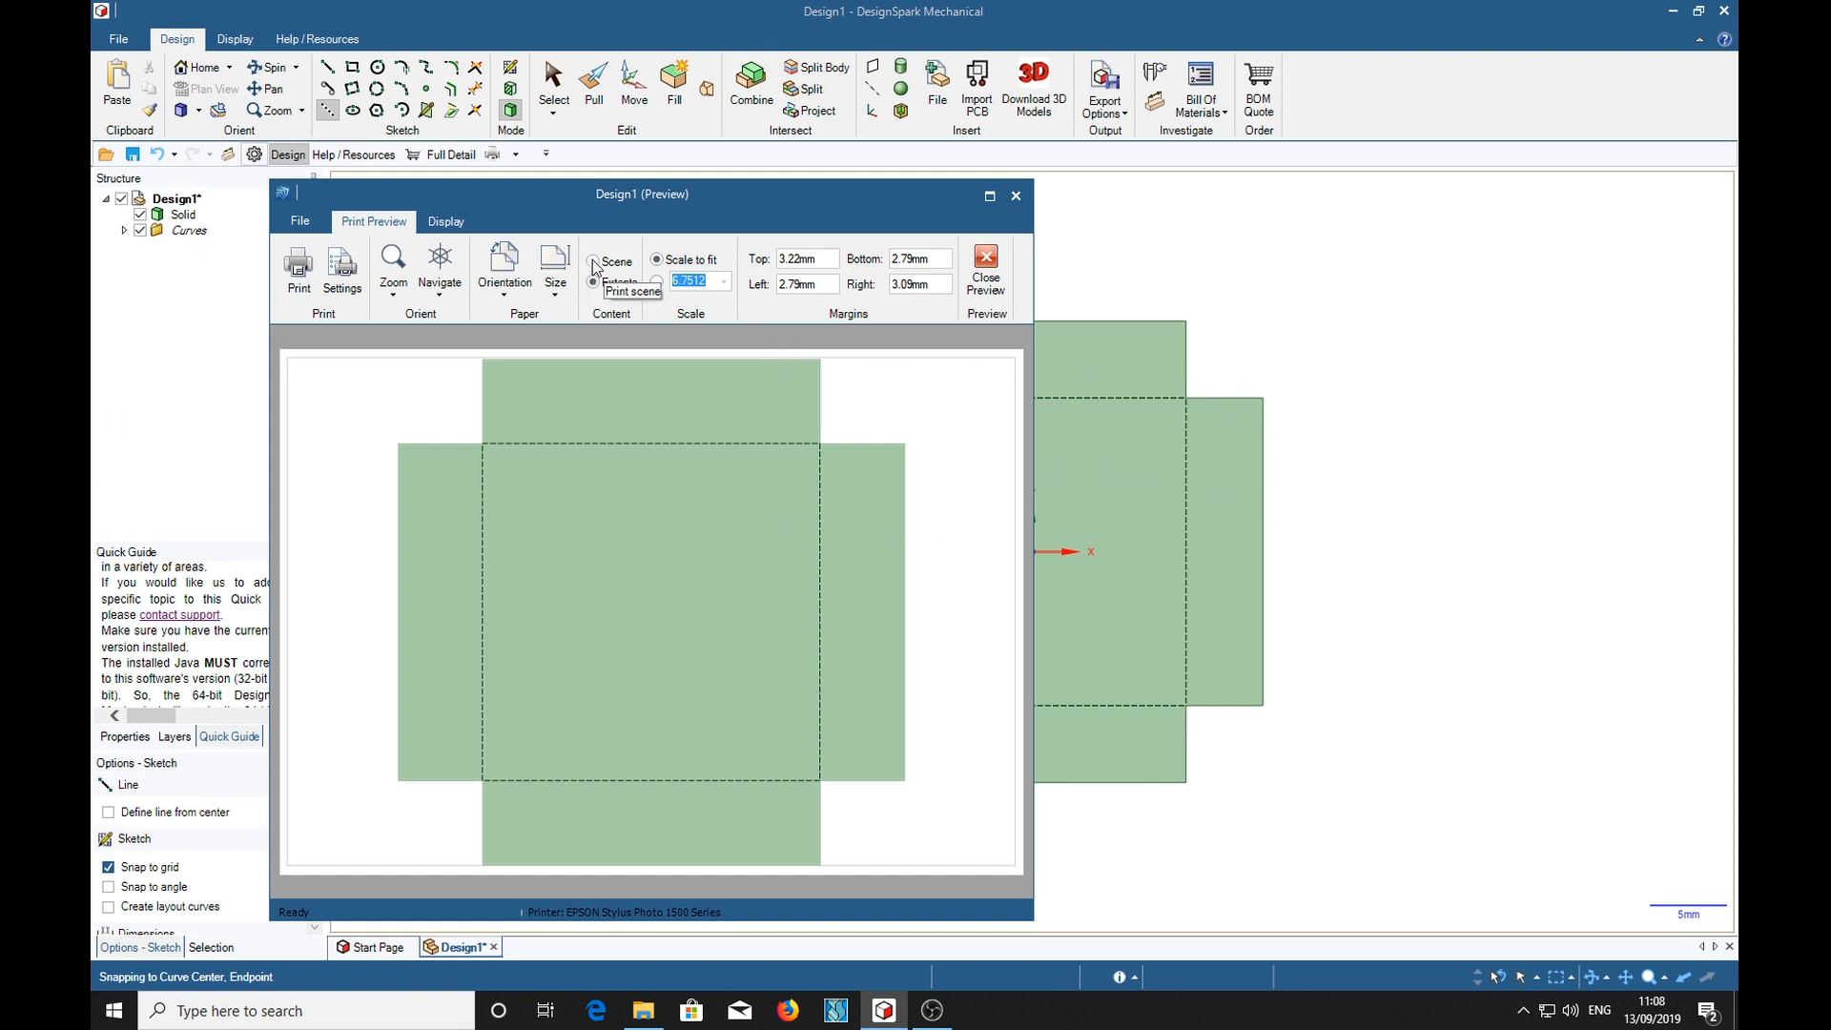
click(594, 261)
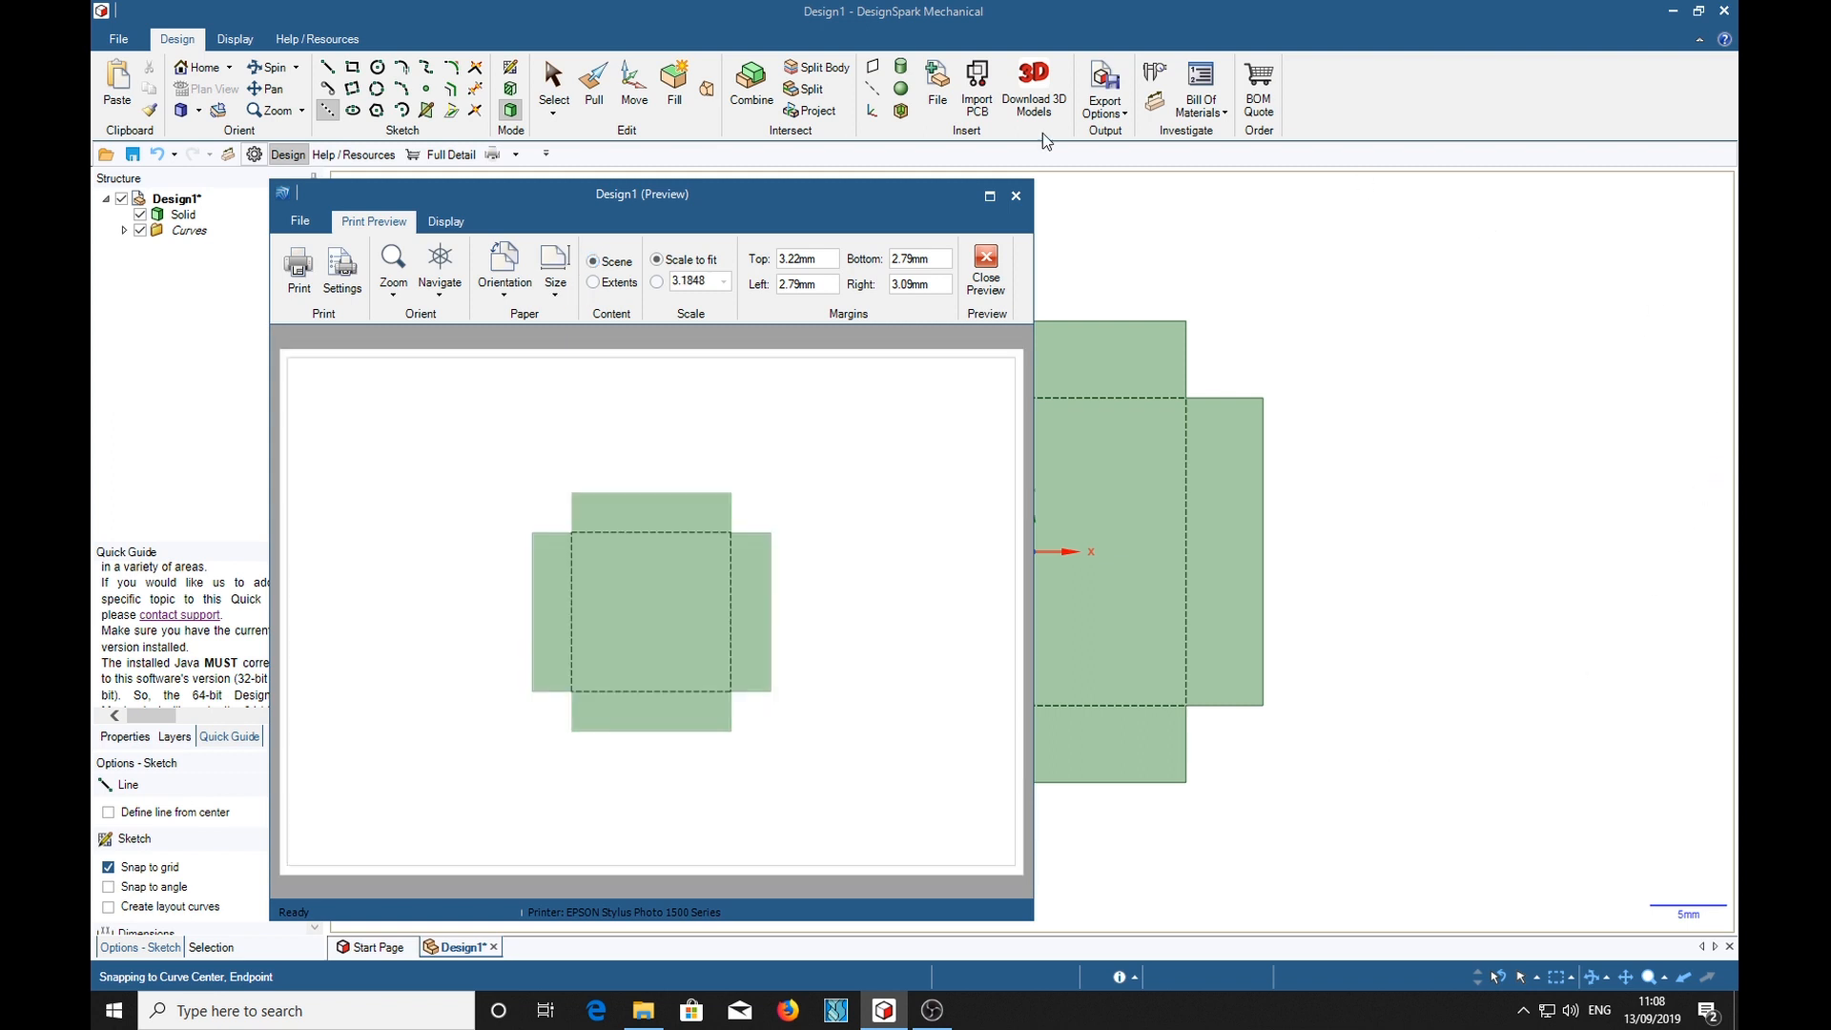
mouse_move(1505, 772)
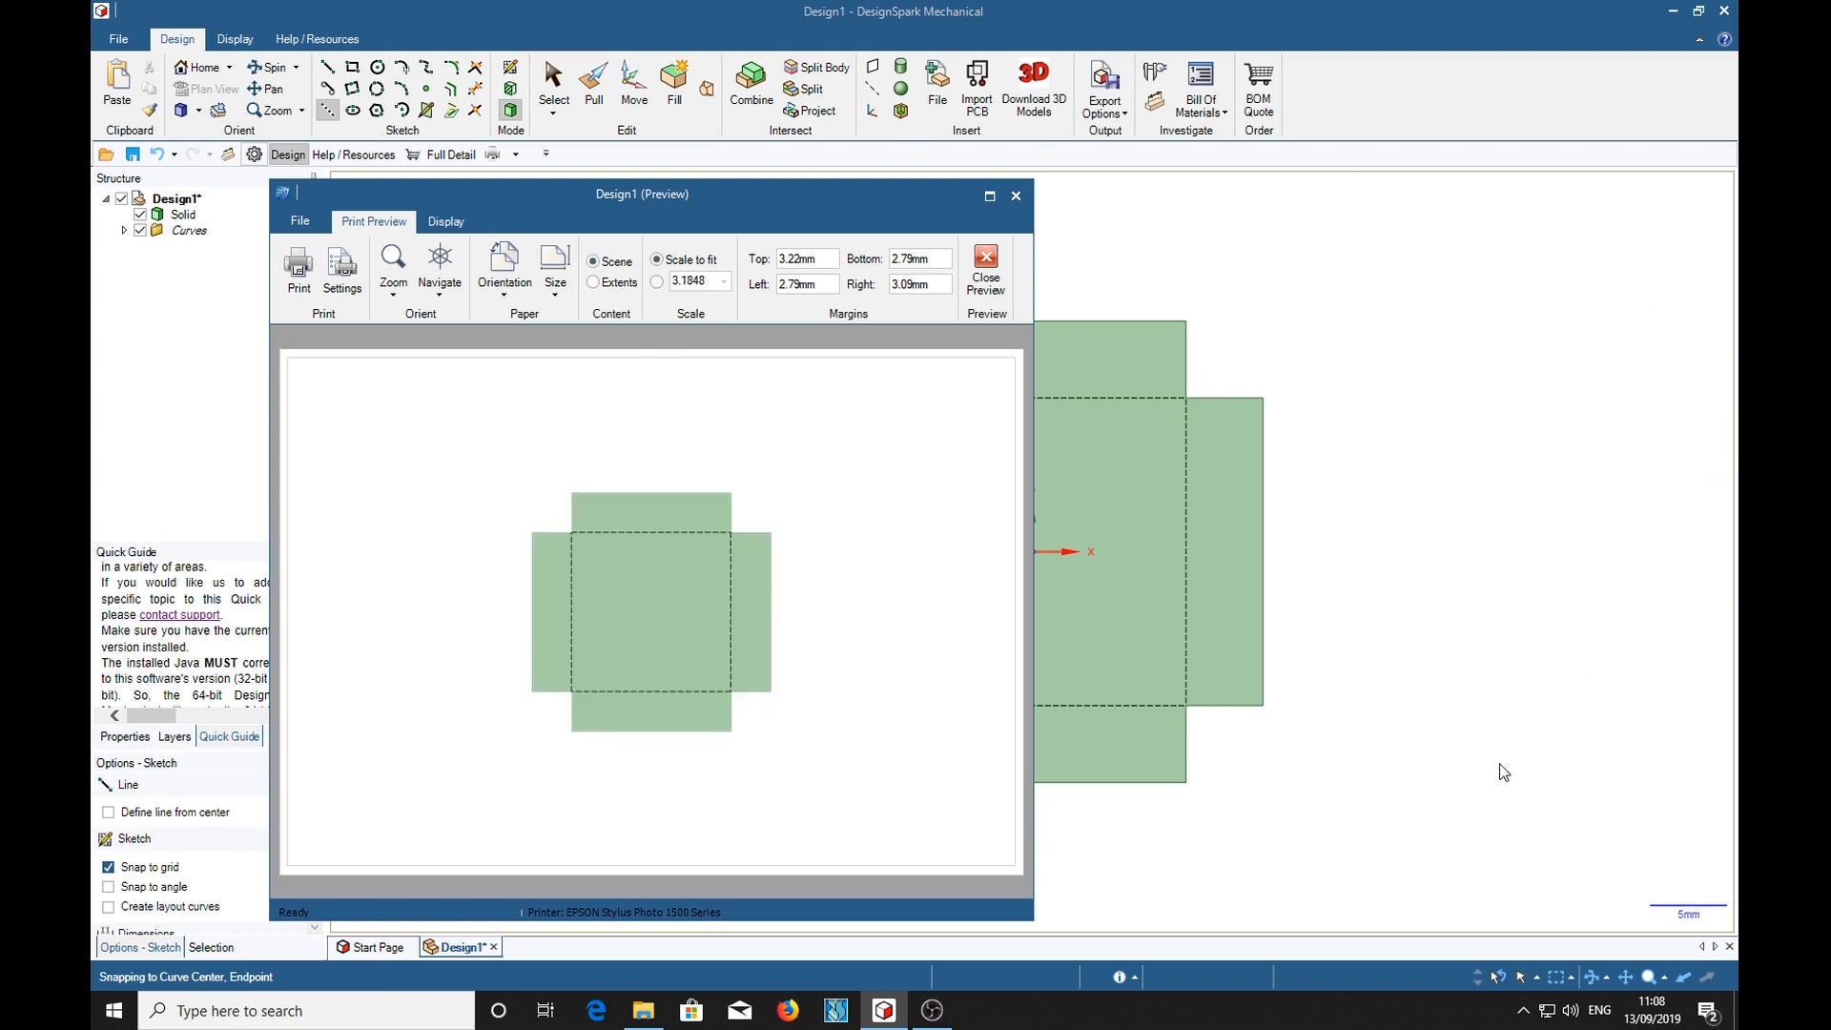
mouse_move(870, 702)
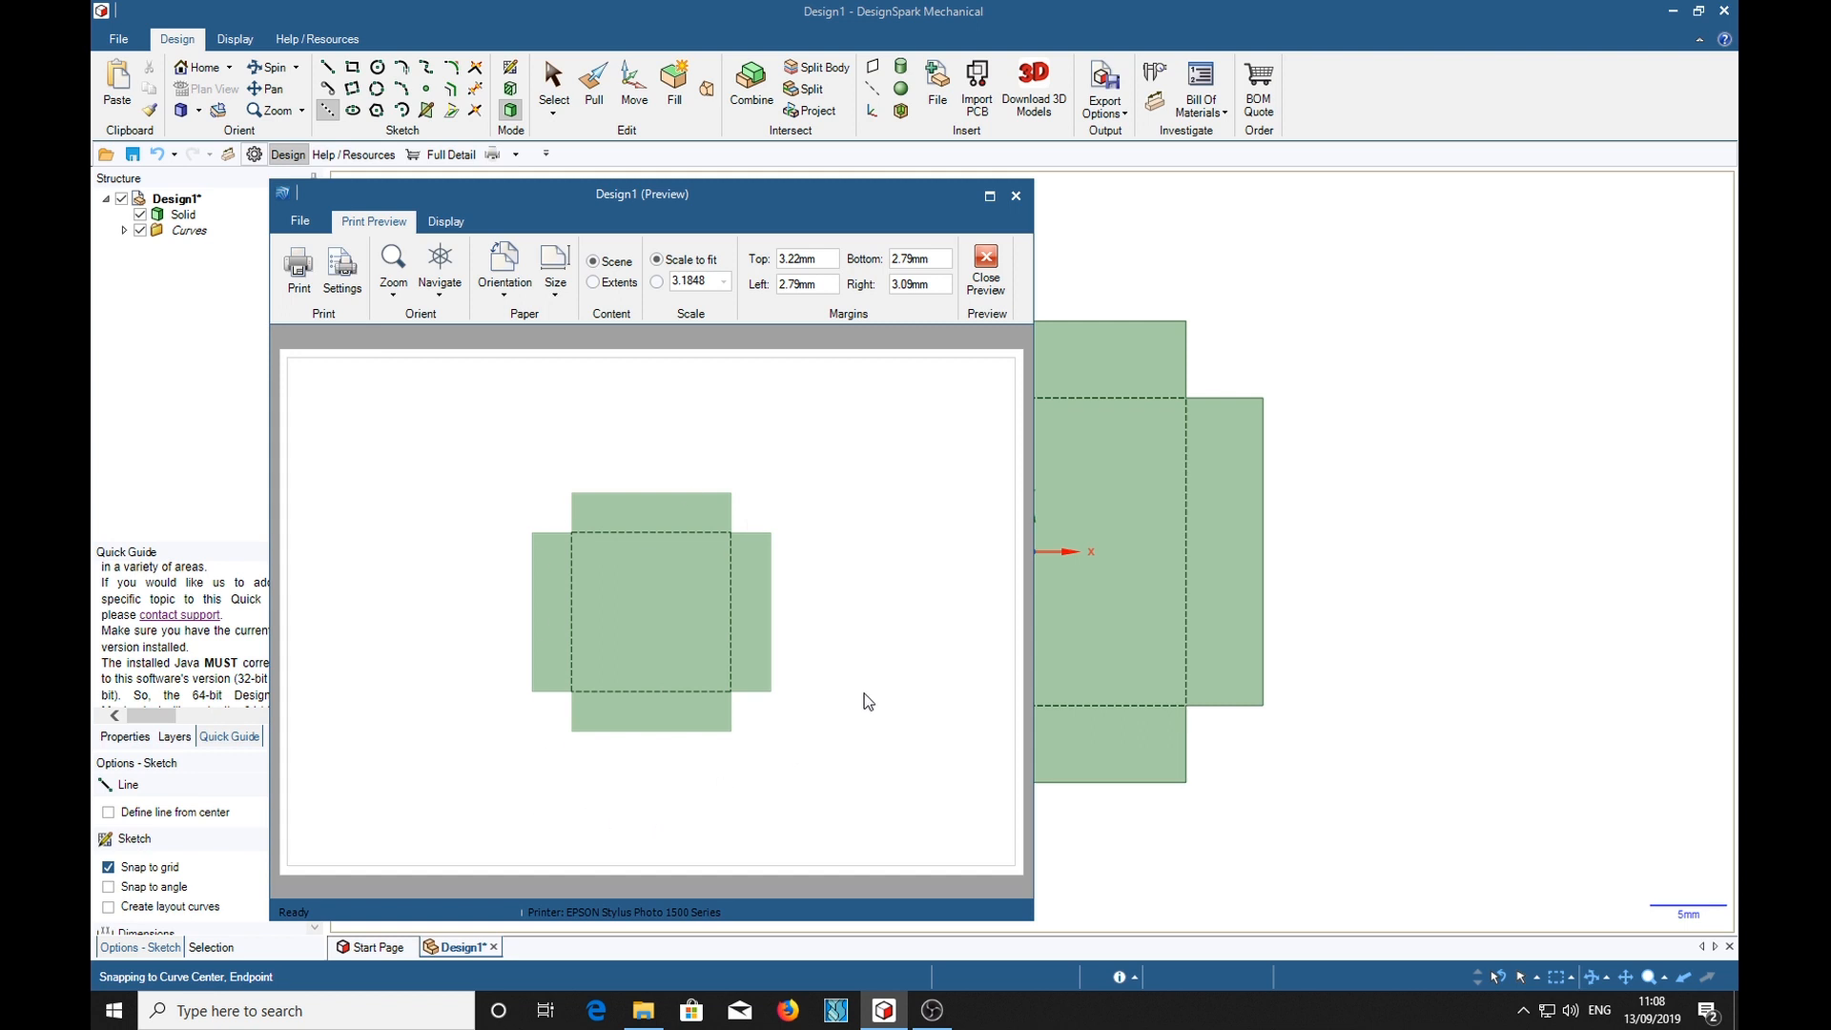
click(595, 285)
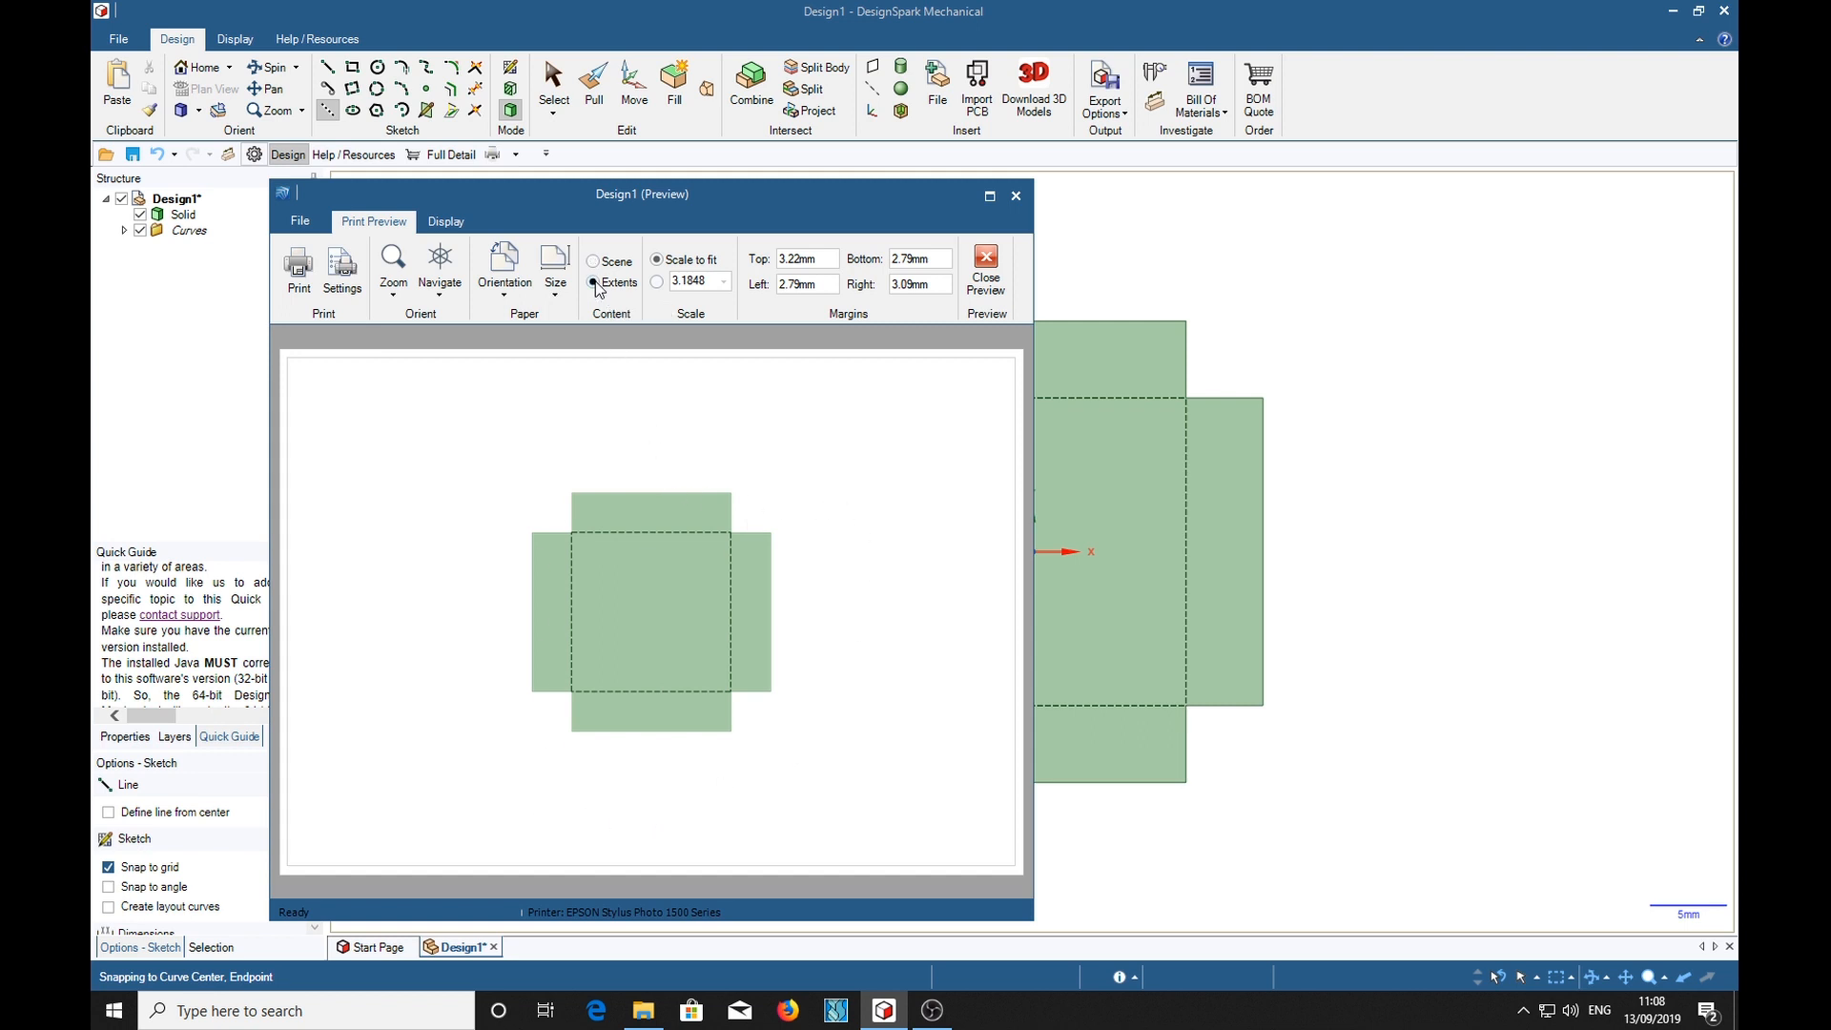
click(595, 283)
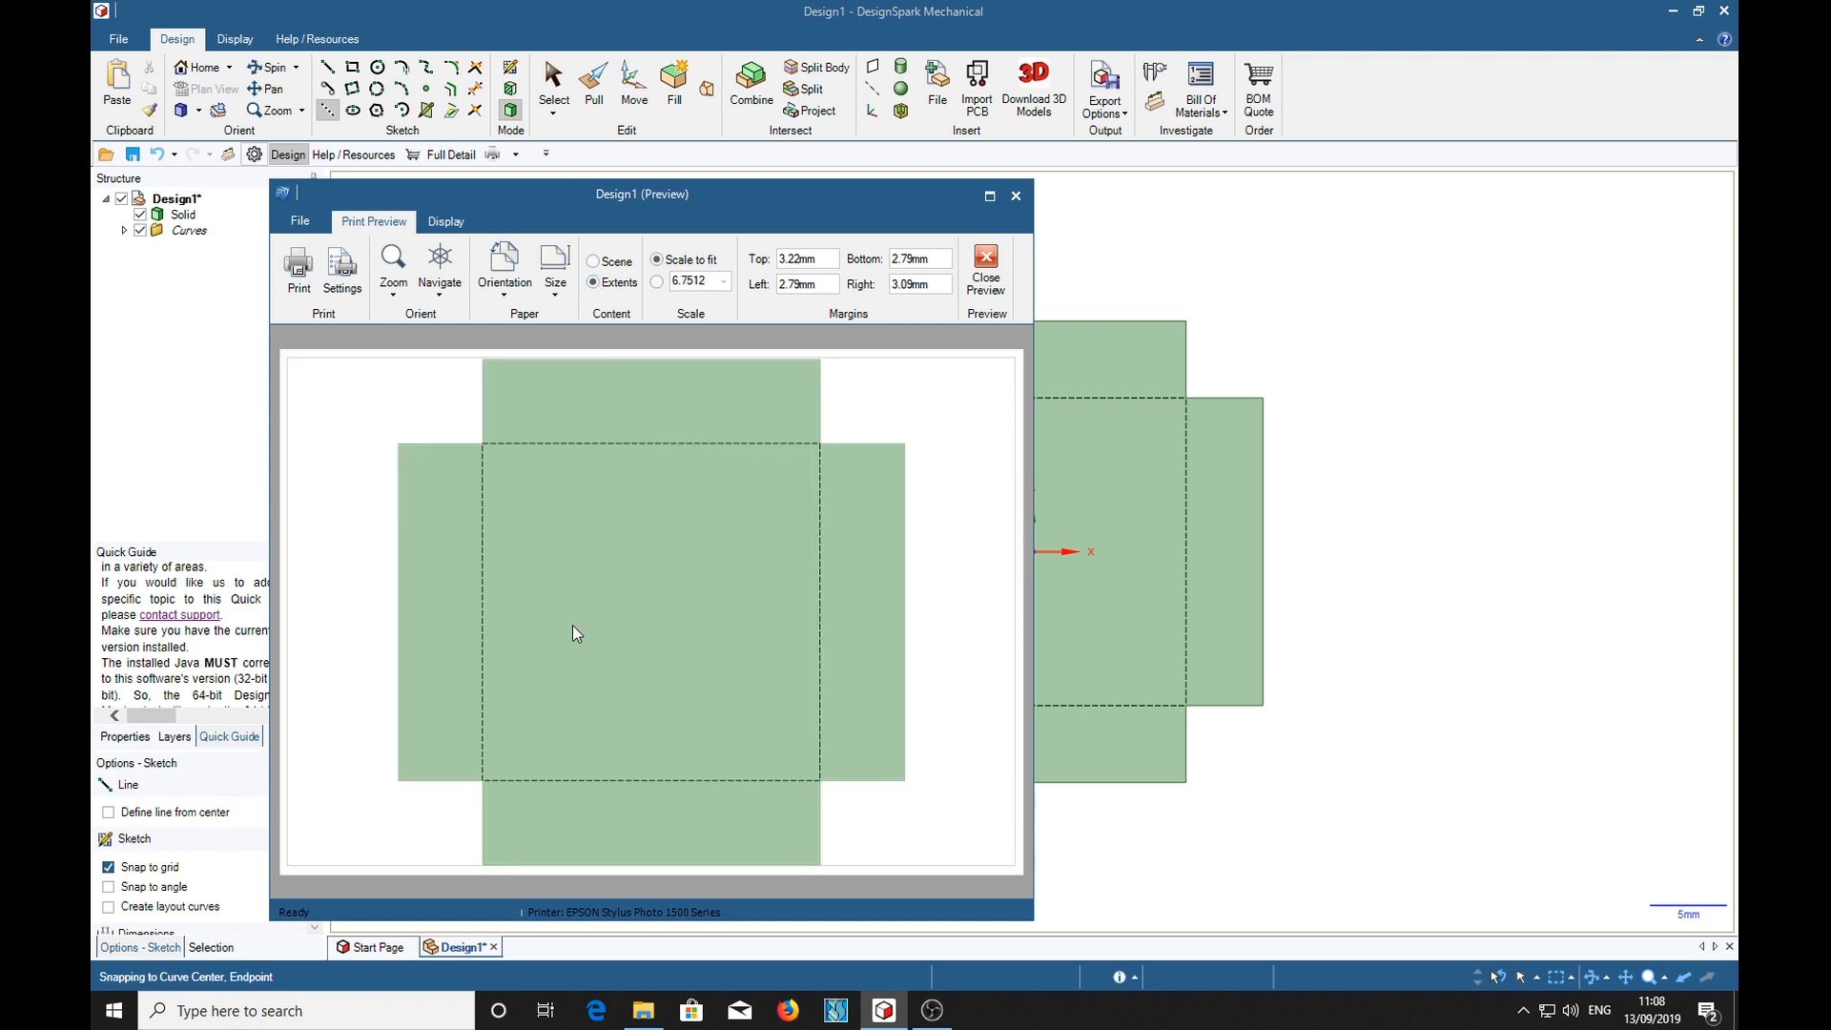
mouse_move(1084, 768)
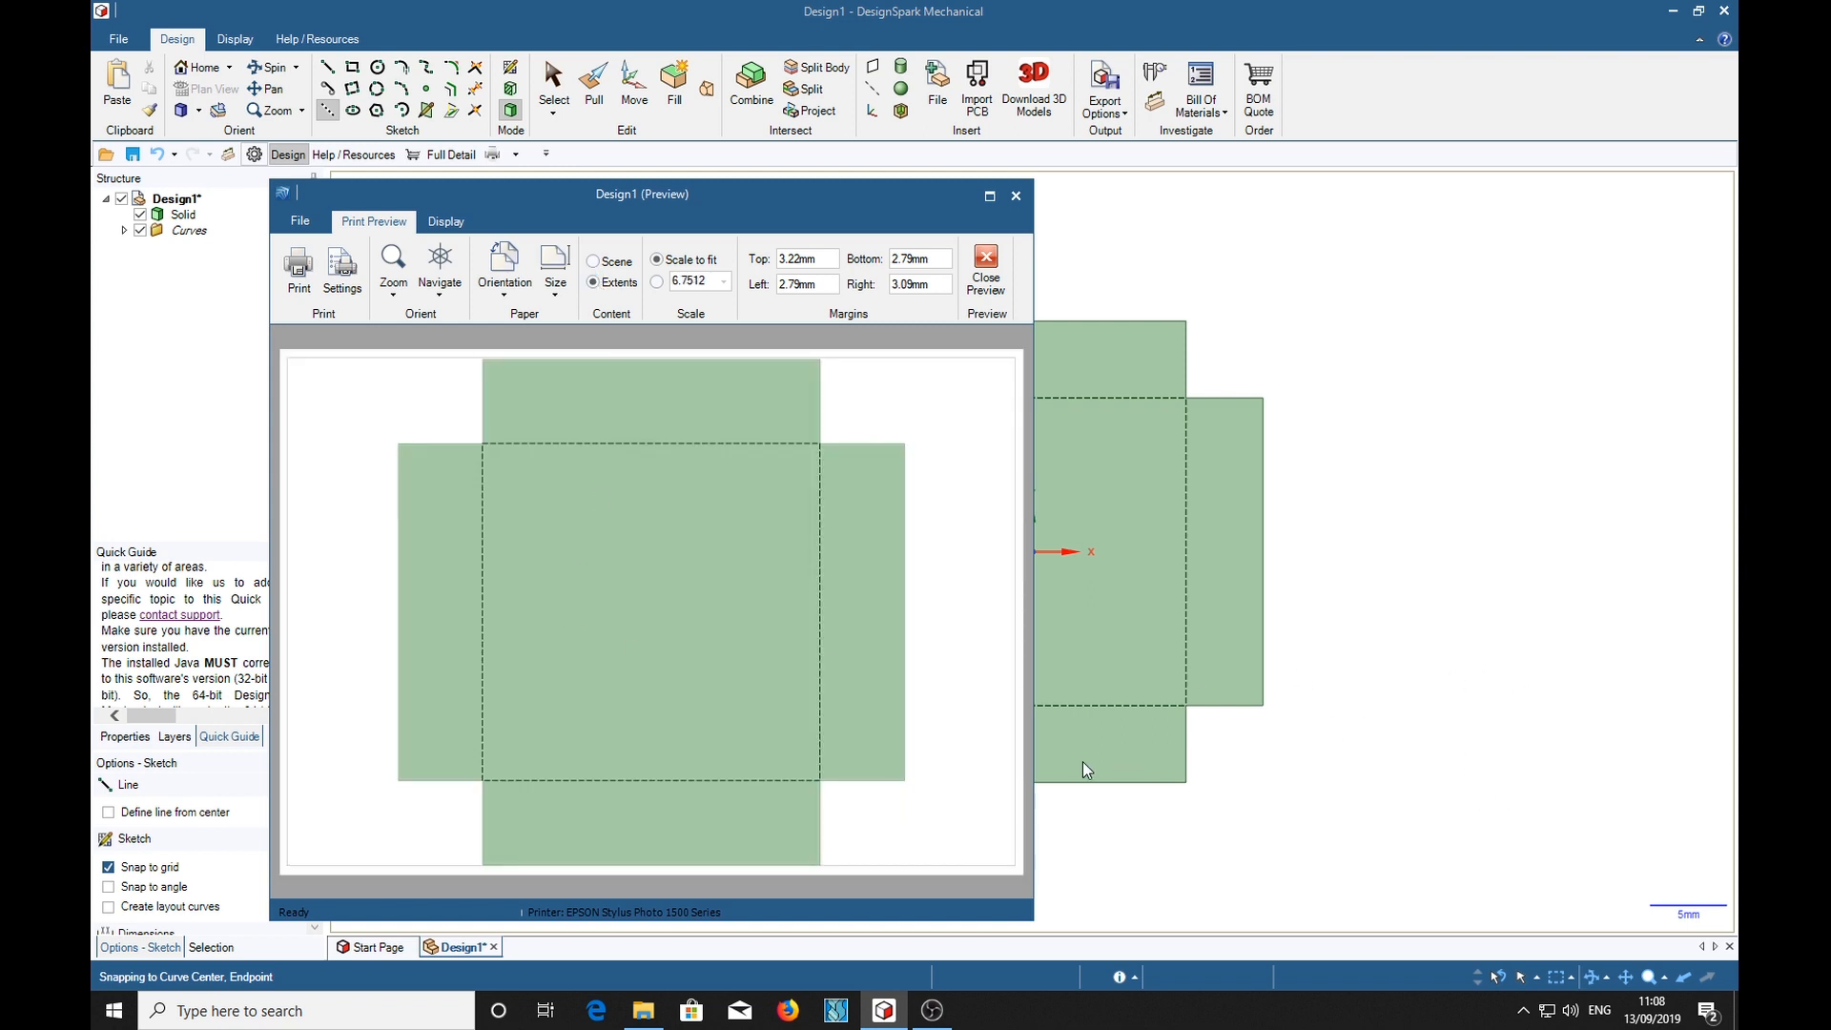
mouse_move(1413, 429)
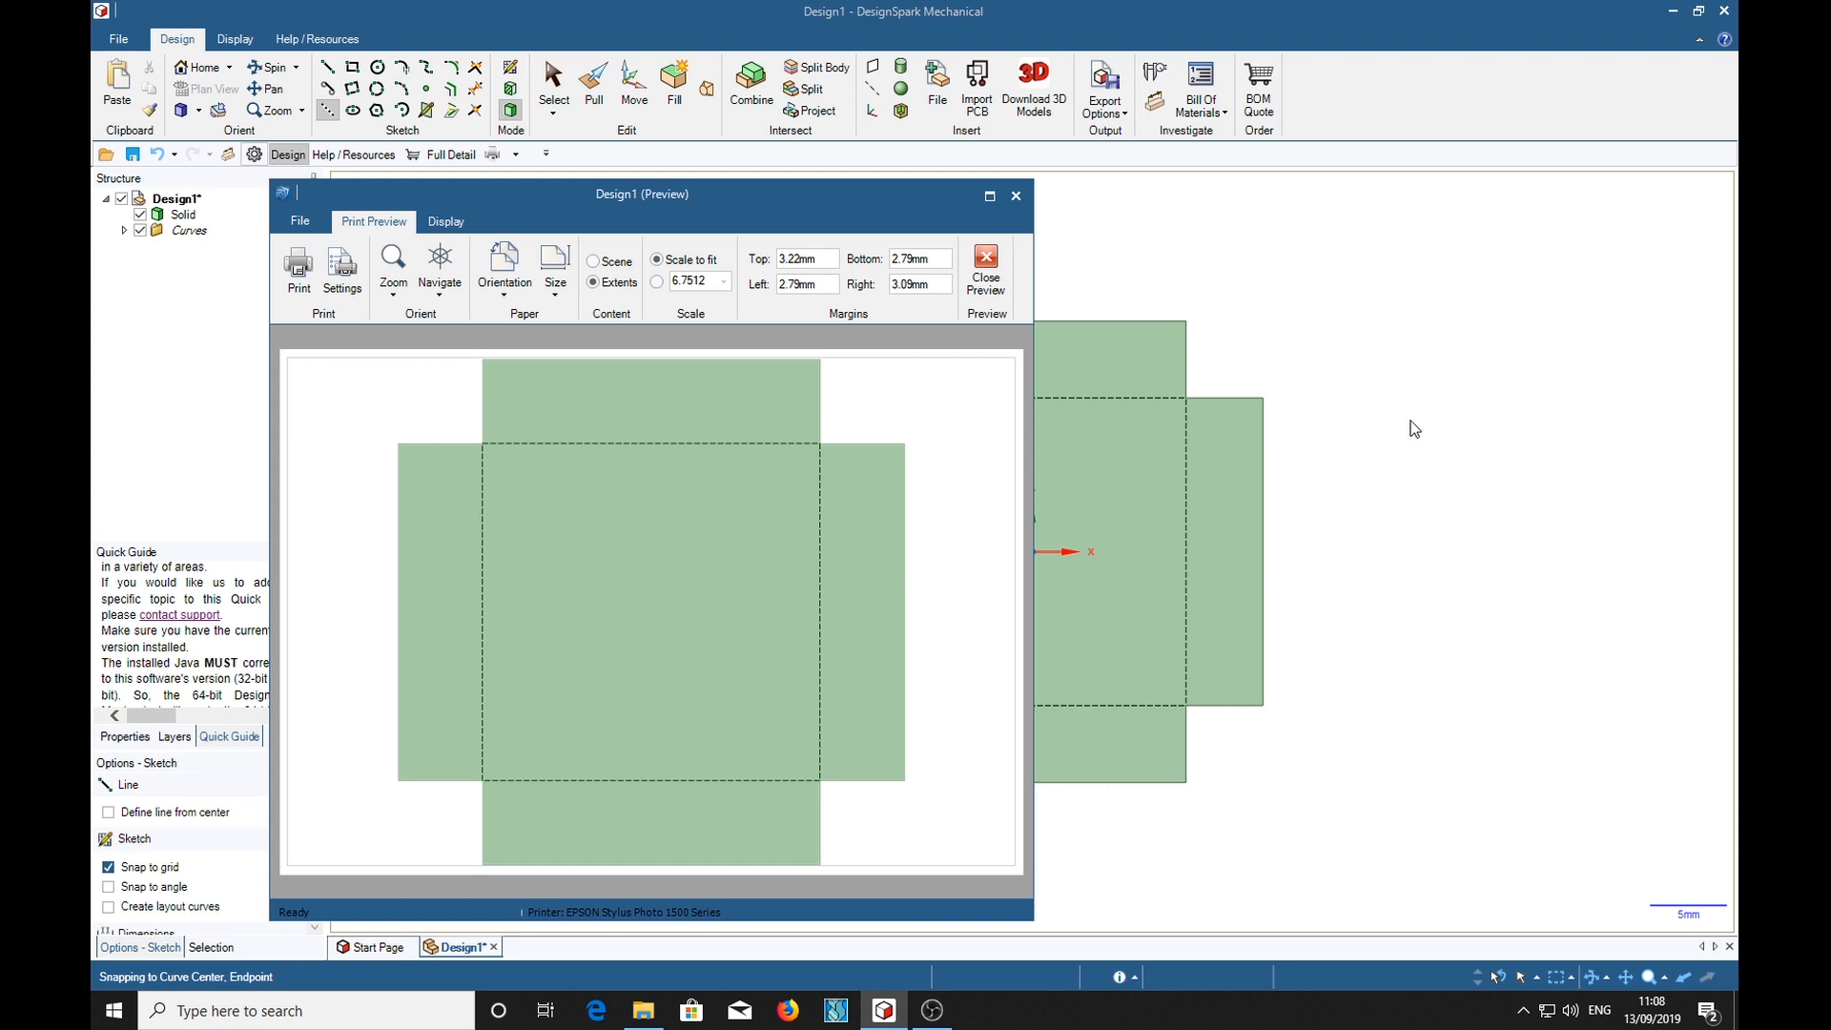
mouse_move(1238, 559)
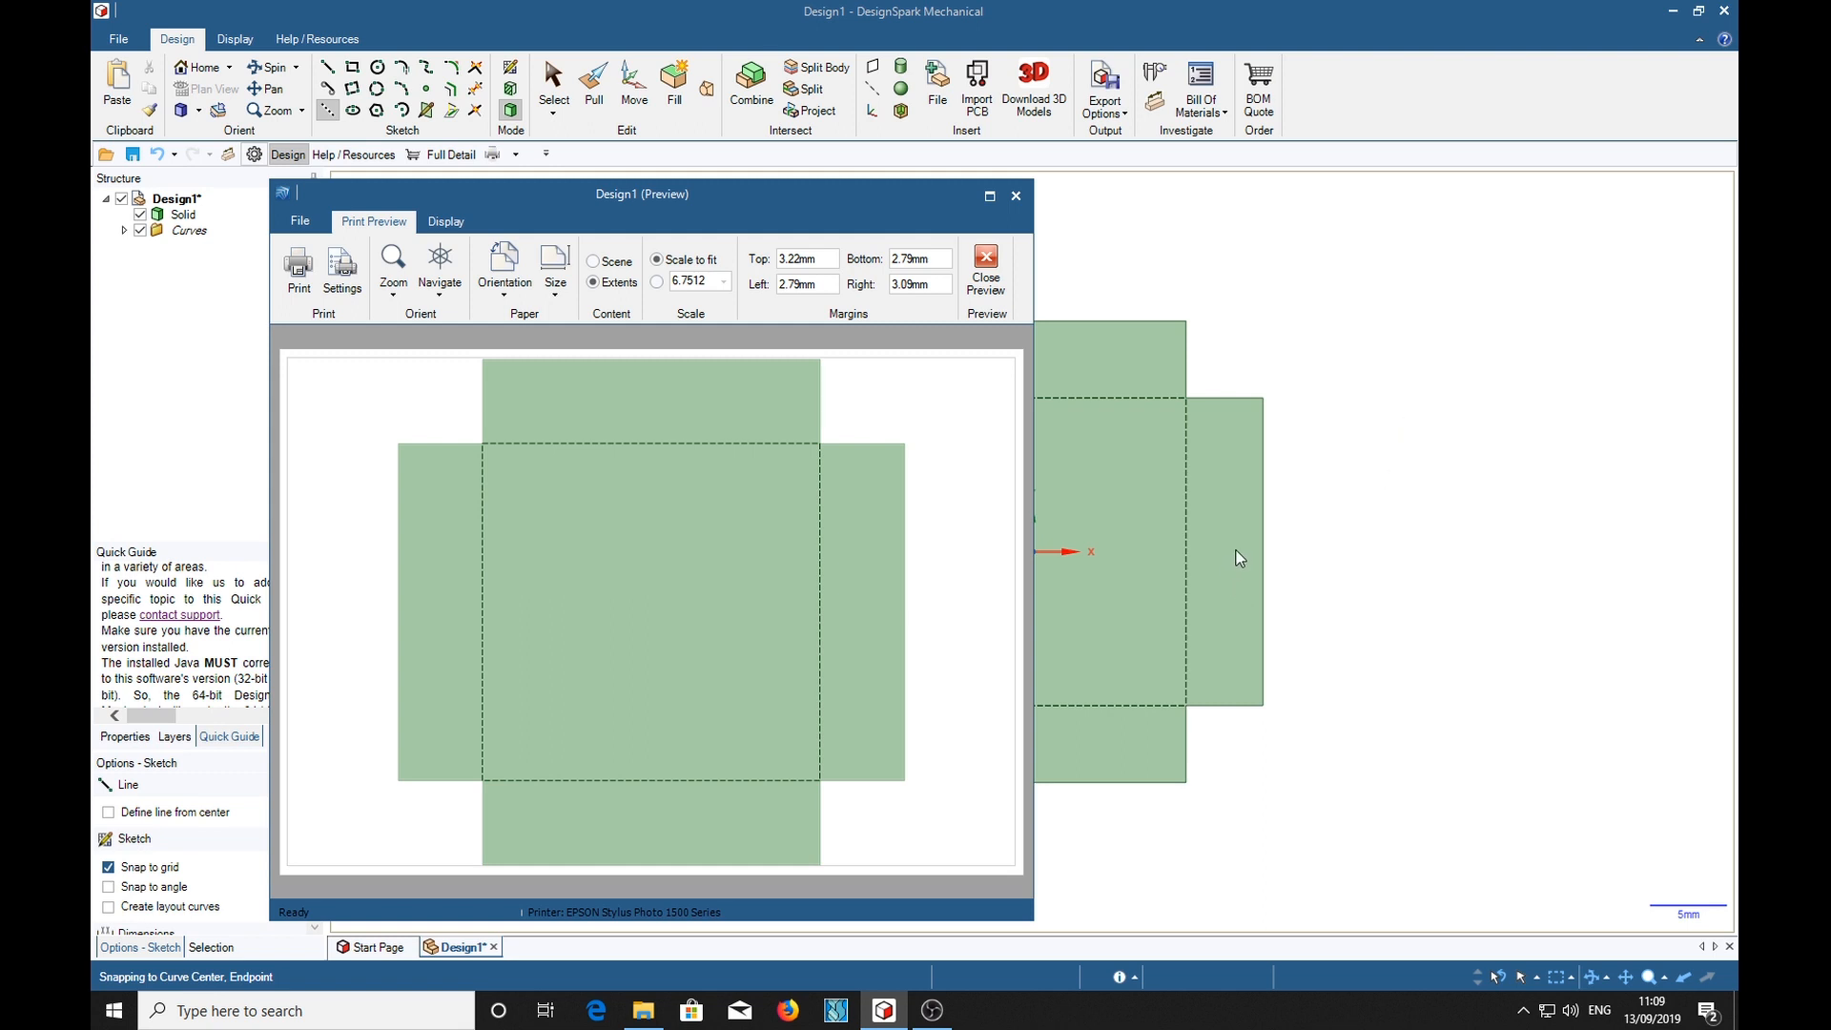